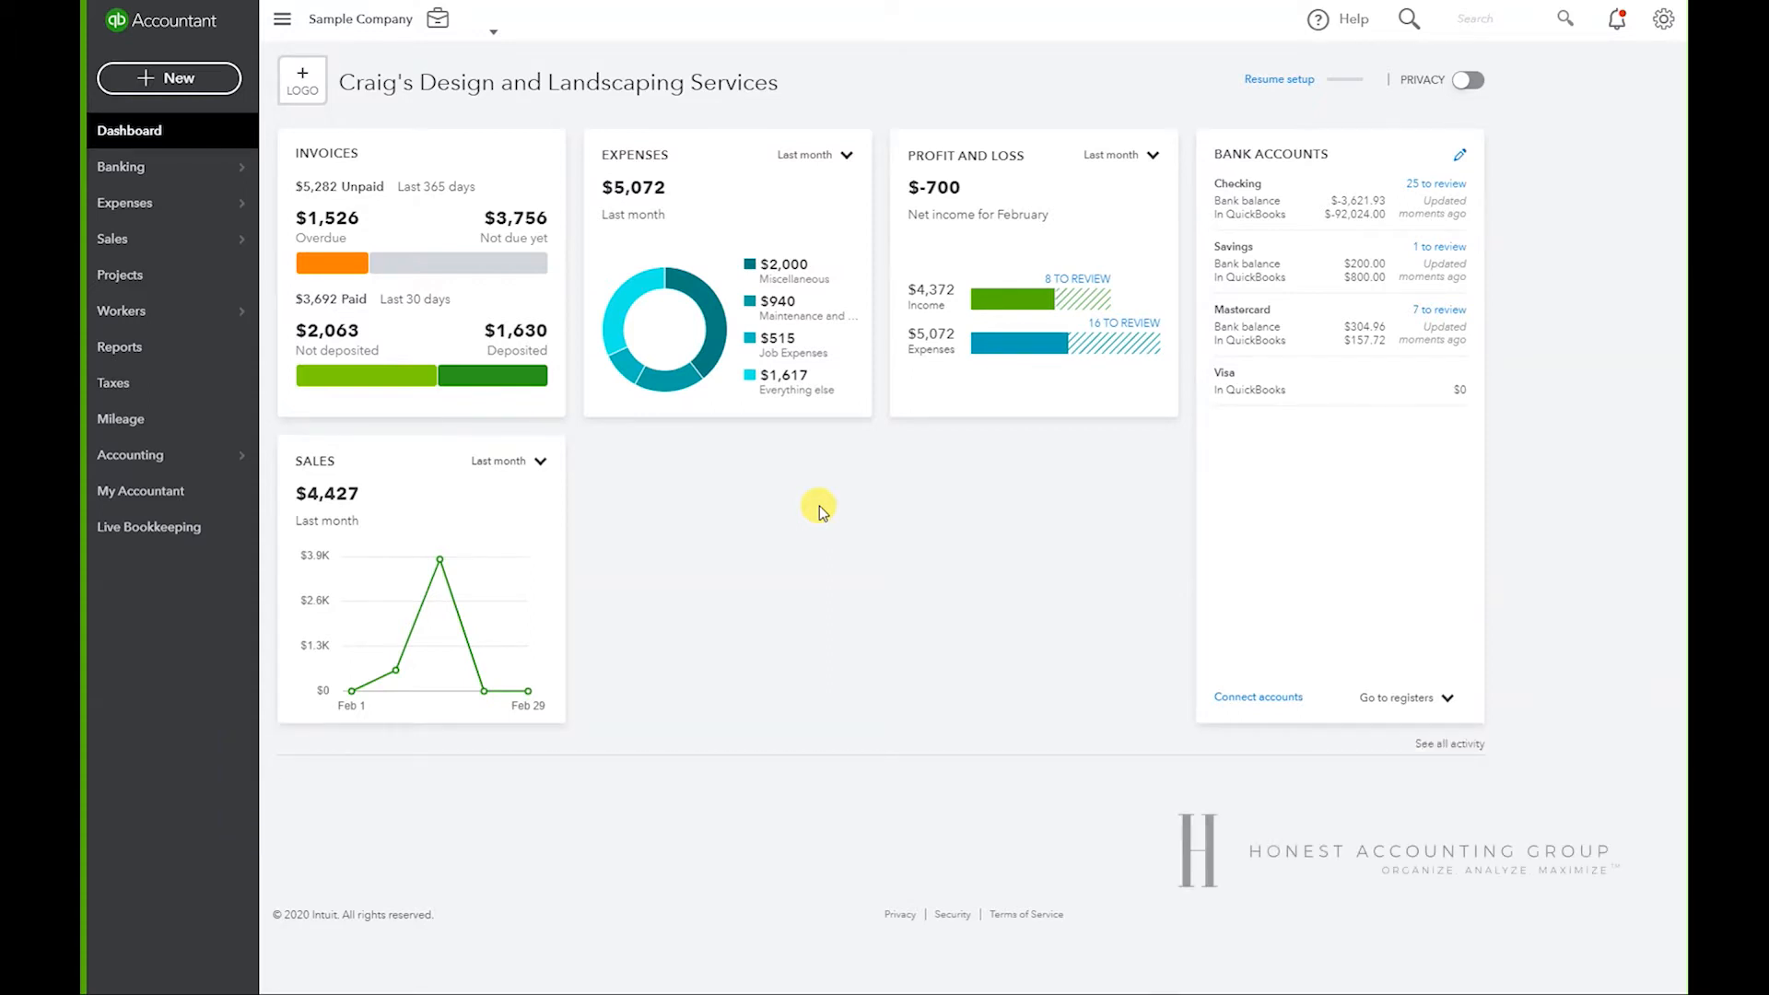
pyautogui.moveTo(1069, 622)
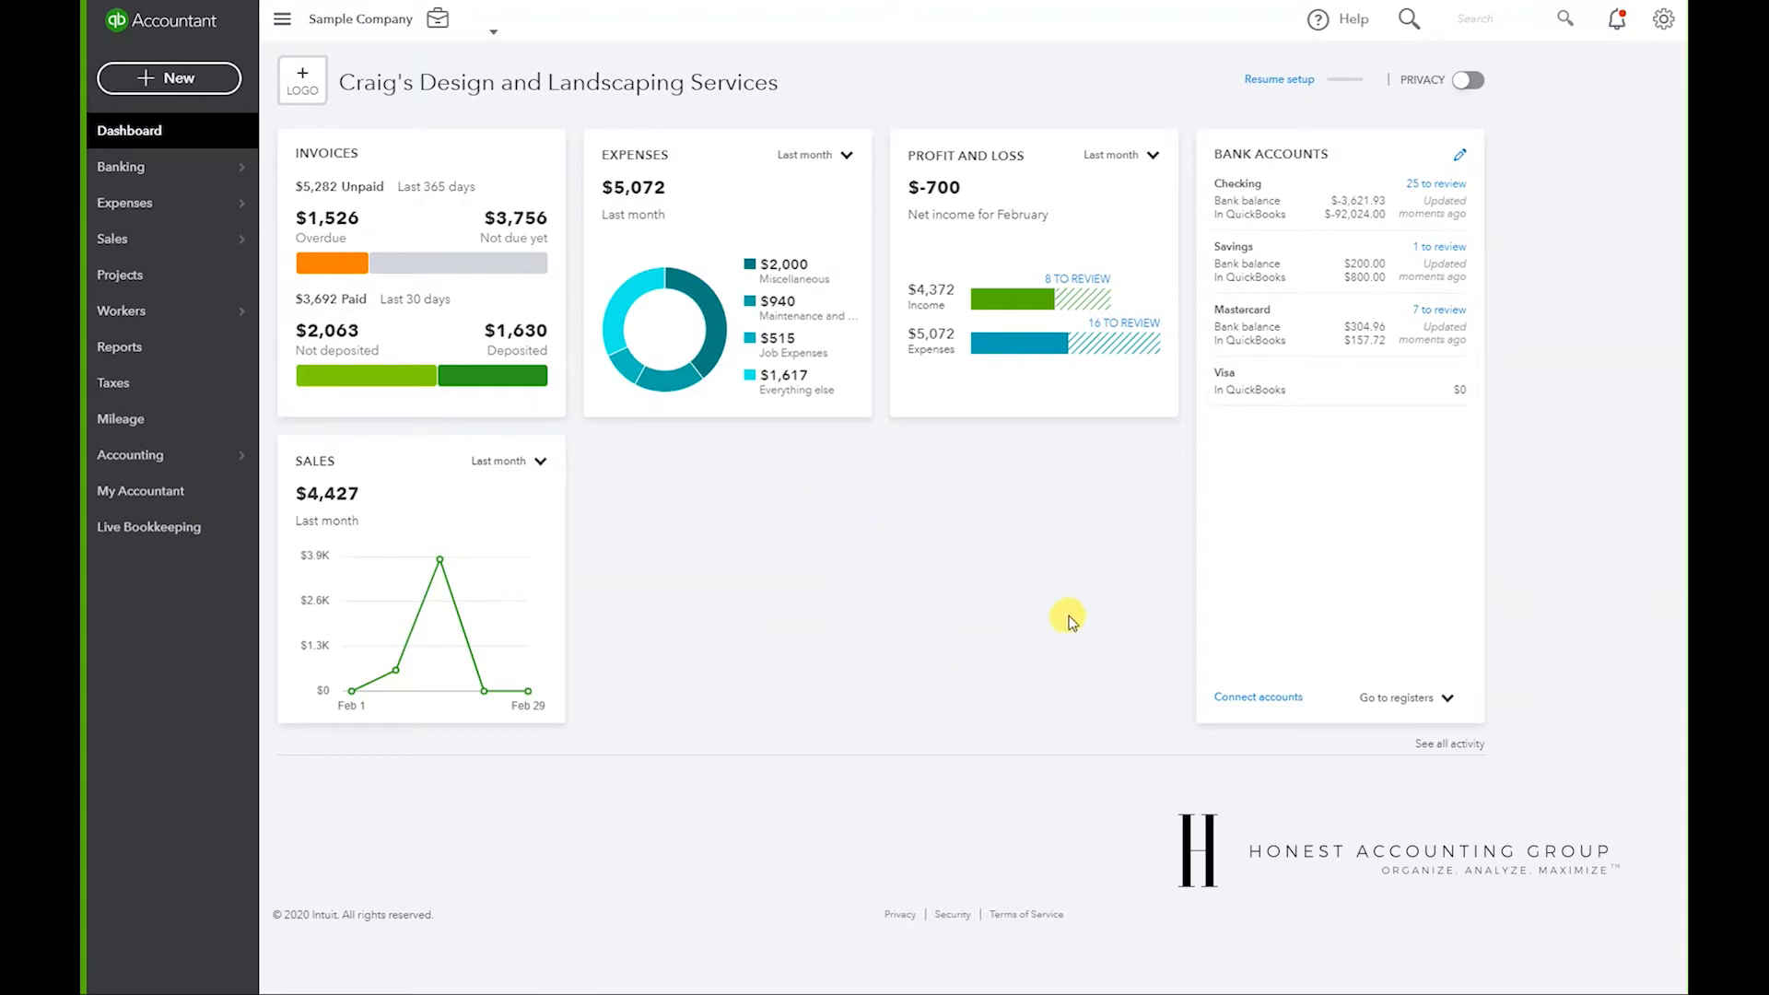
pyautogui.moveTo(899, 211)
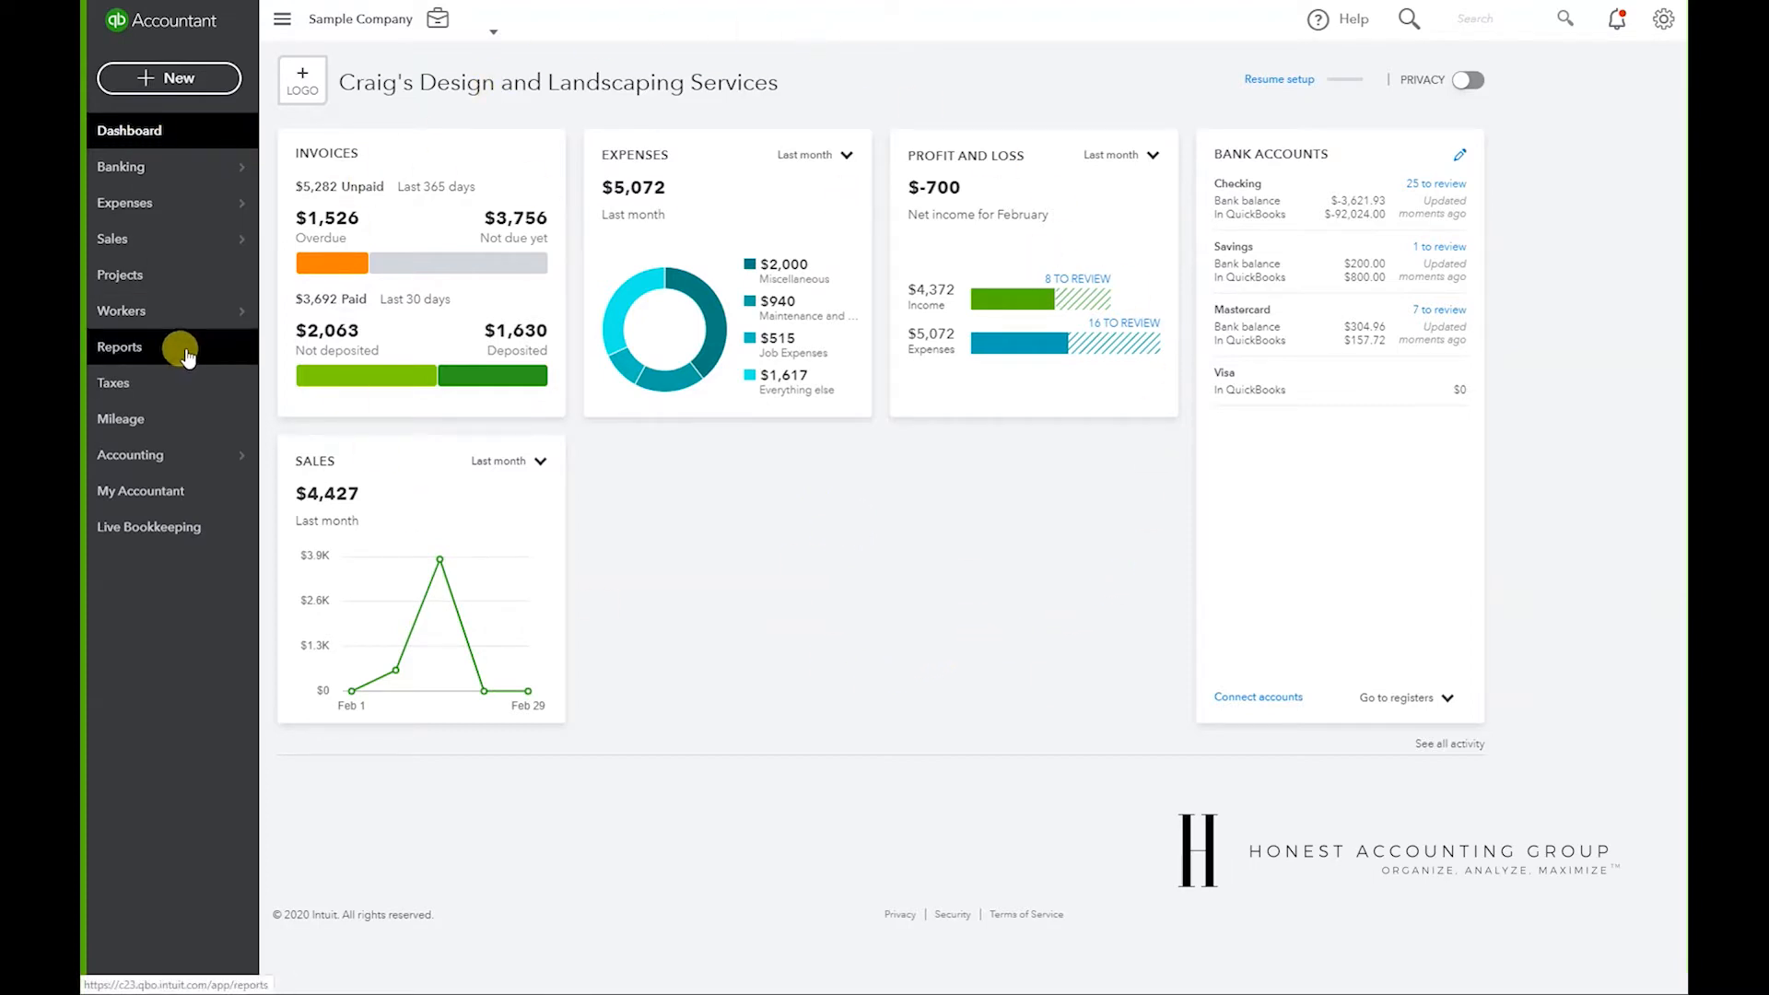
# - From Reports, find 'transac' and open the Transaction Detail by Account report
pyautogui.click(119, 346)
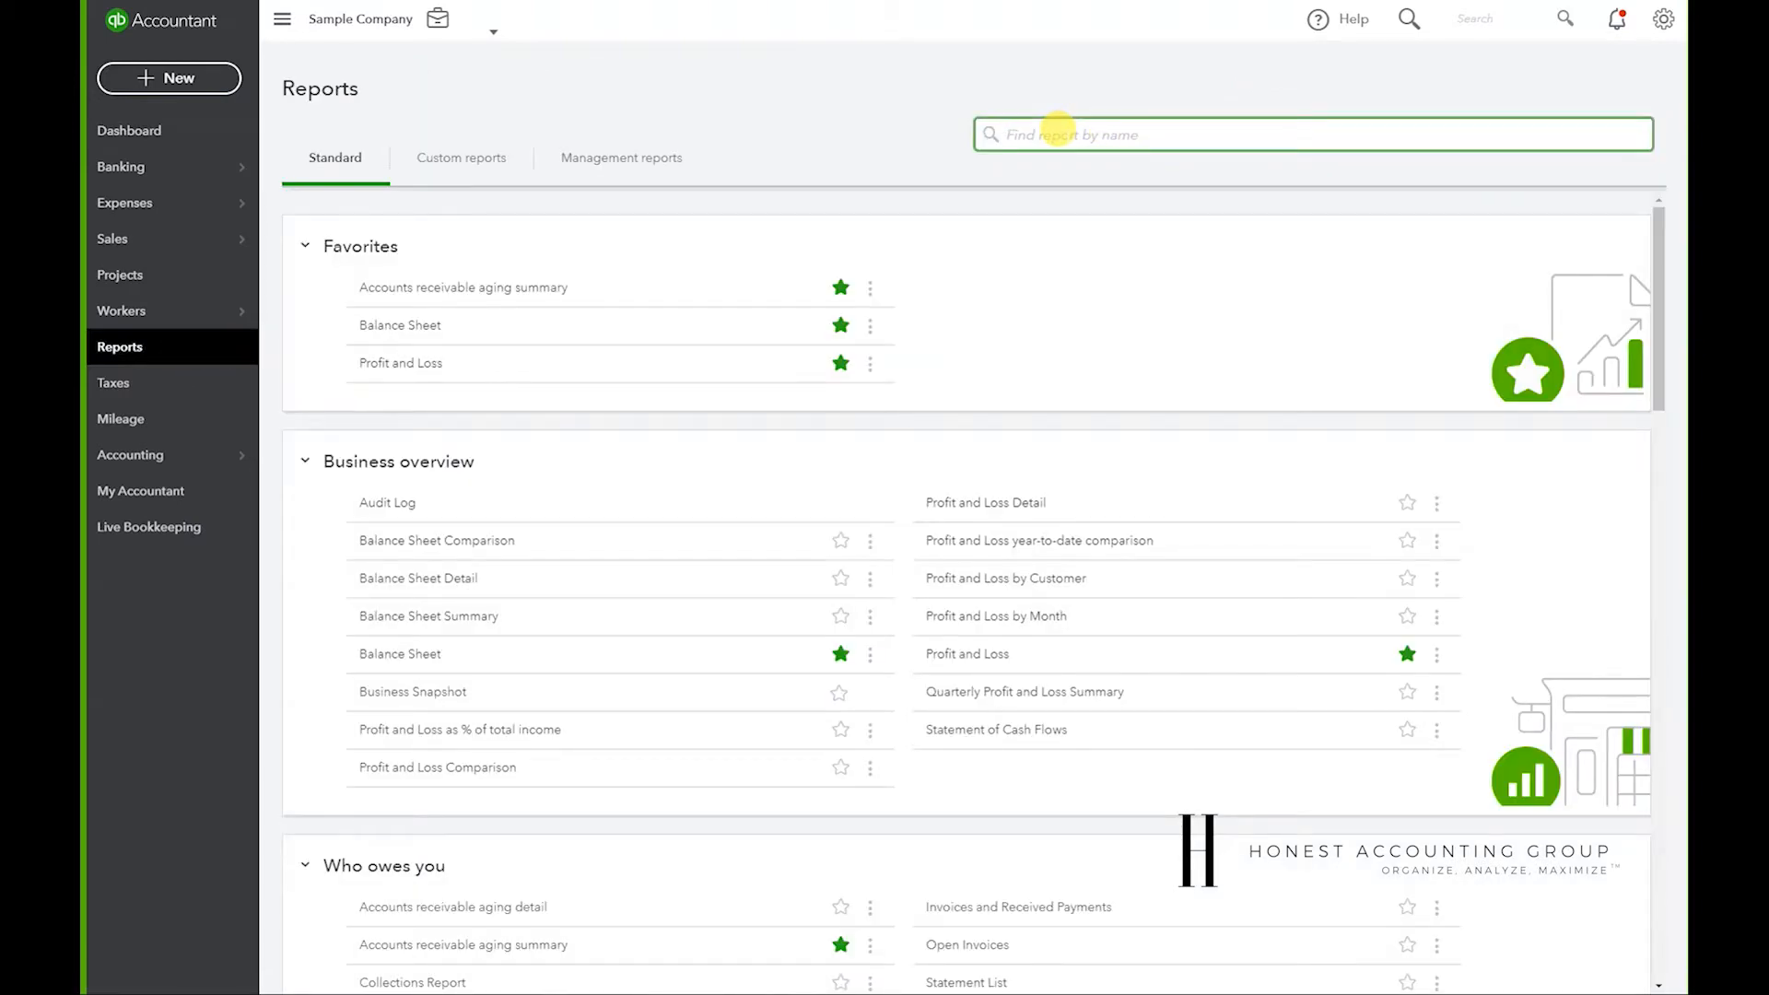
pyautogui.write('transa')
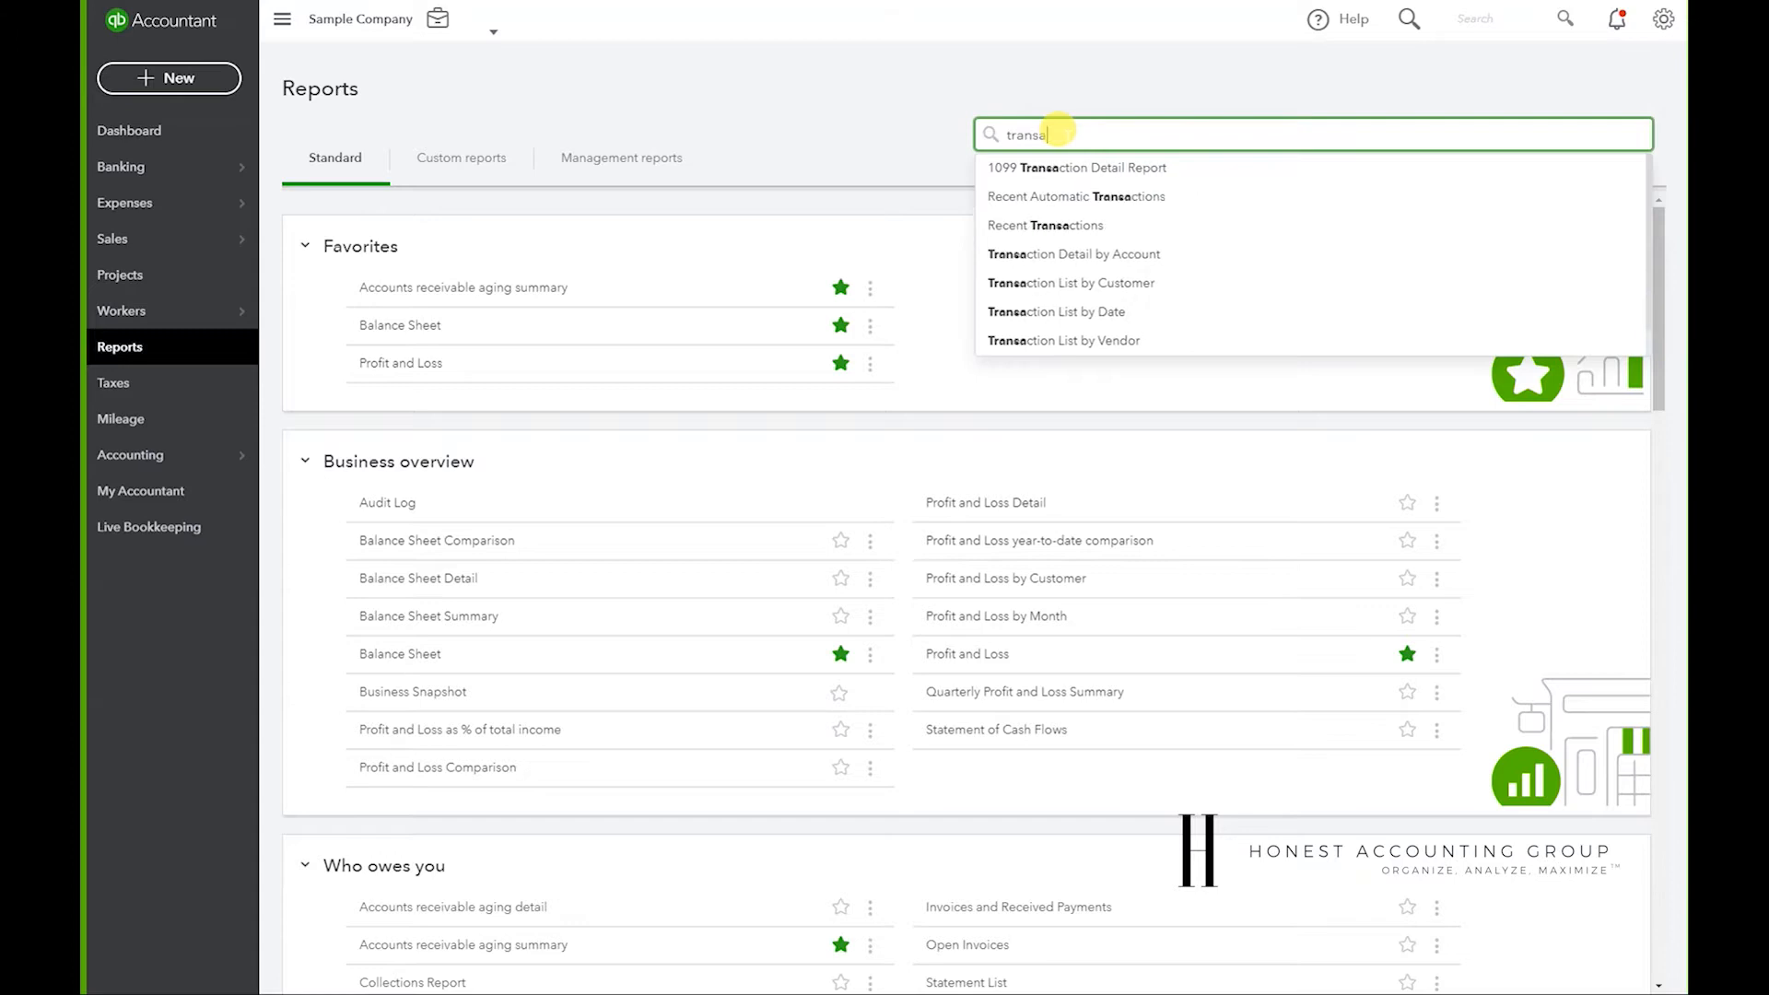
pyautogui.write('c')
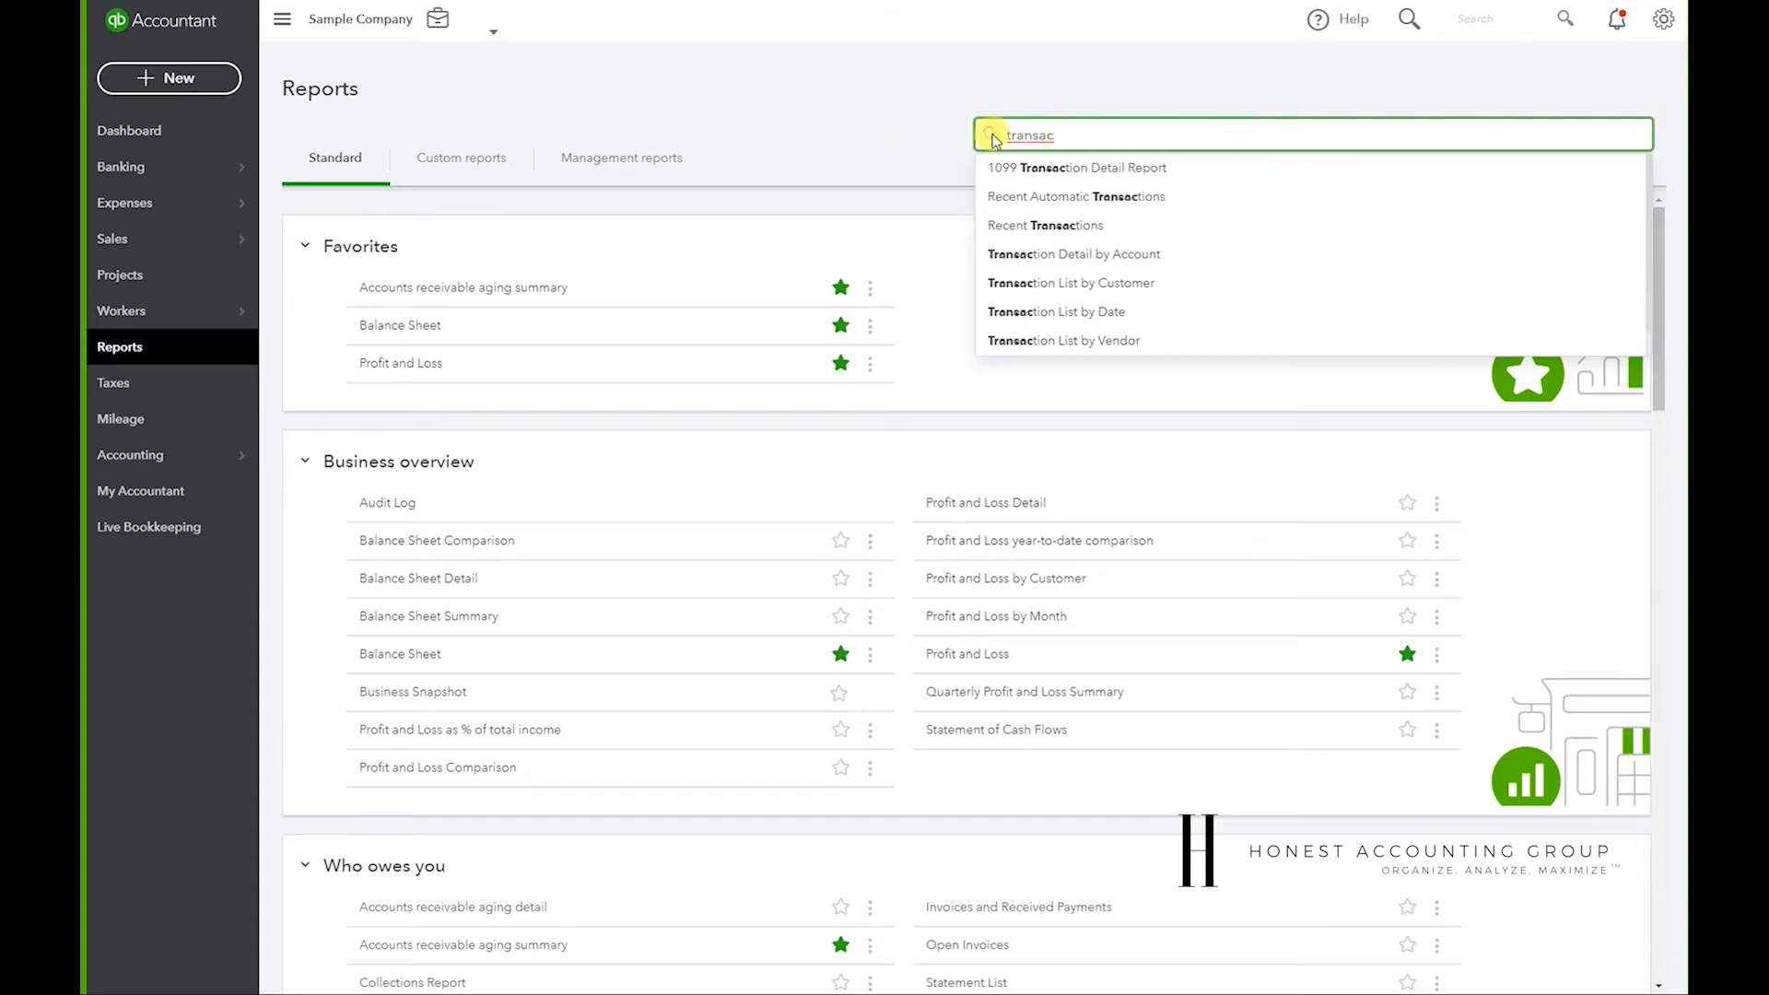
pyautogui.moveTo(1081, 254)
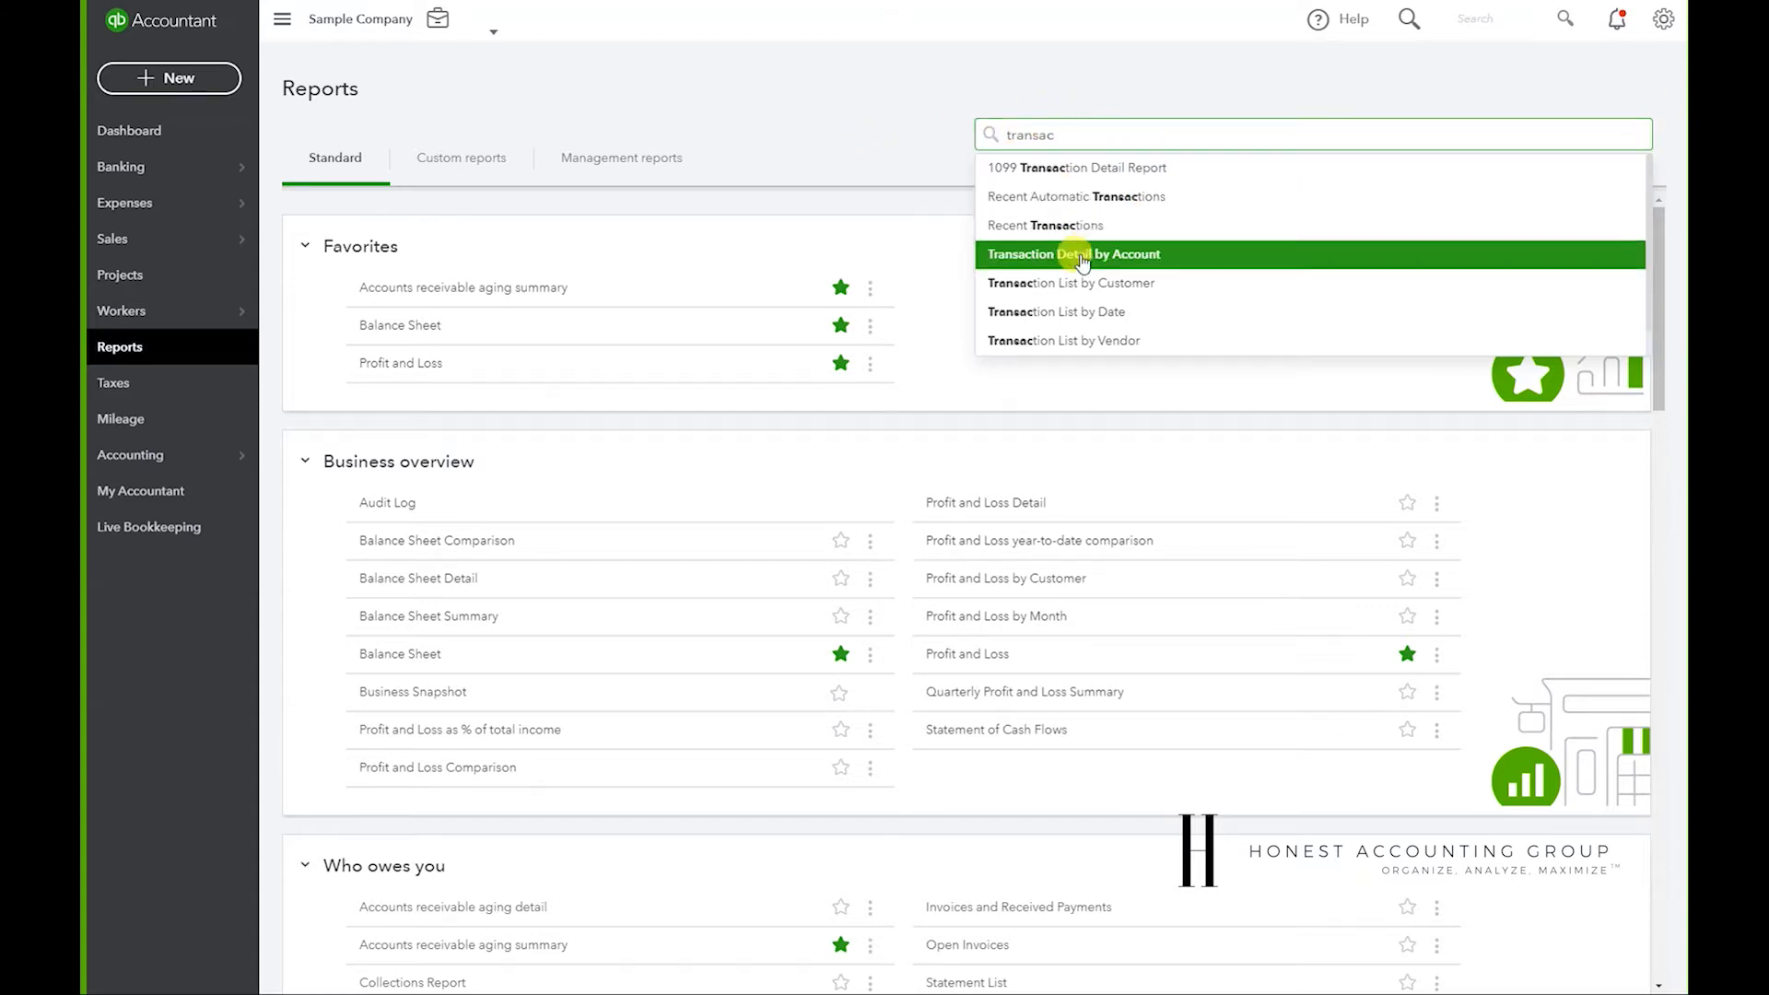
pyautogui.click(1072, 254)
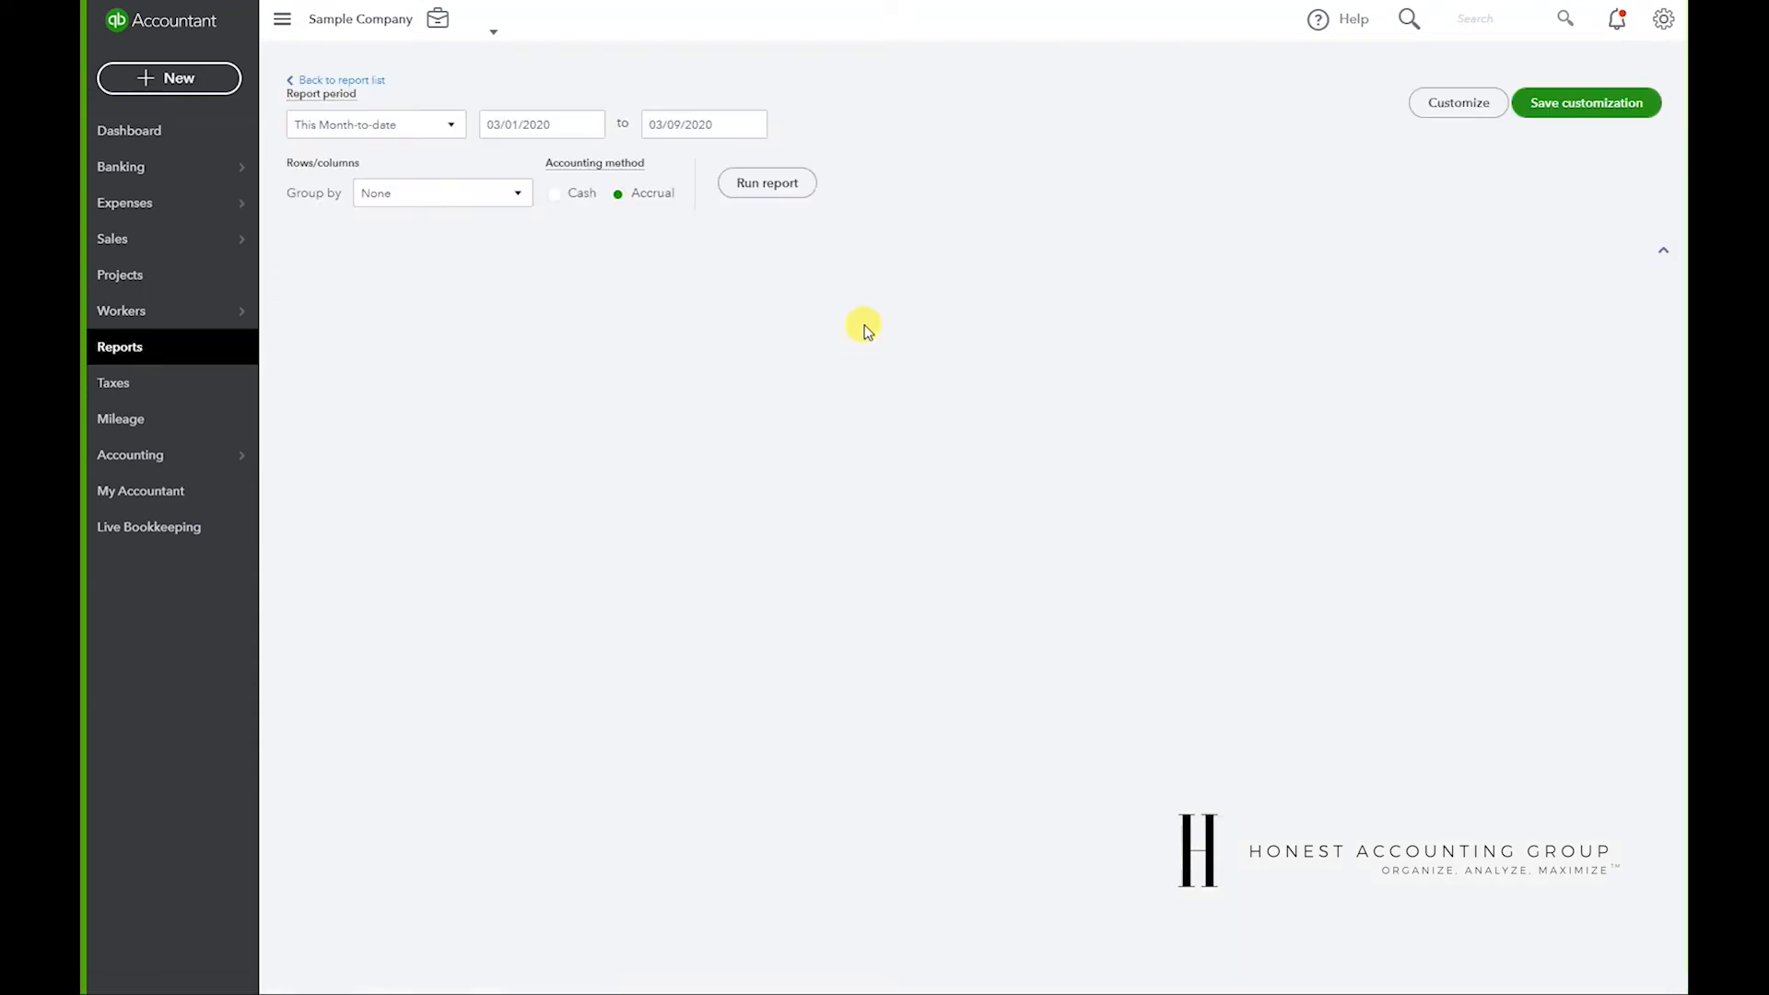
# - Set the report period to This Month, covering 03/01 to 03/31/2020
pyautogui.click(765, 183)
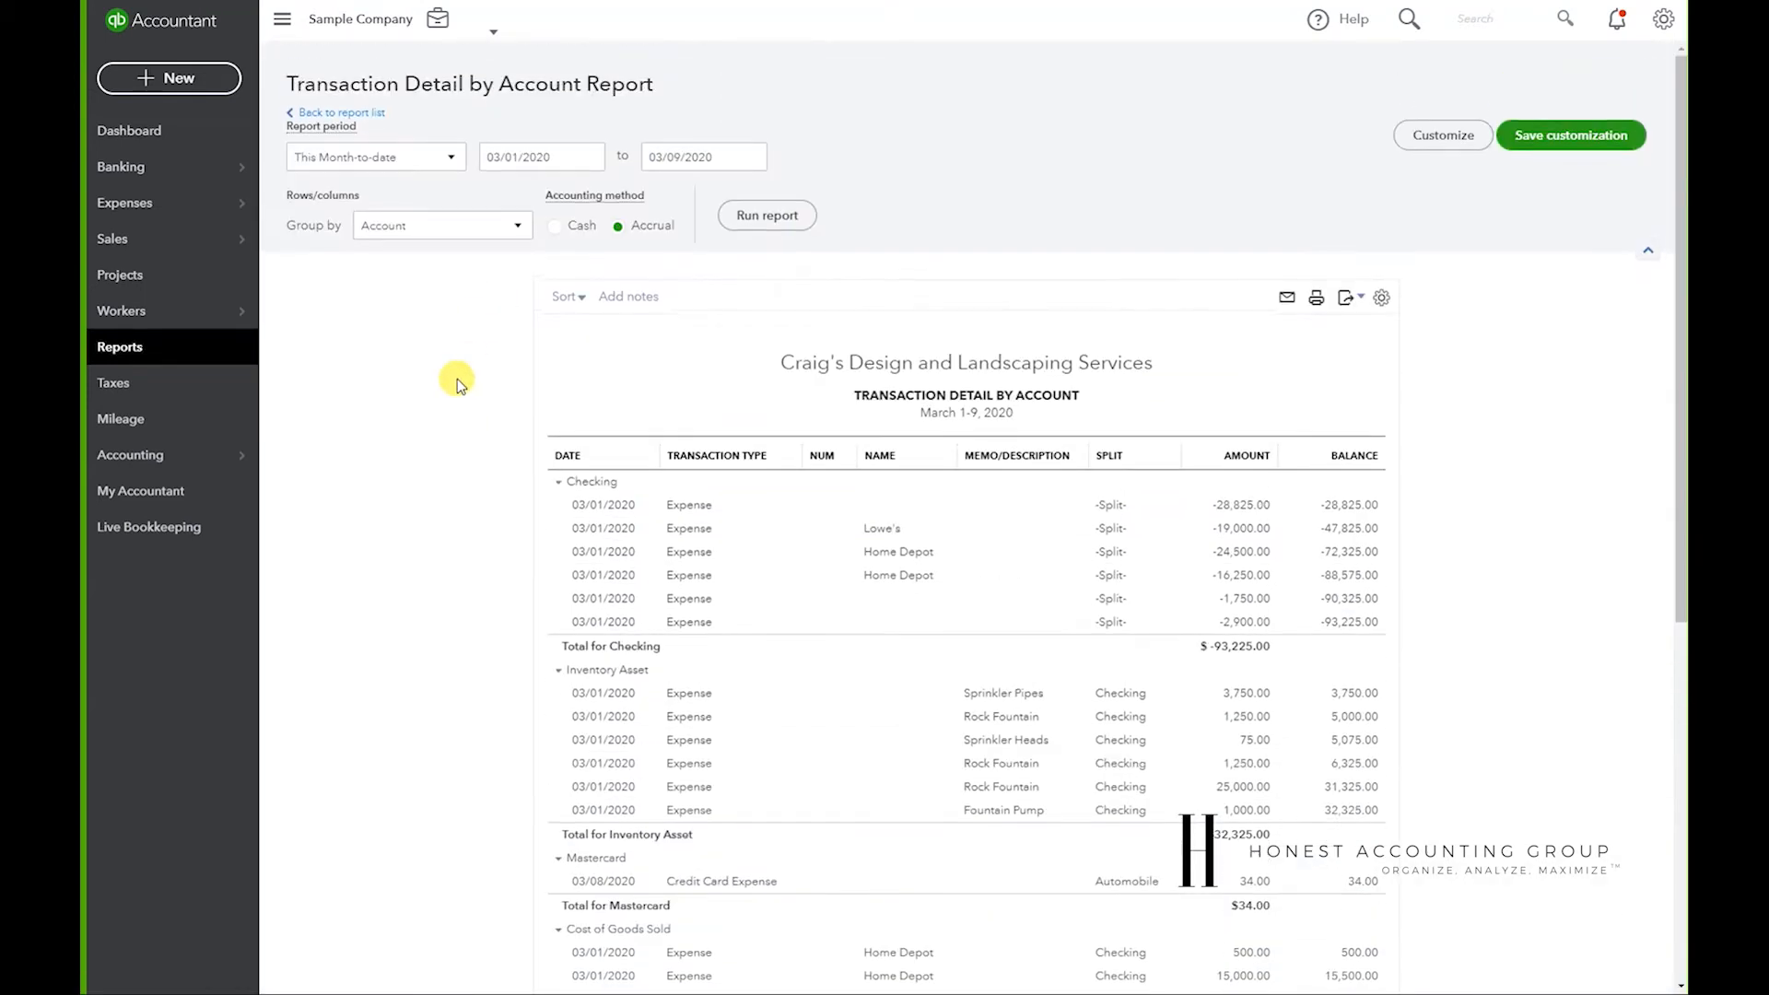
pyautogui.click(376, 156)
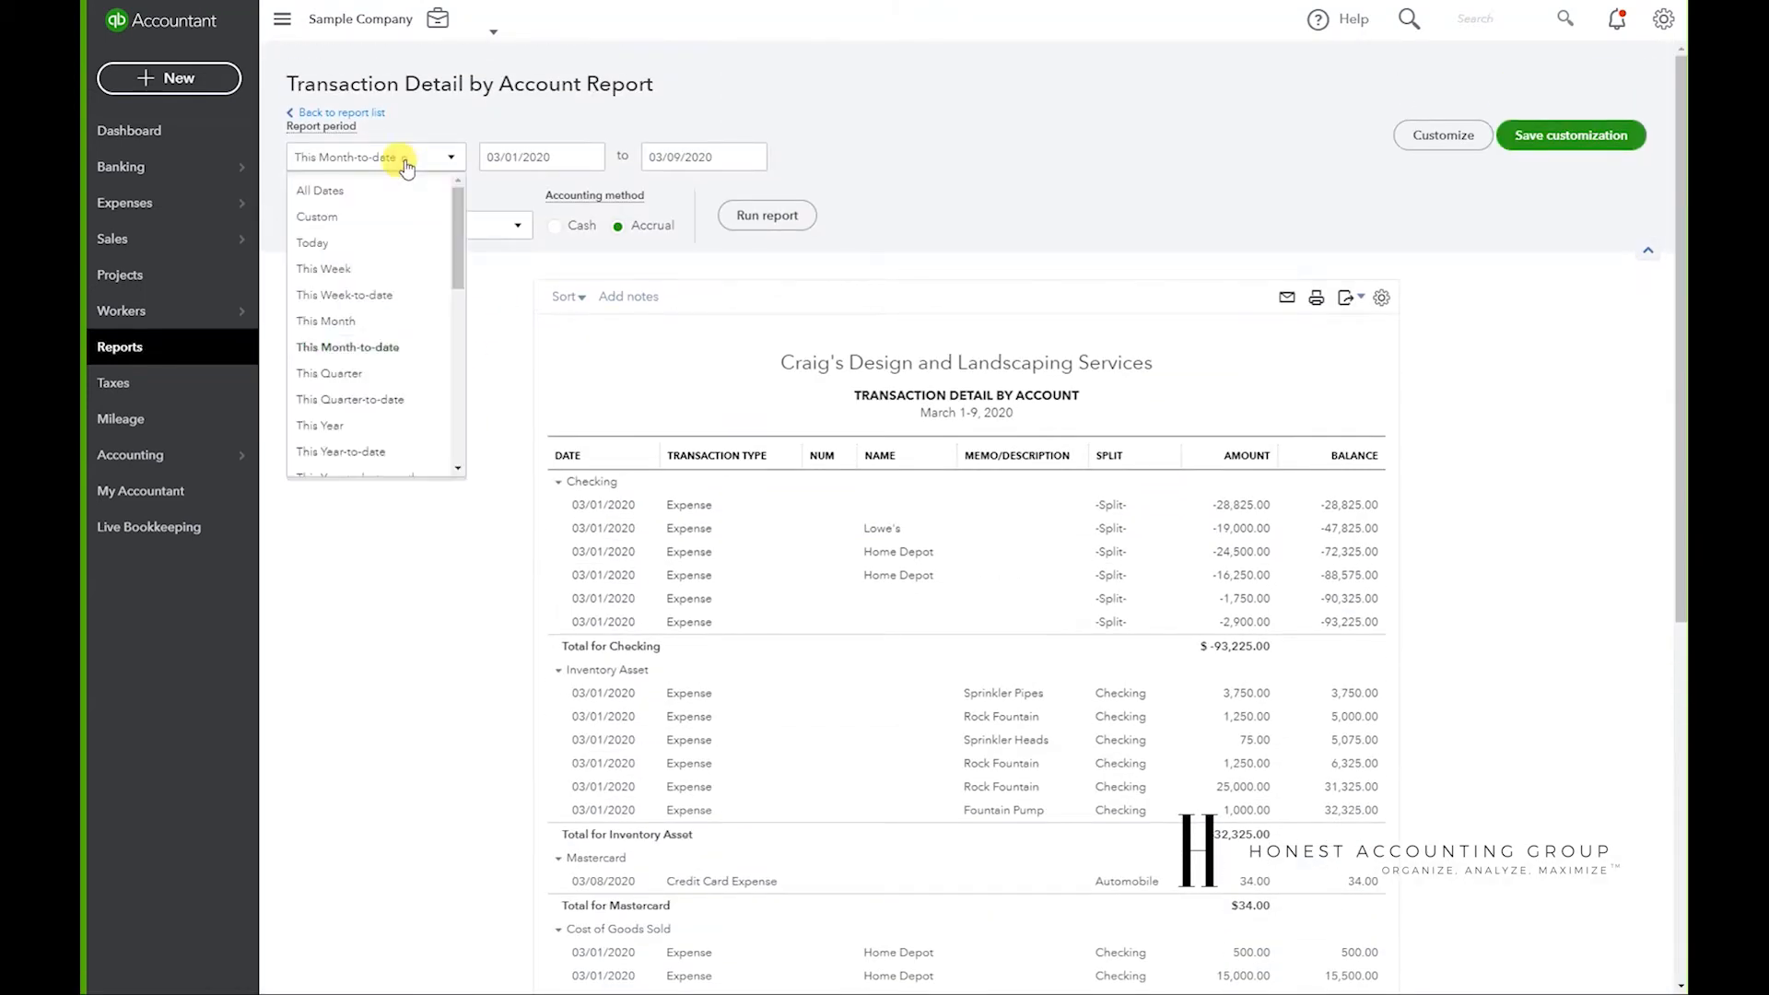
pyautogui.click(326, 321)
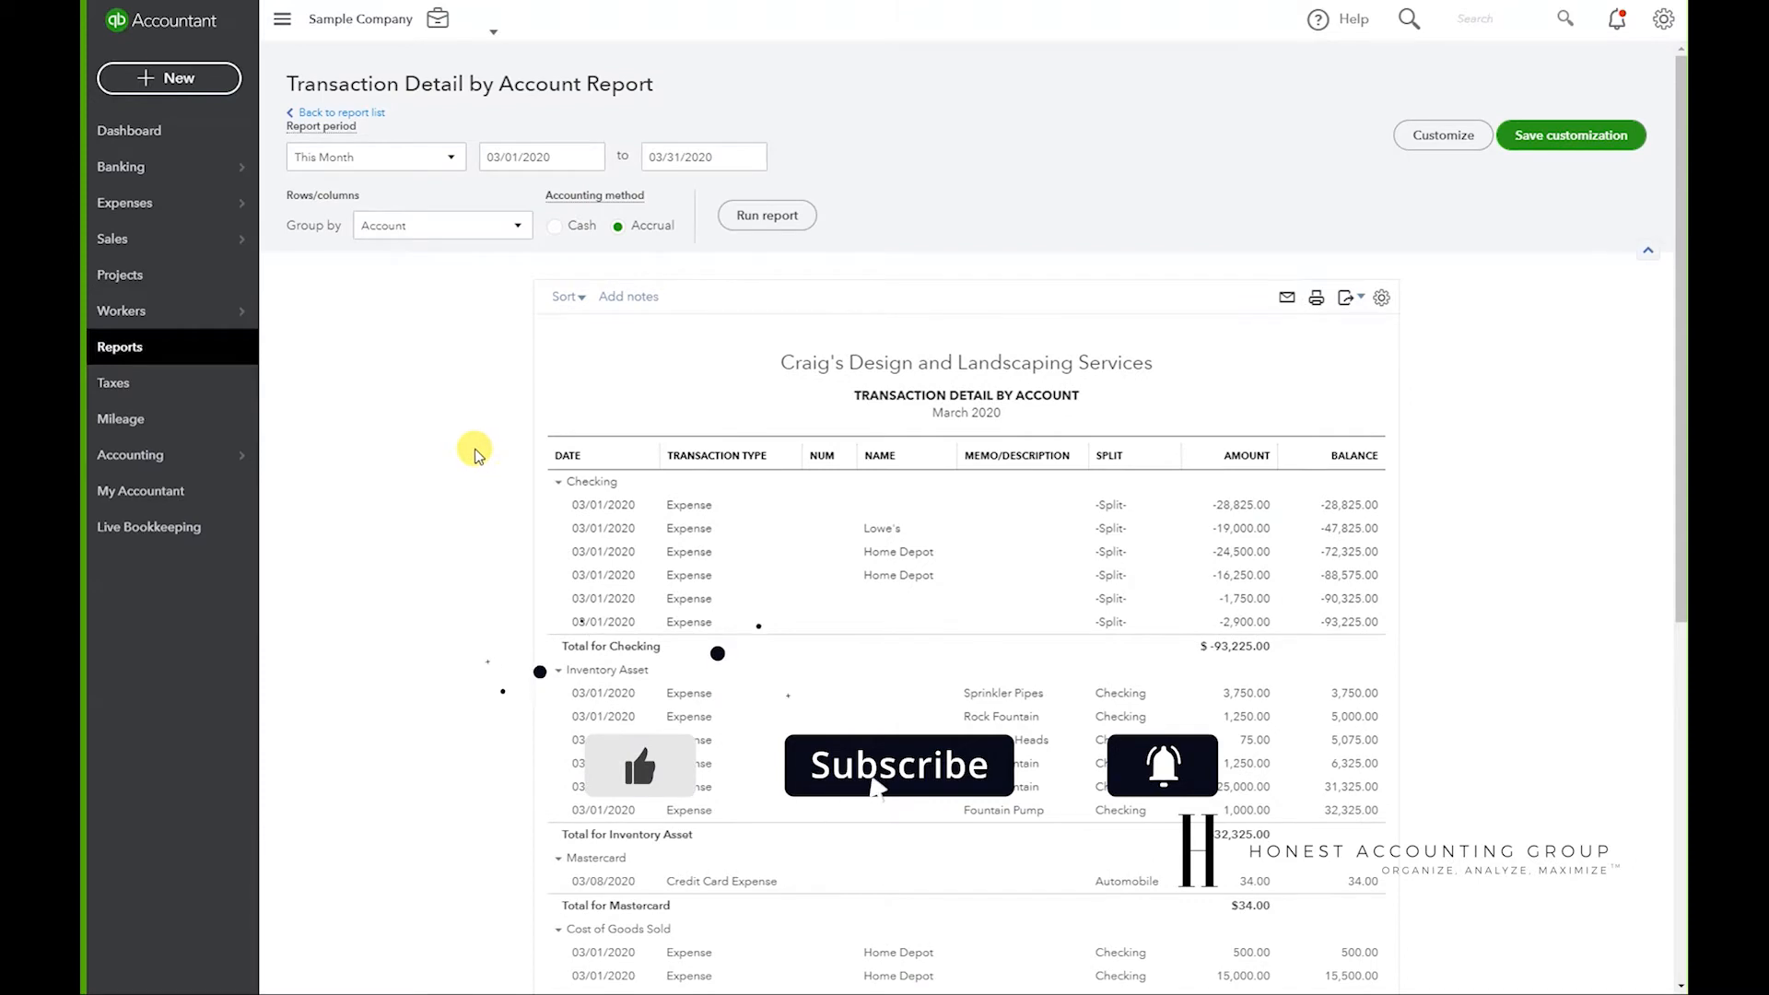
pyautogui.moveTo(1224, 161)
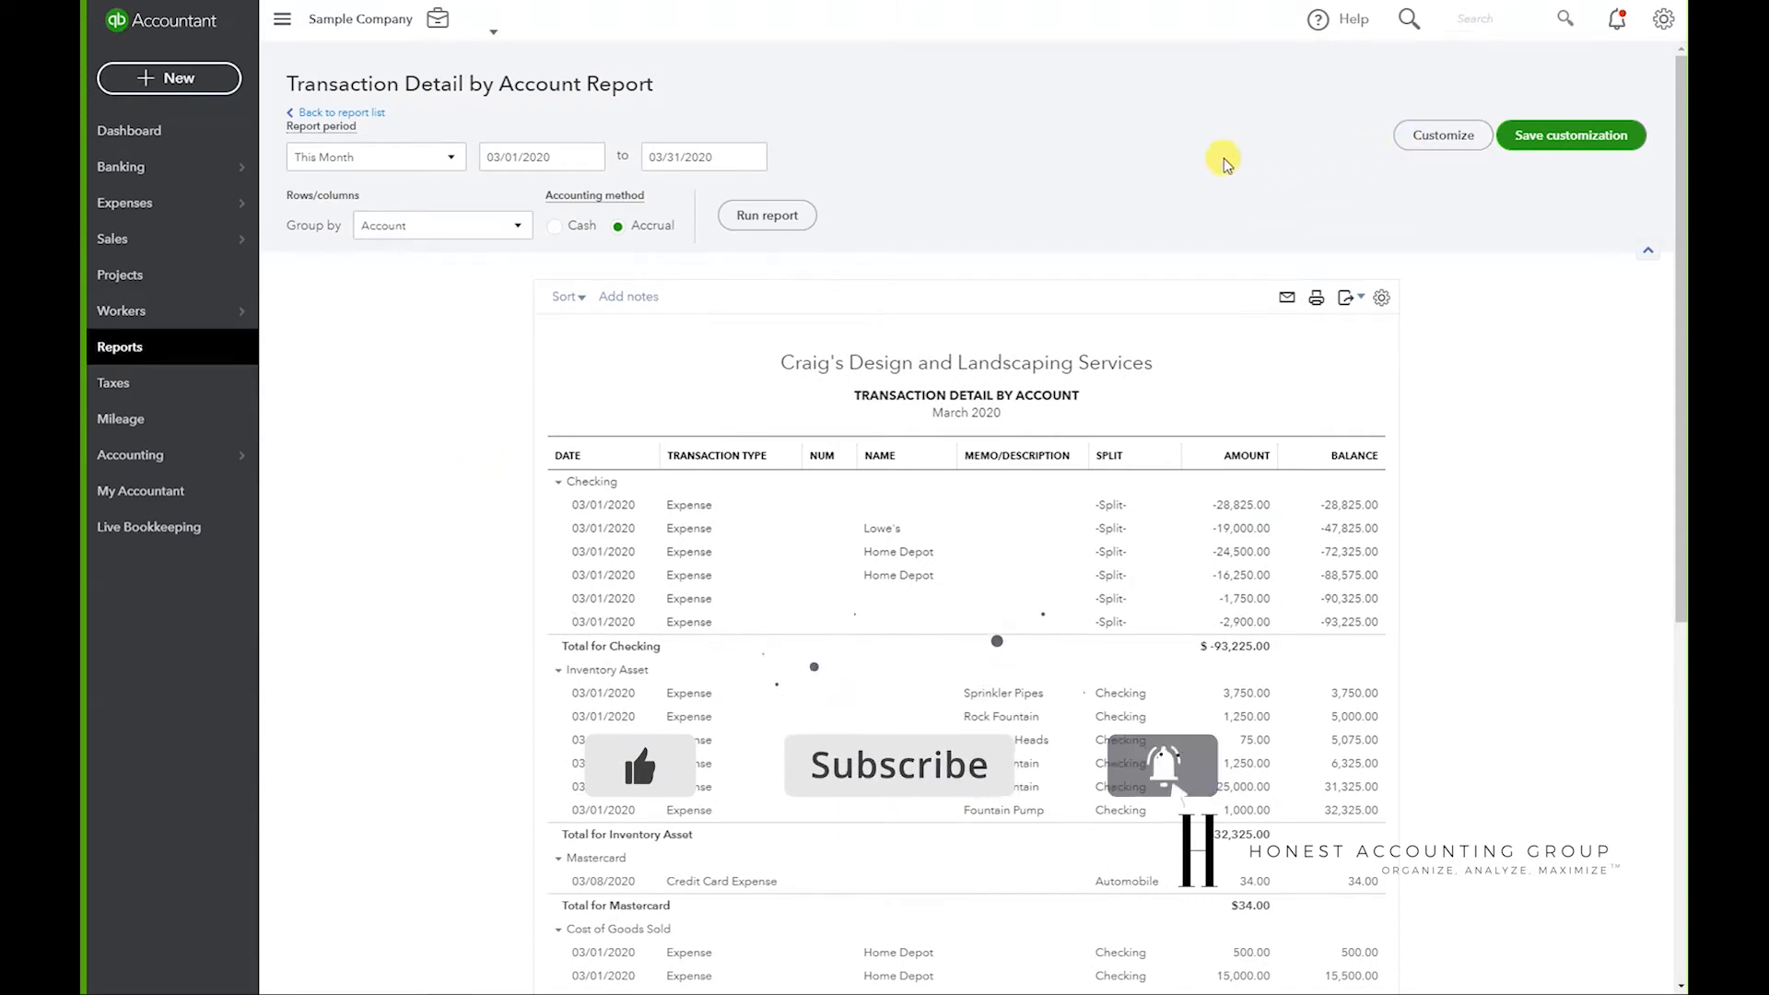
# - Add a Distribution Account filter for Cost of Goods Sold and rerun the report
pyautogui.click(1441, 136)
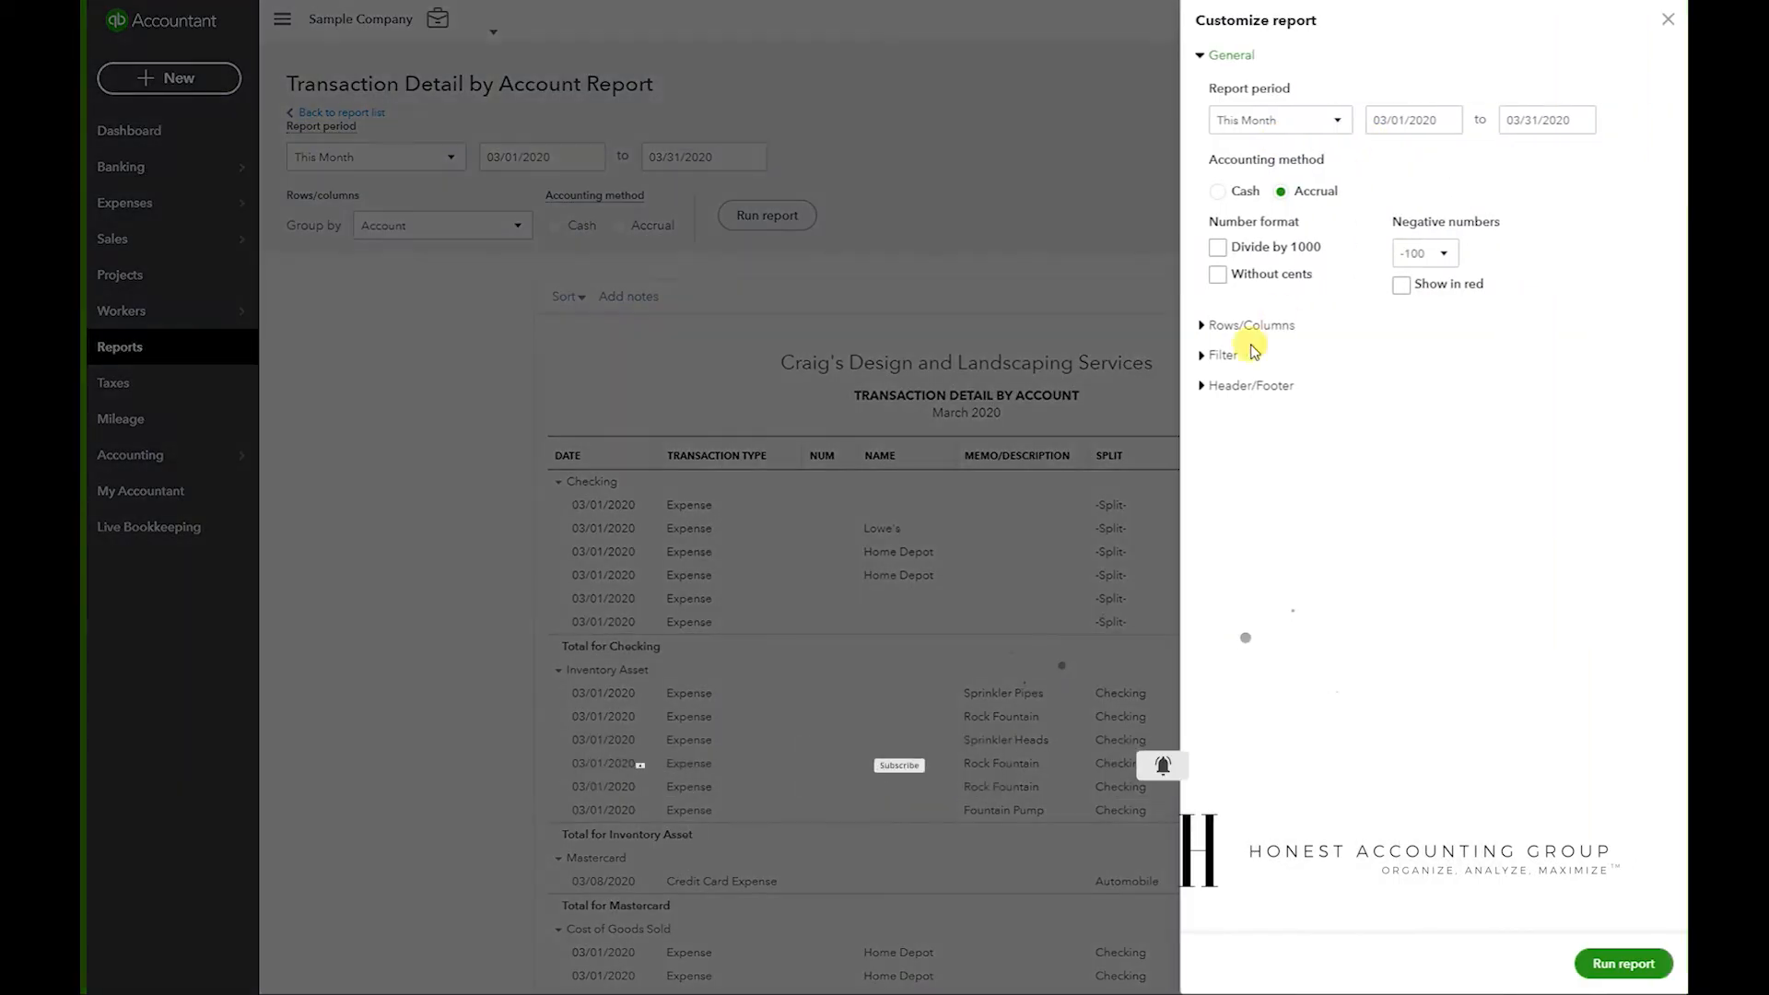
pyautogui.click(1221, 354)
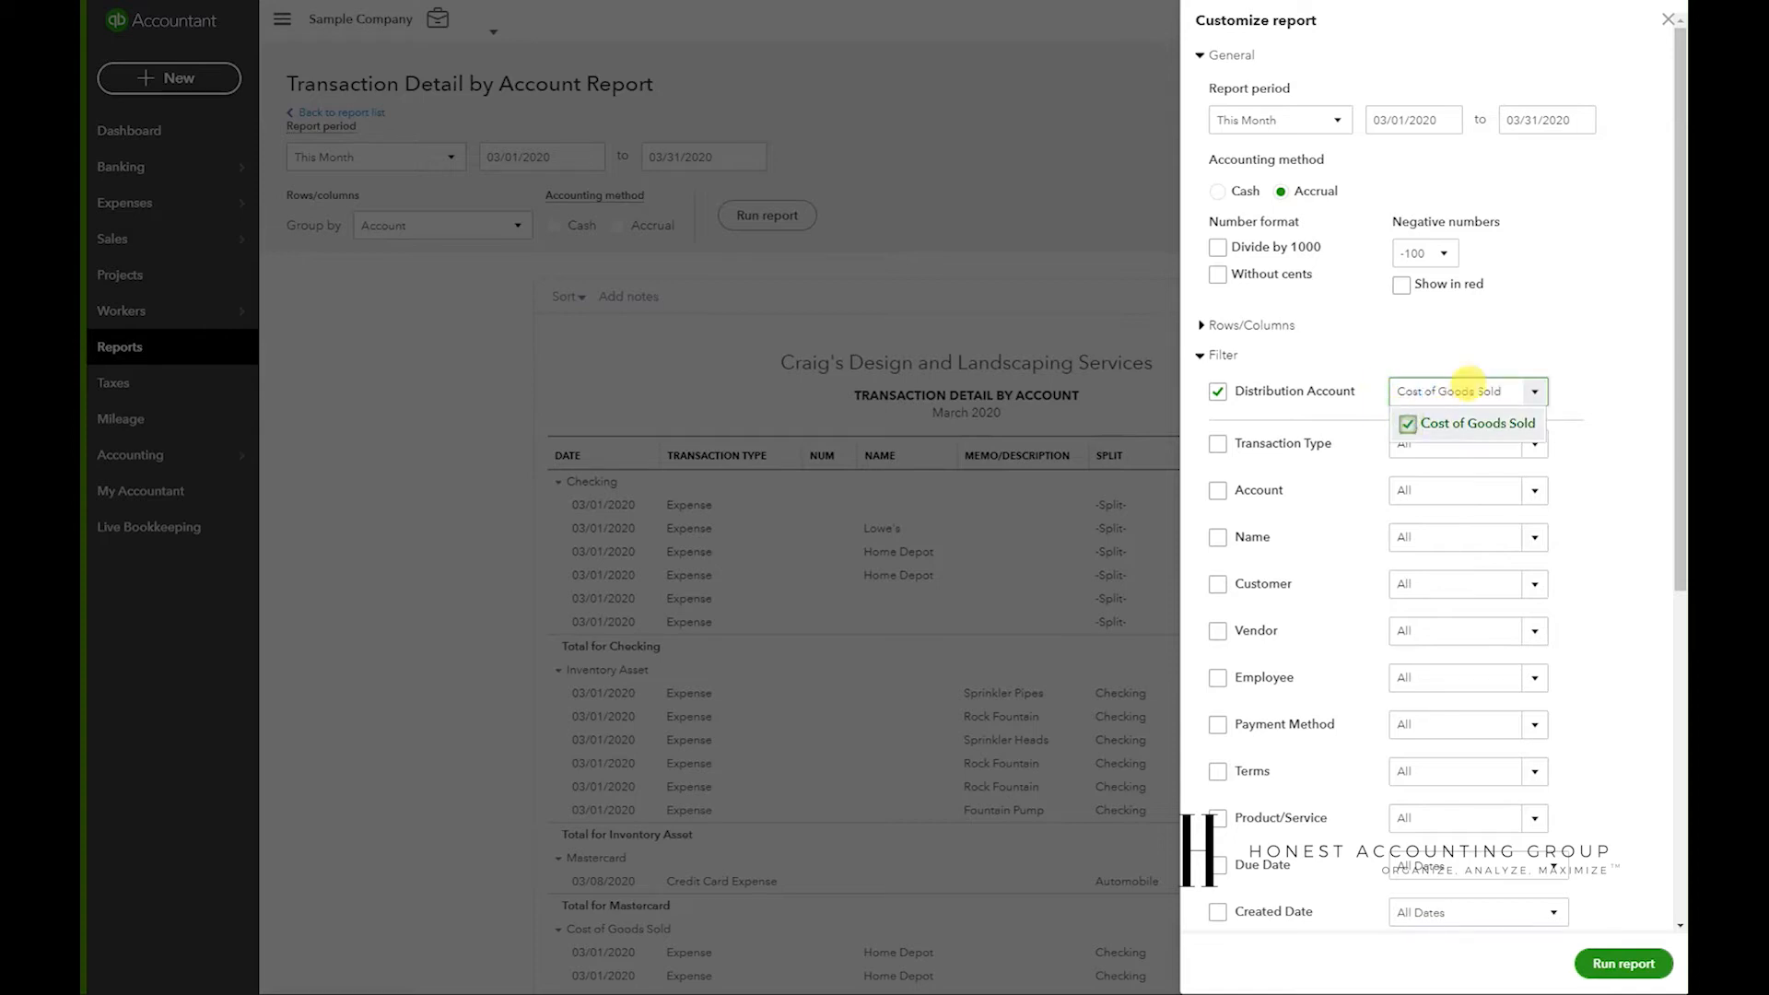
pyautogui.click(1473, 422)
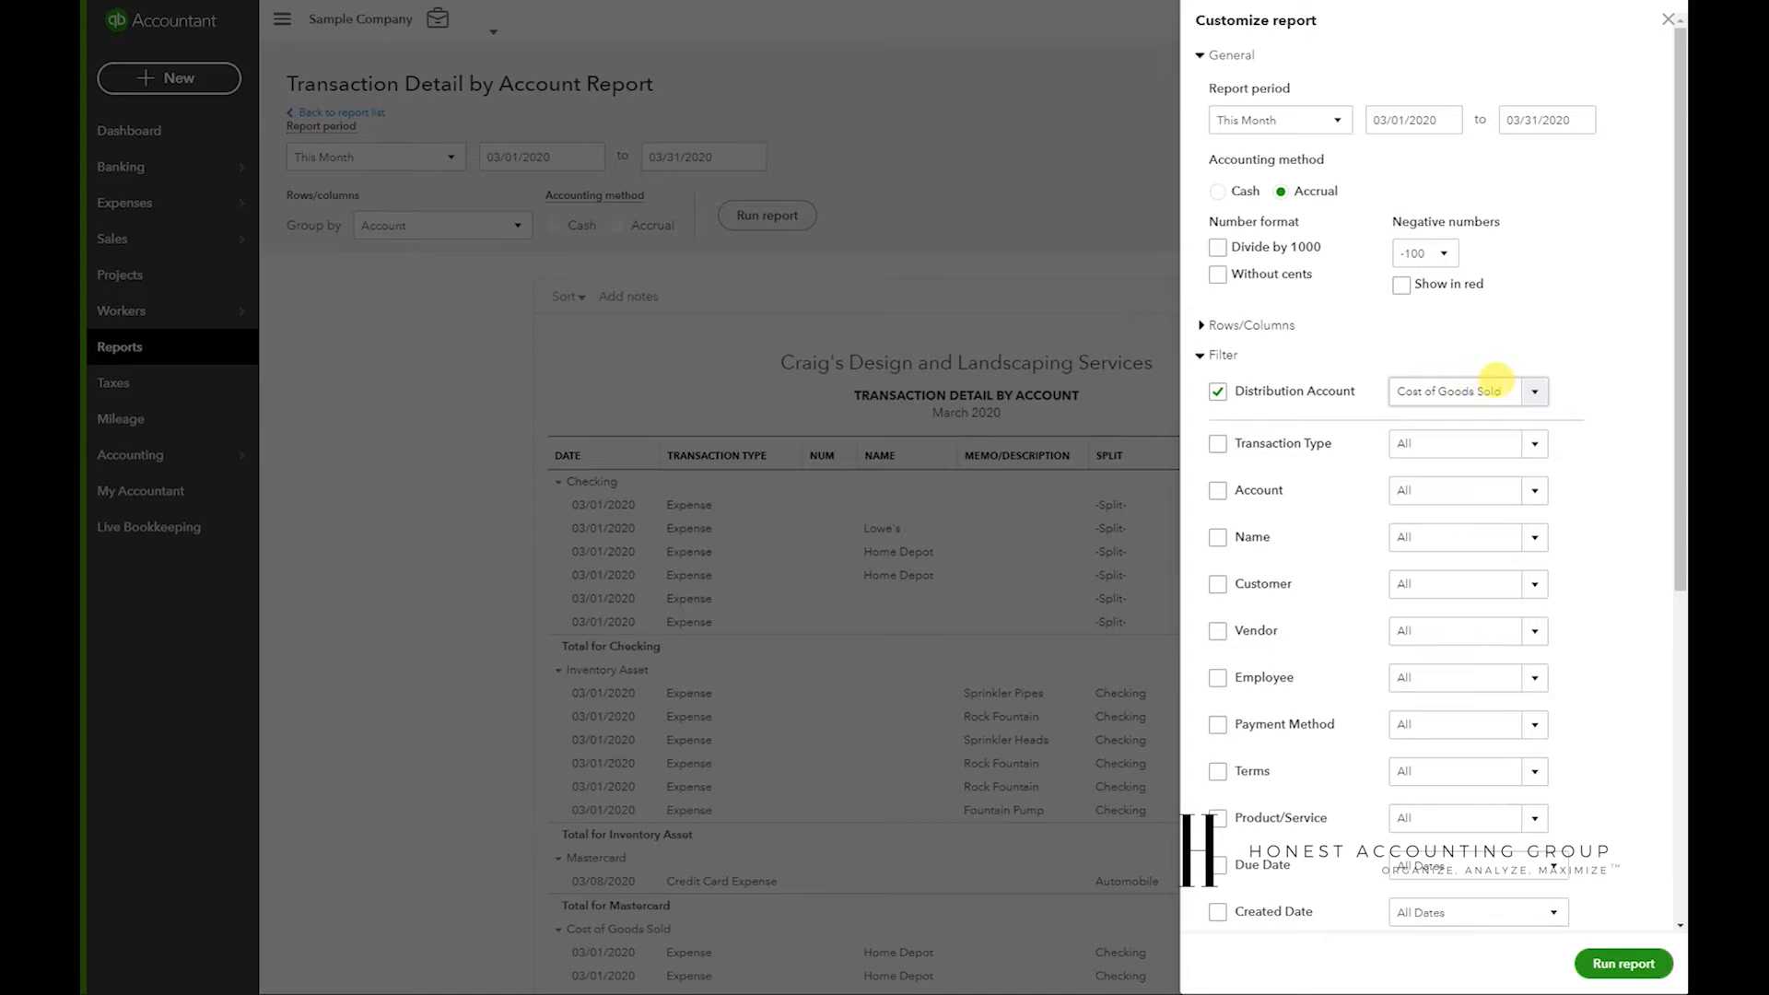
pyautogui.doubleClick(1456, 390)
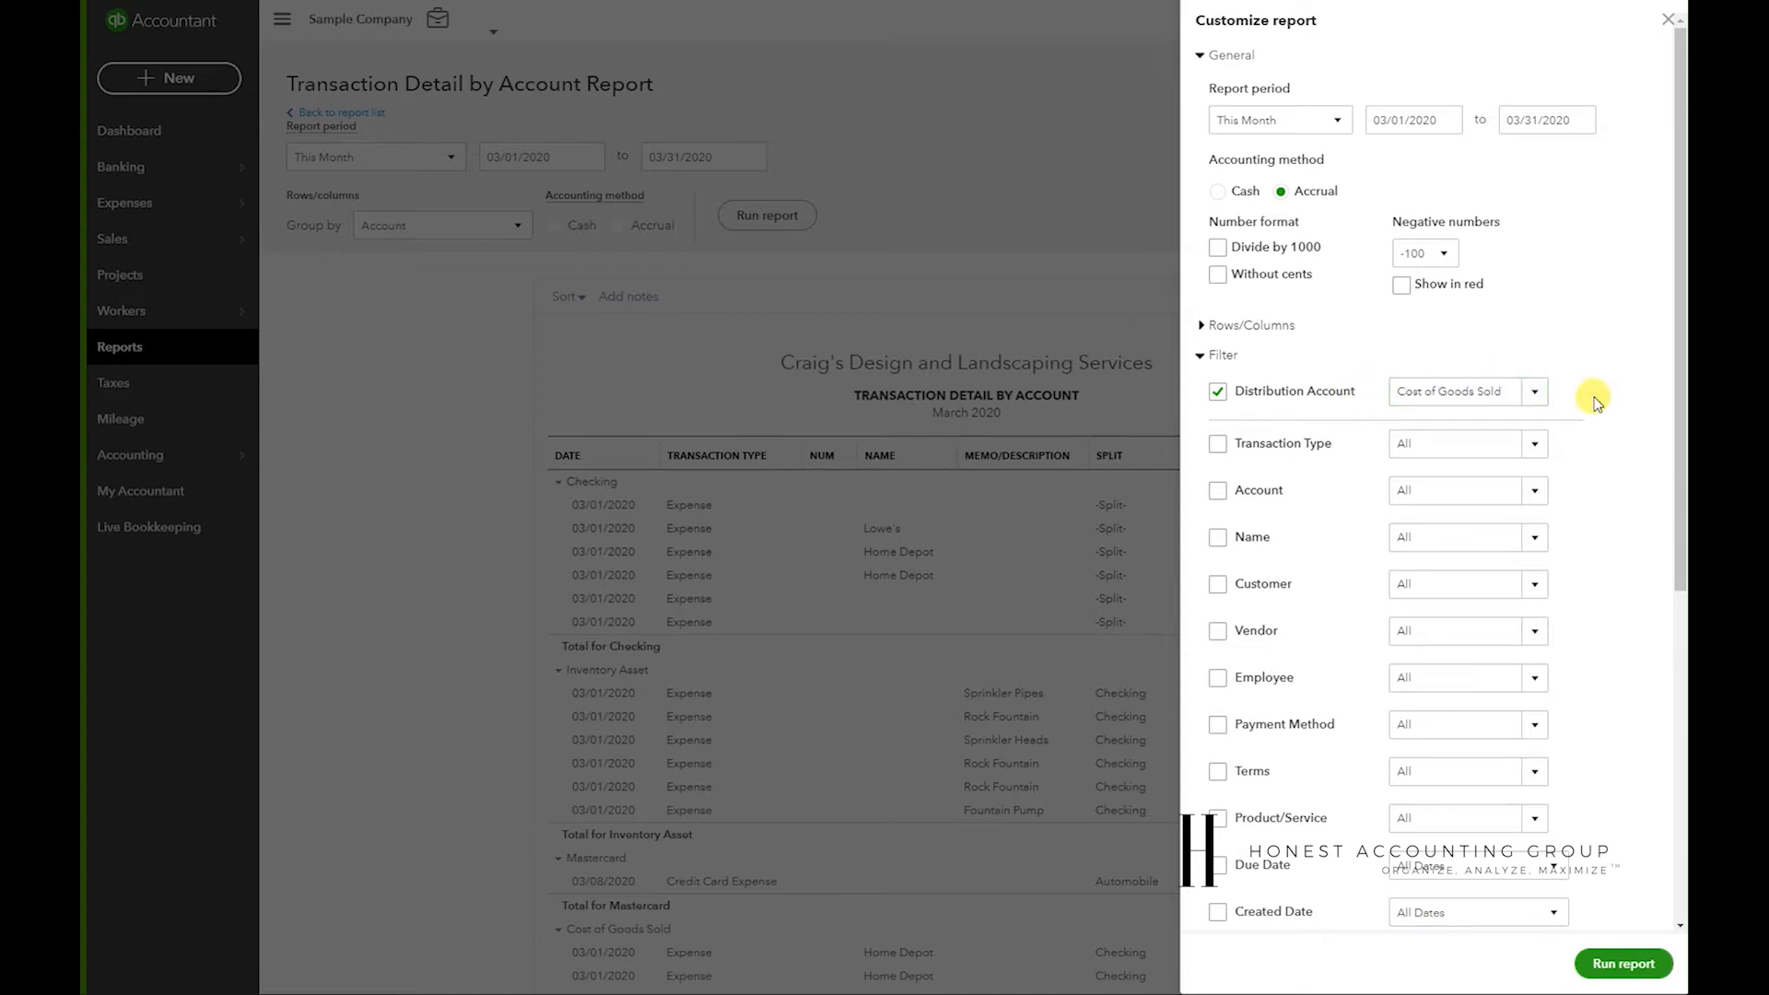
pyautogui.moveTo(1447, 478)
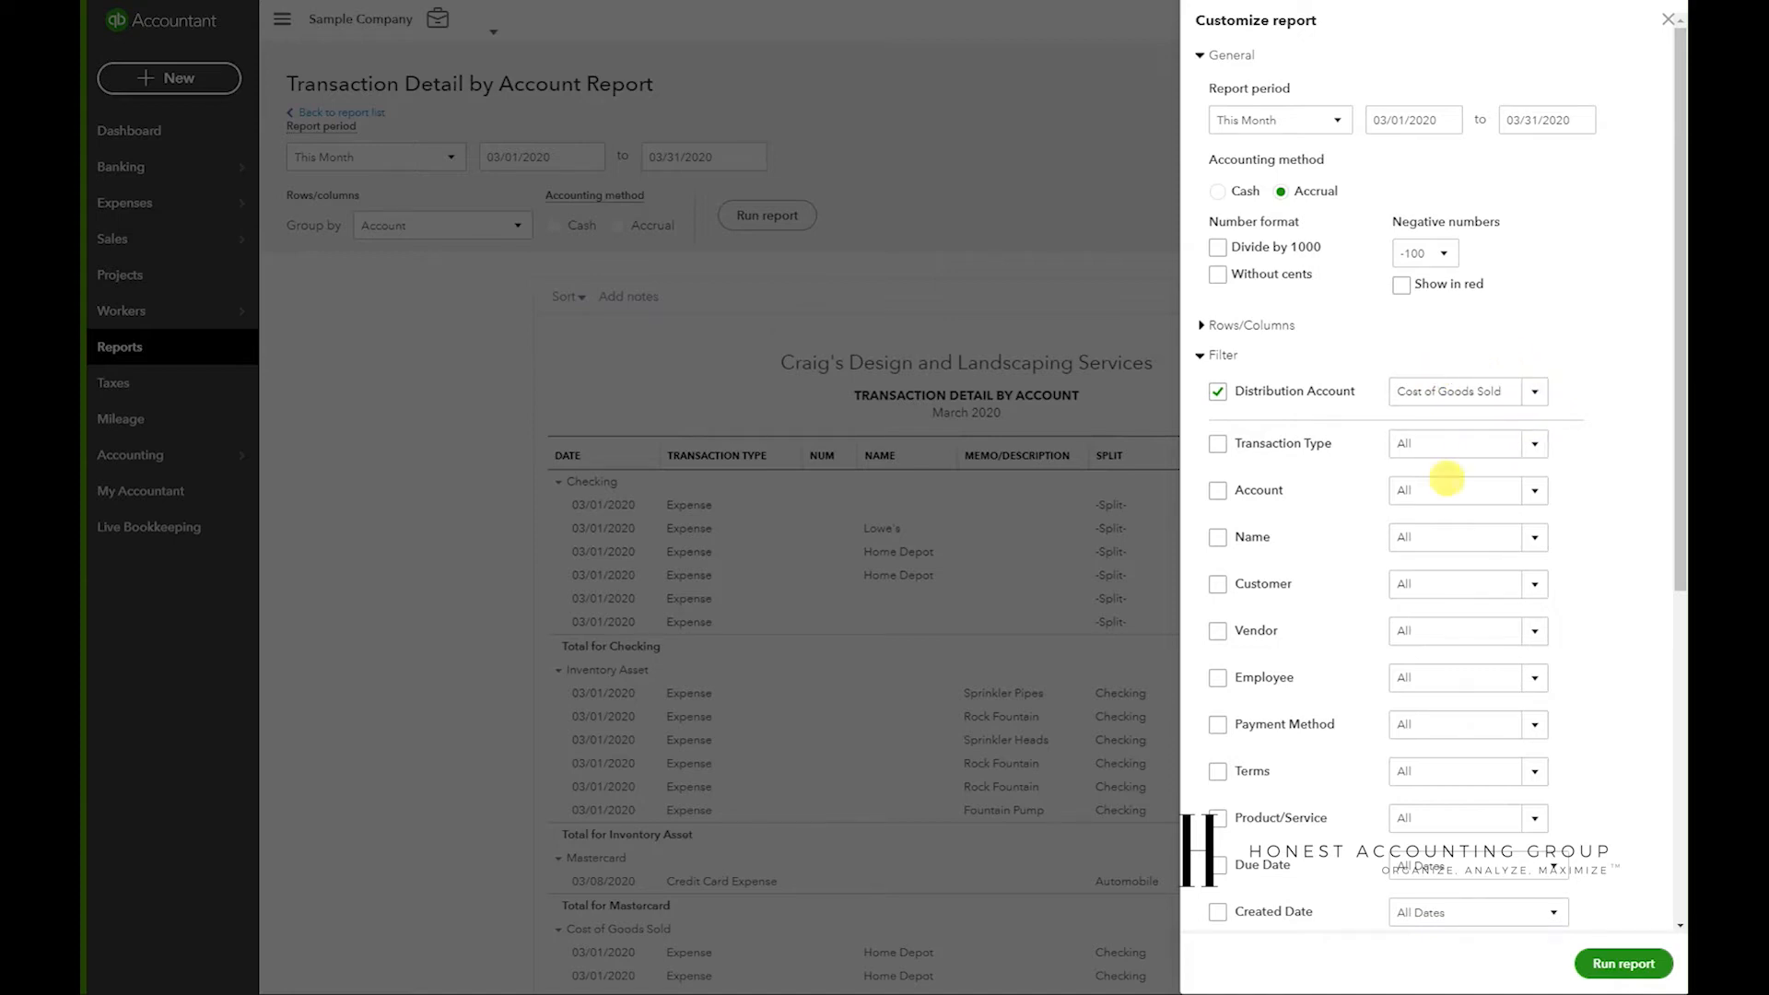
pyautogui.click(1622, 964)
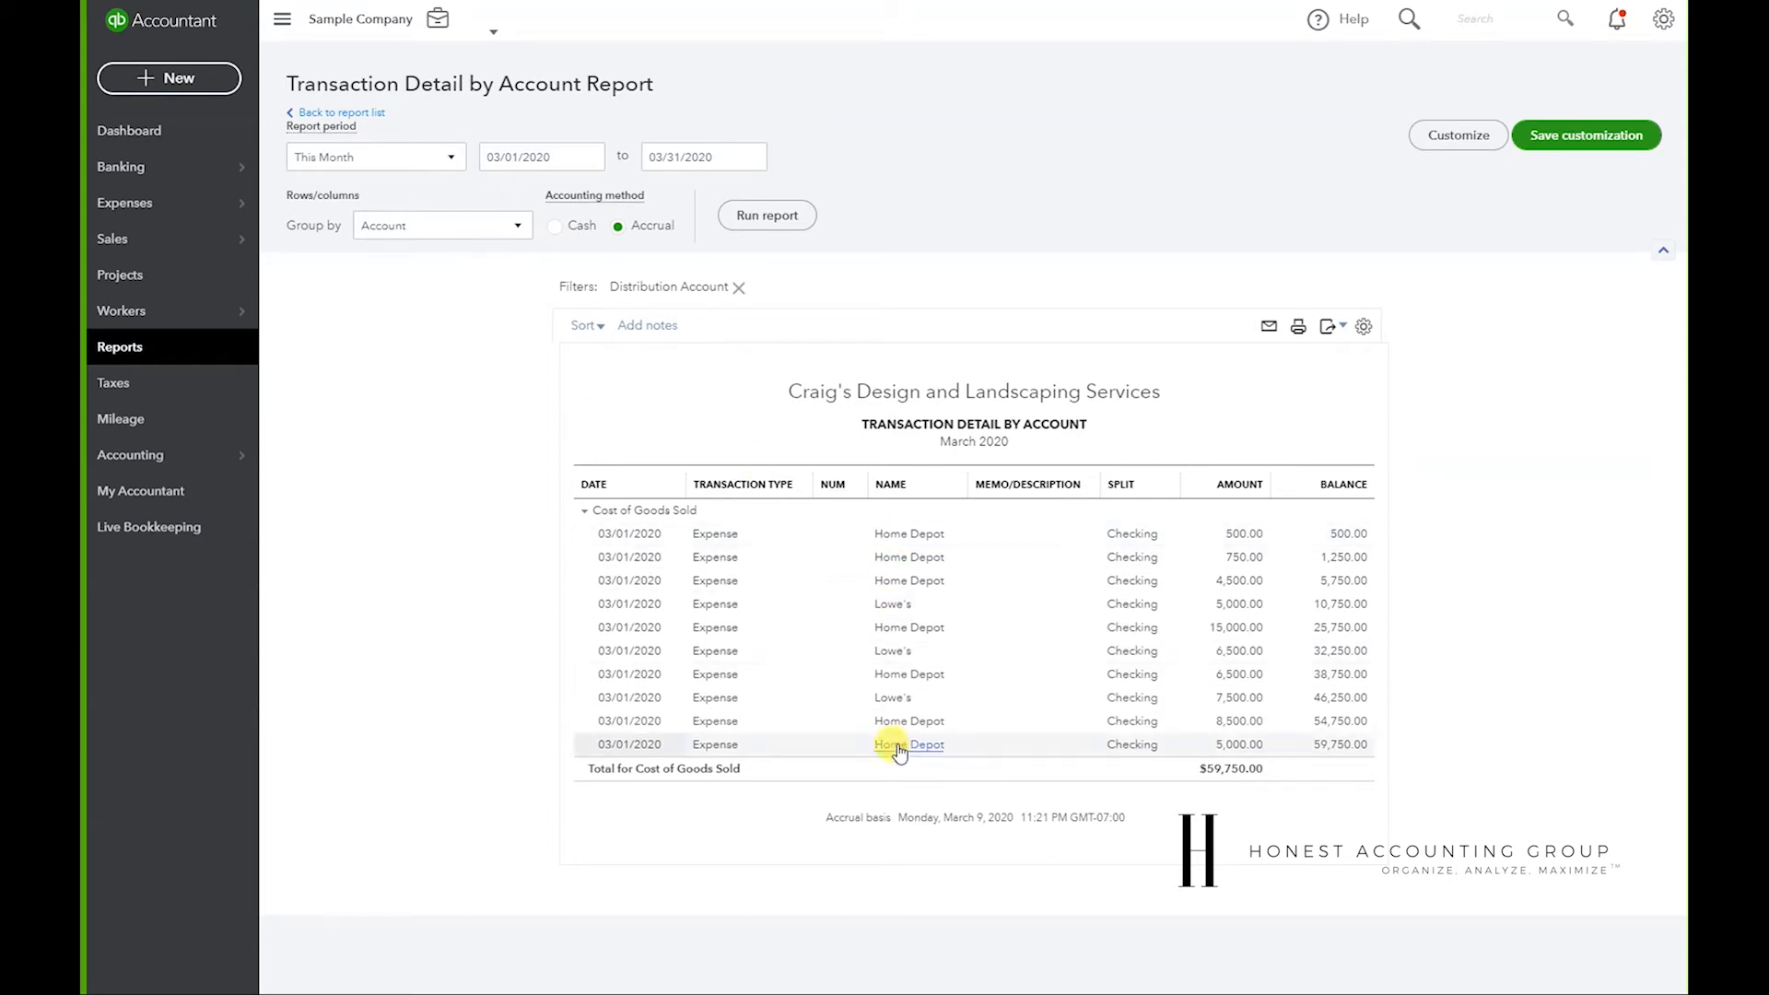
pyautogui.moveTo(442, 246)
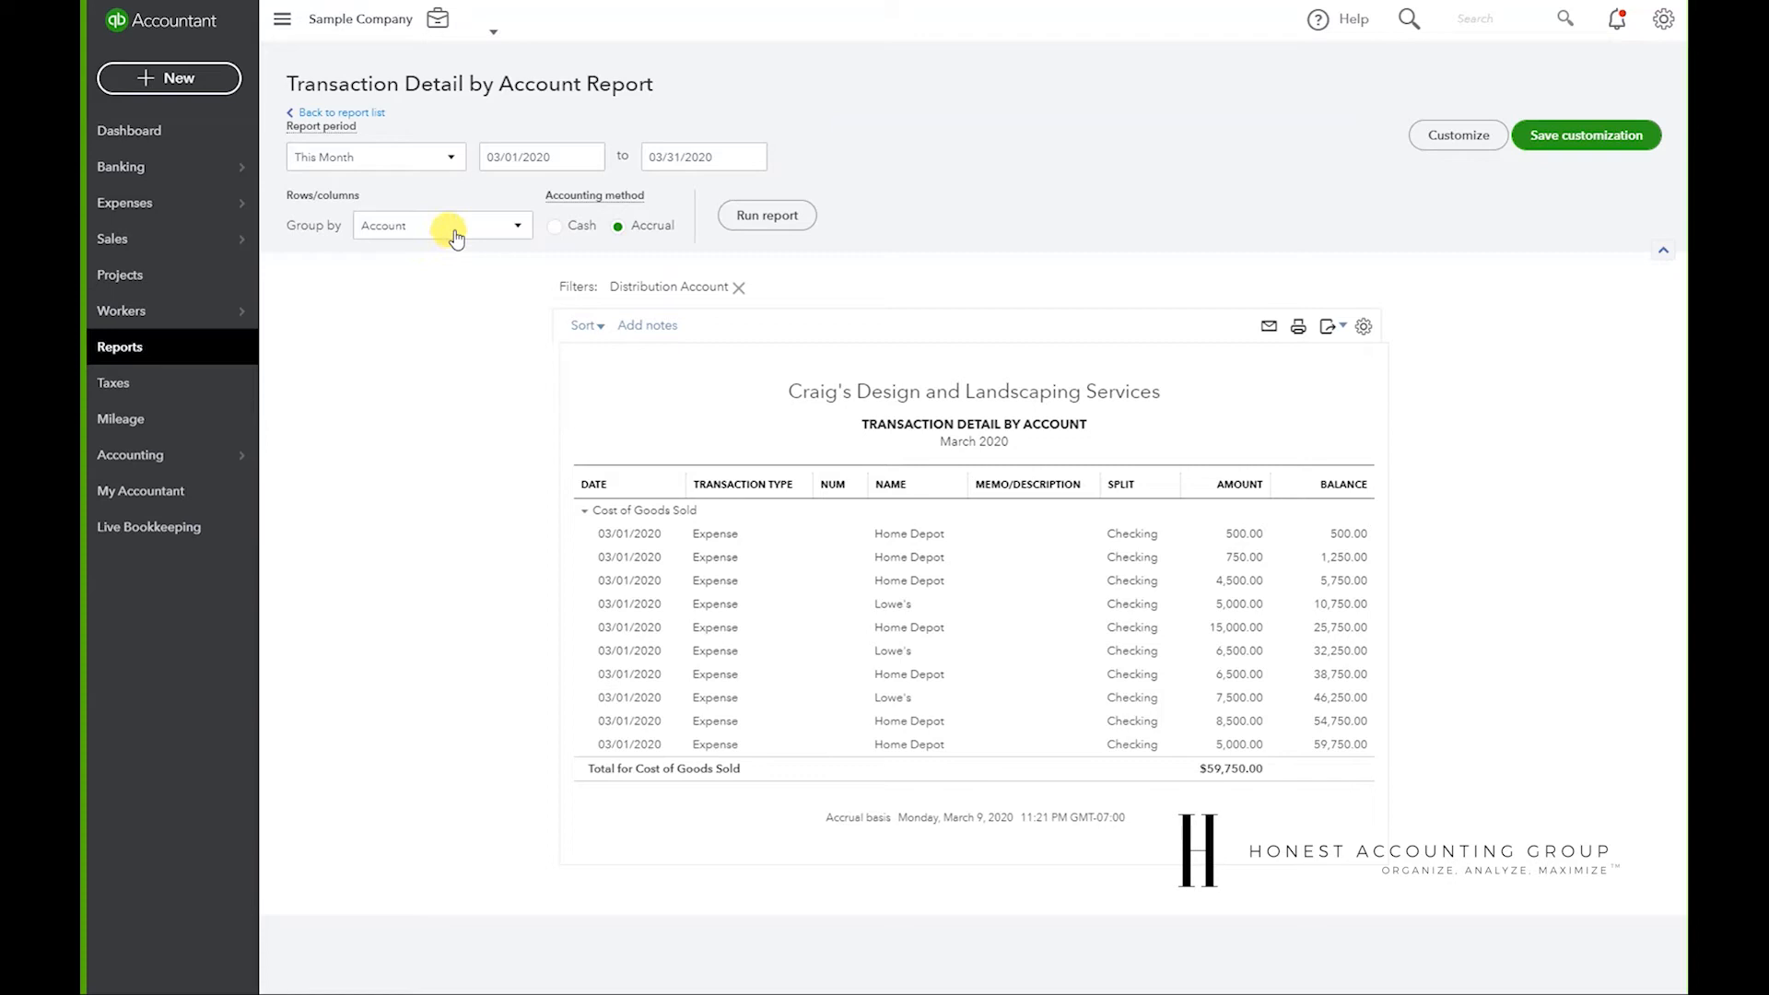
# - Group the report rows by Product/Service and rerun to show per-item subtotals
pyautogui.click(440, 224)
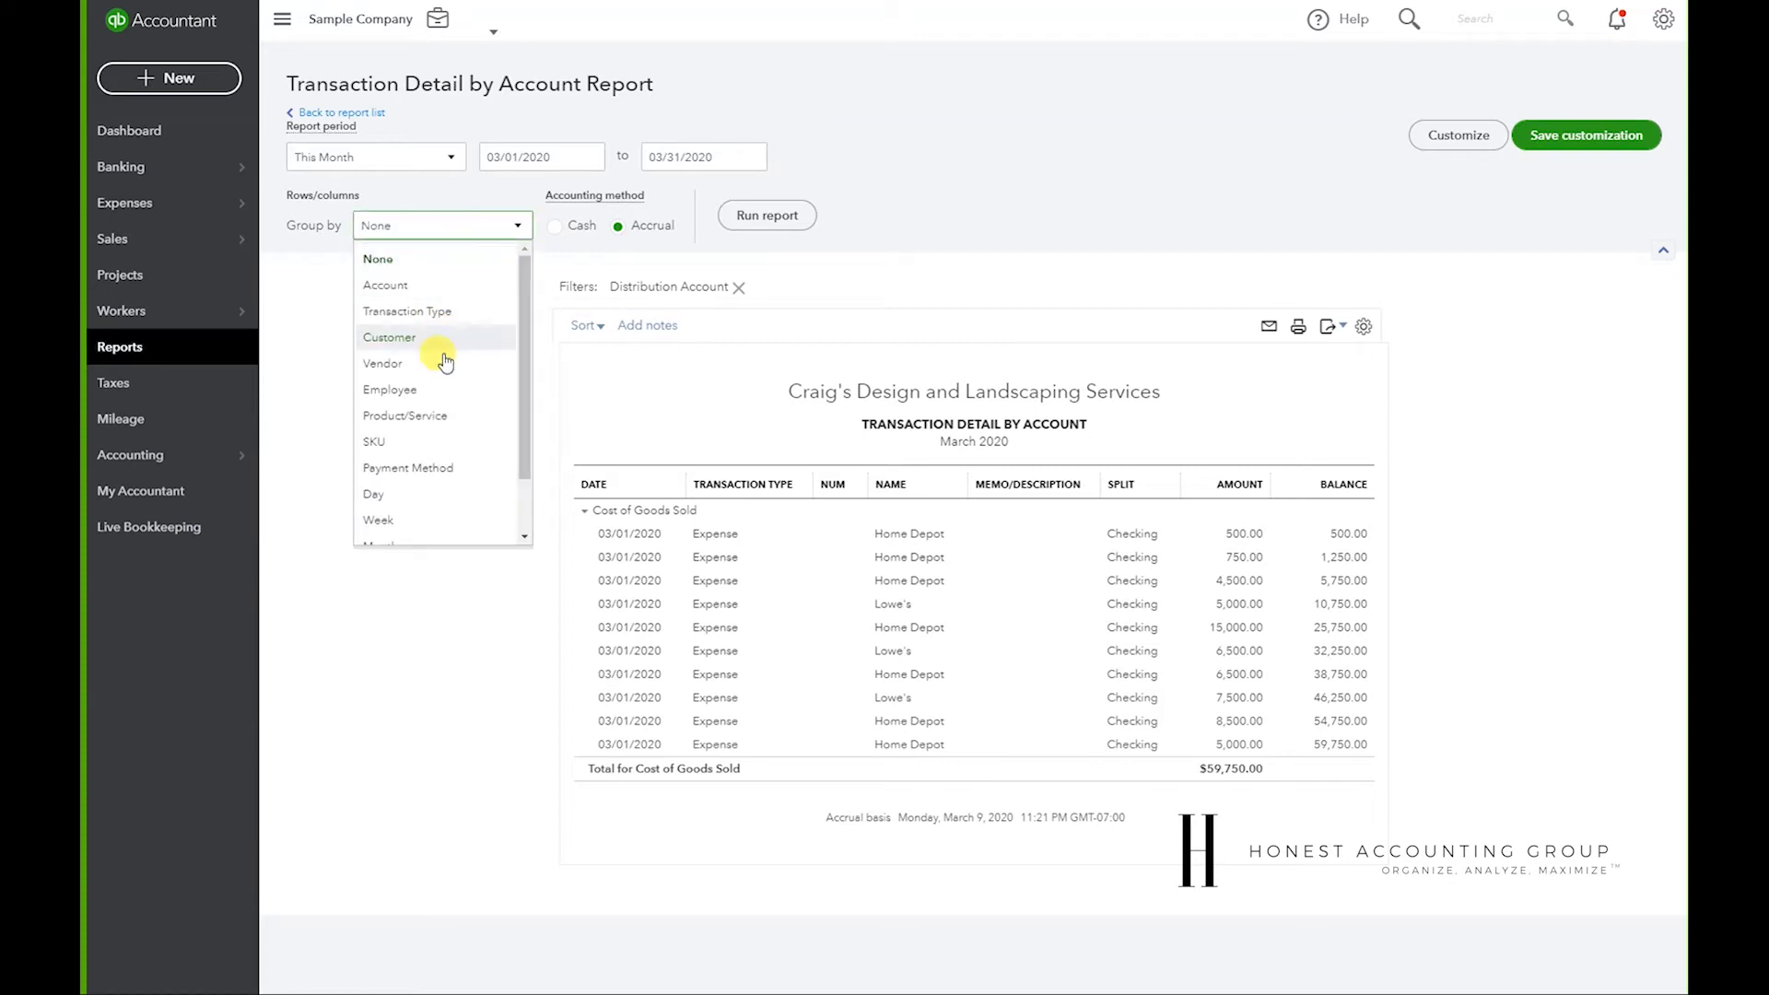
pyautogui.click(404, 416)
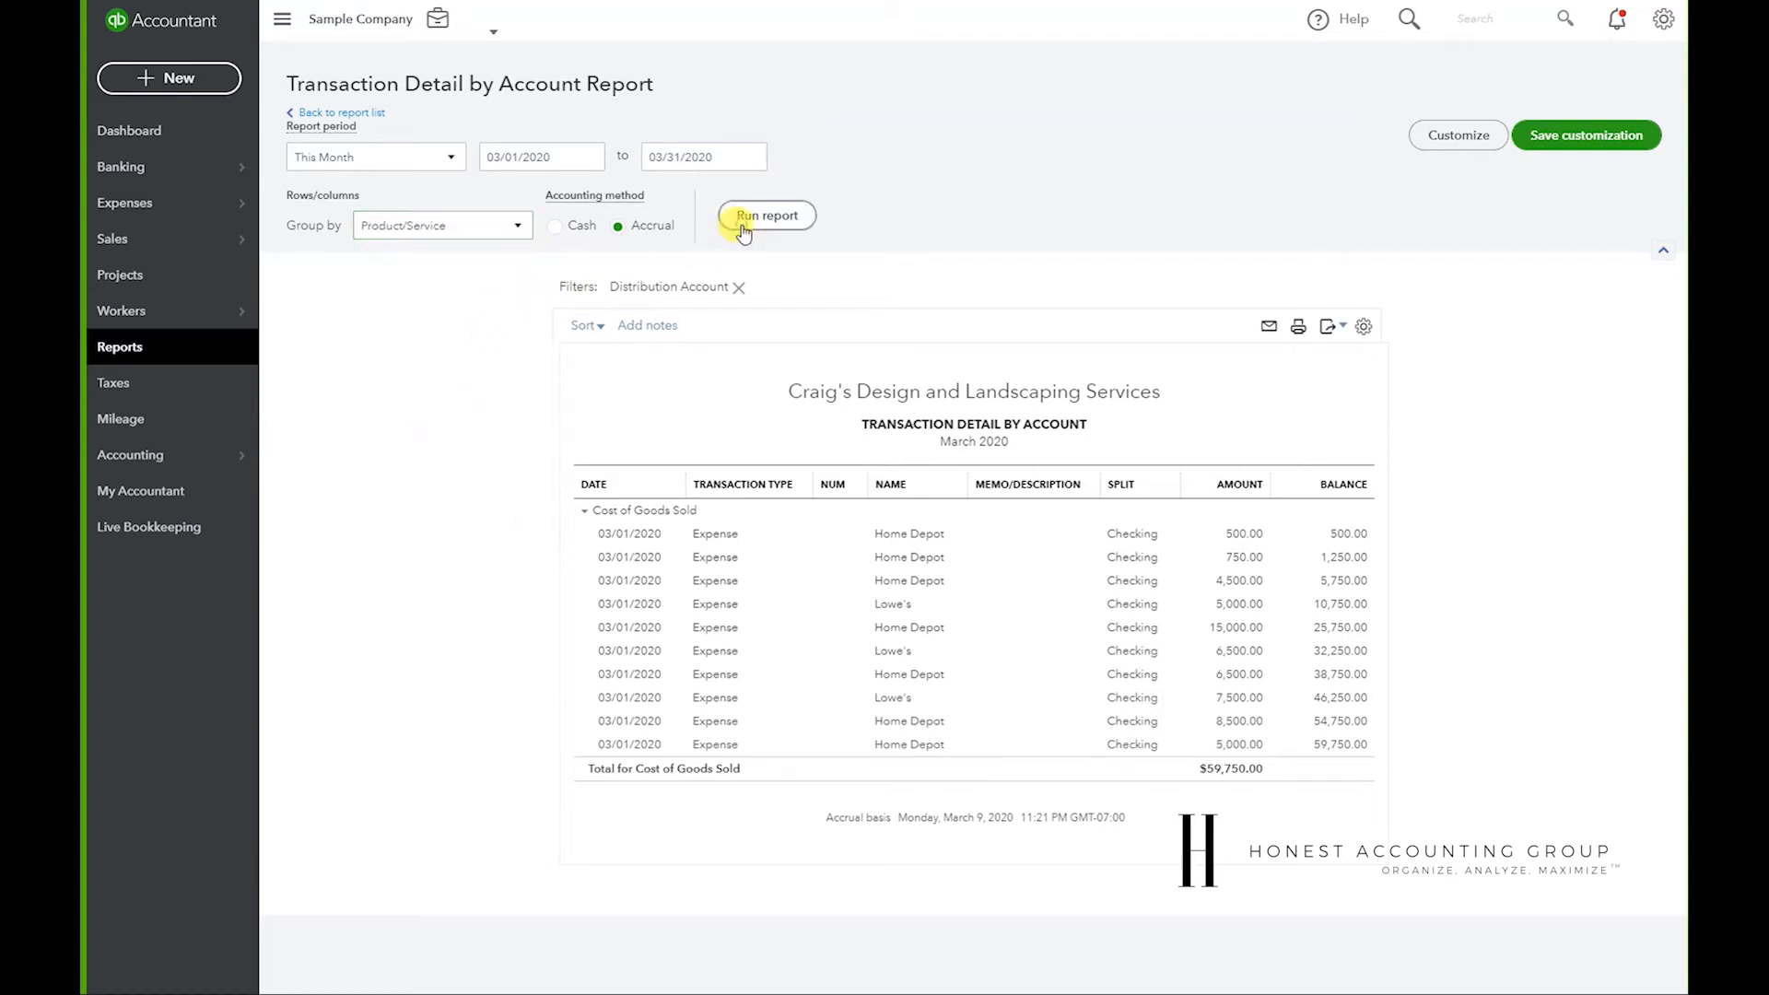
pyautogui.click(768, 216)
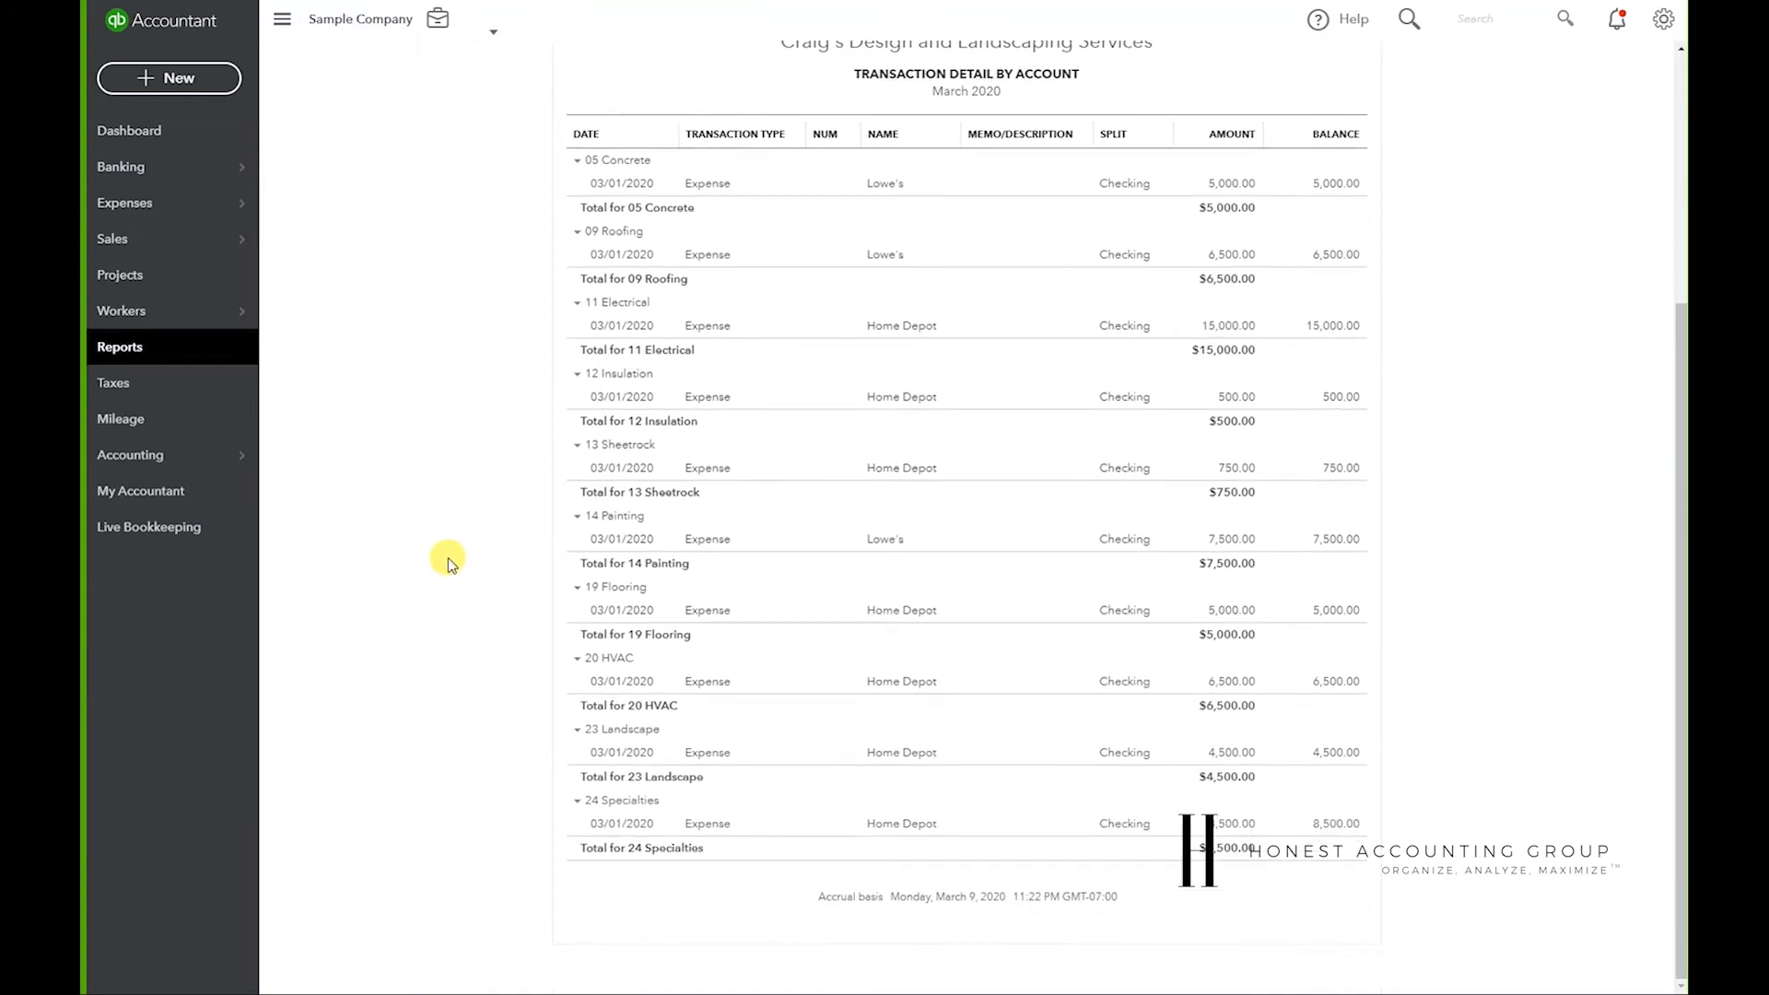
pyautogui.scroll(3)
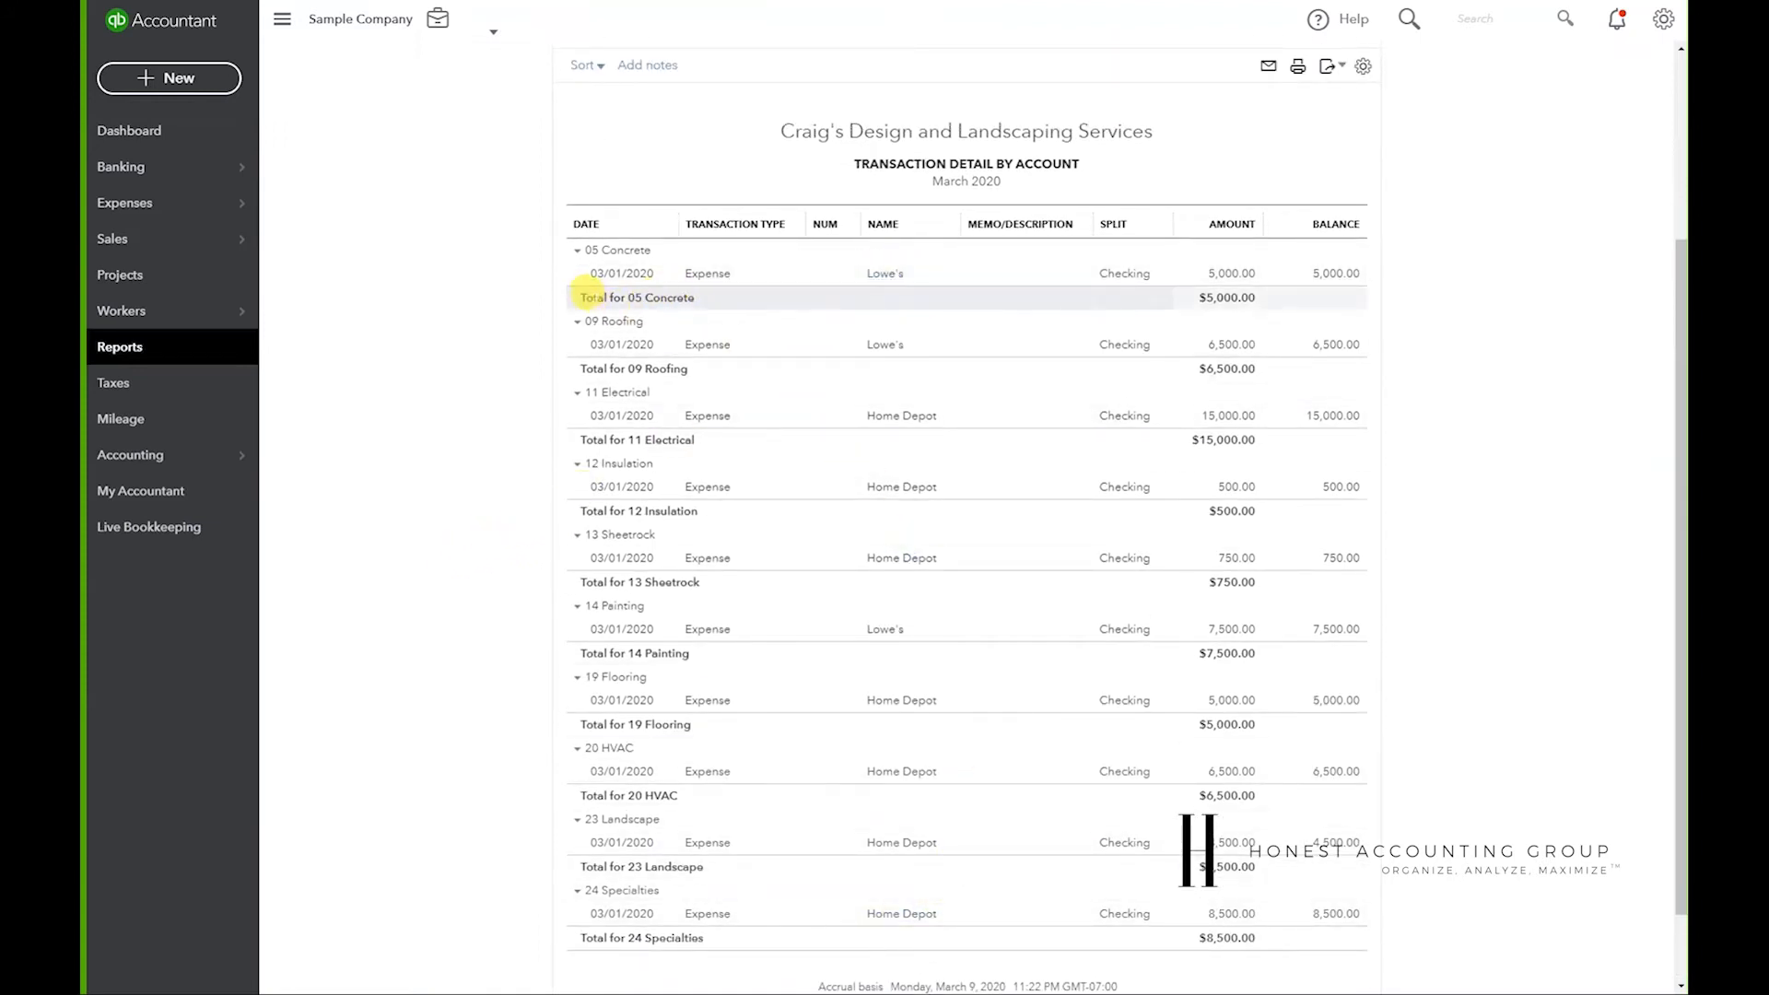
pyautogui.moveTo(672, 321)
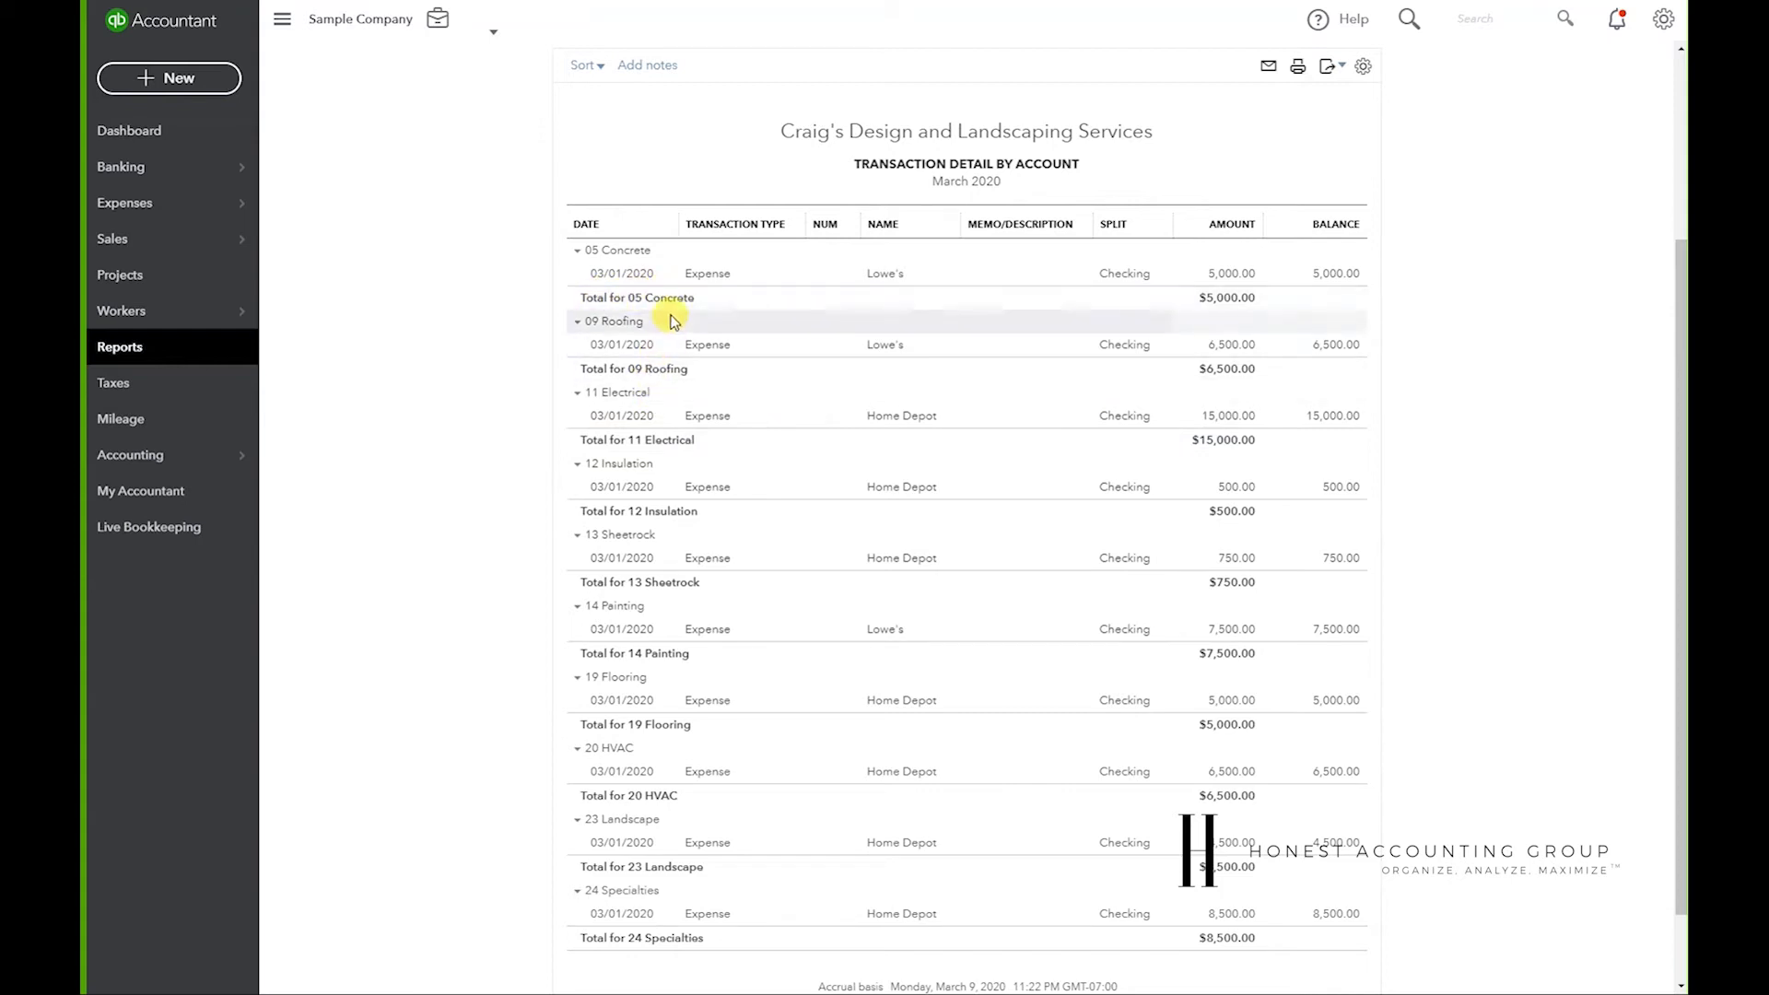
pyautogui.moveTo(463, 652)
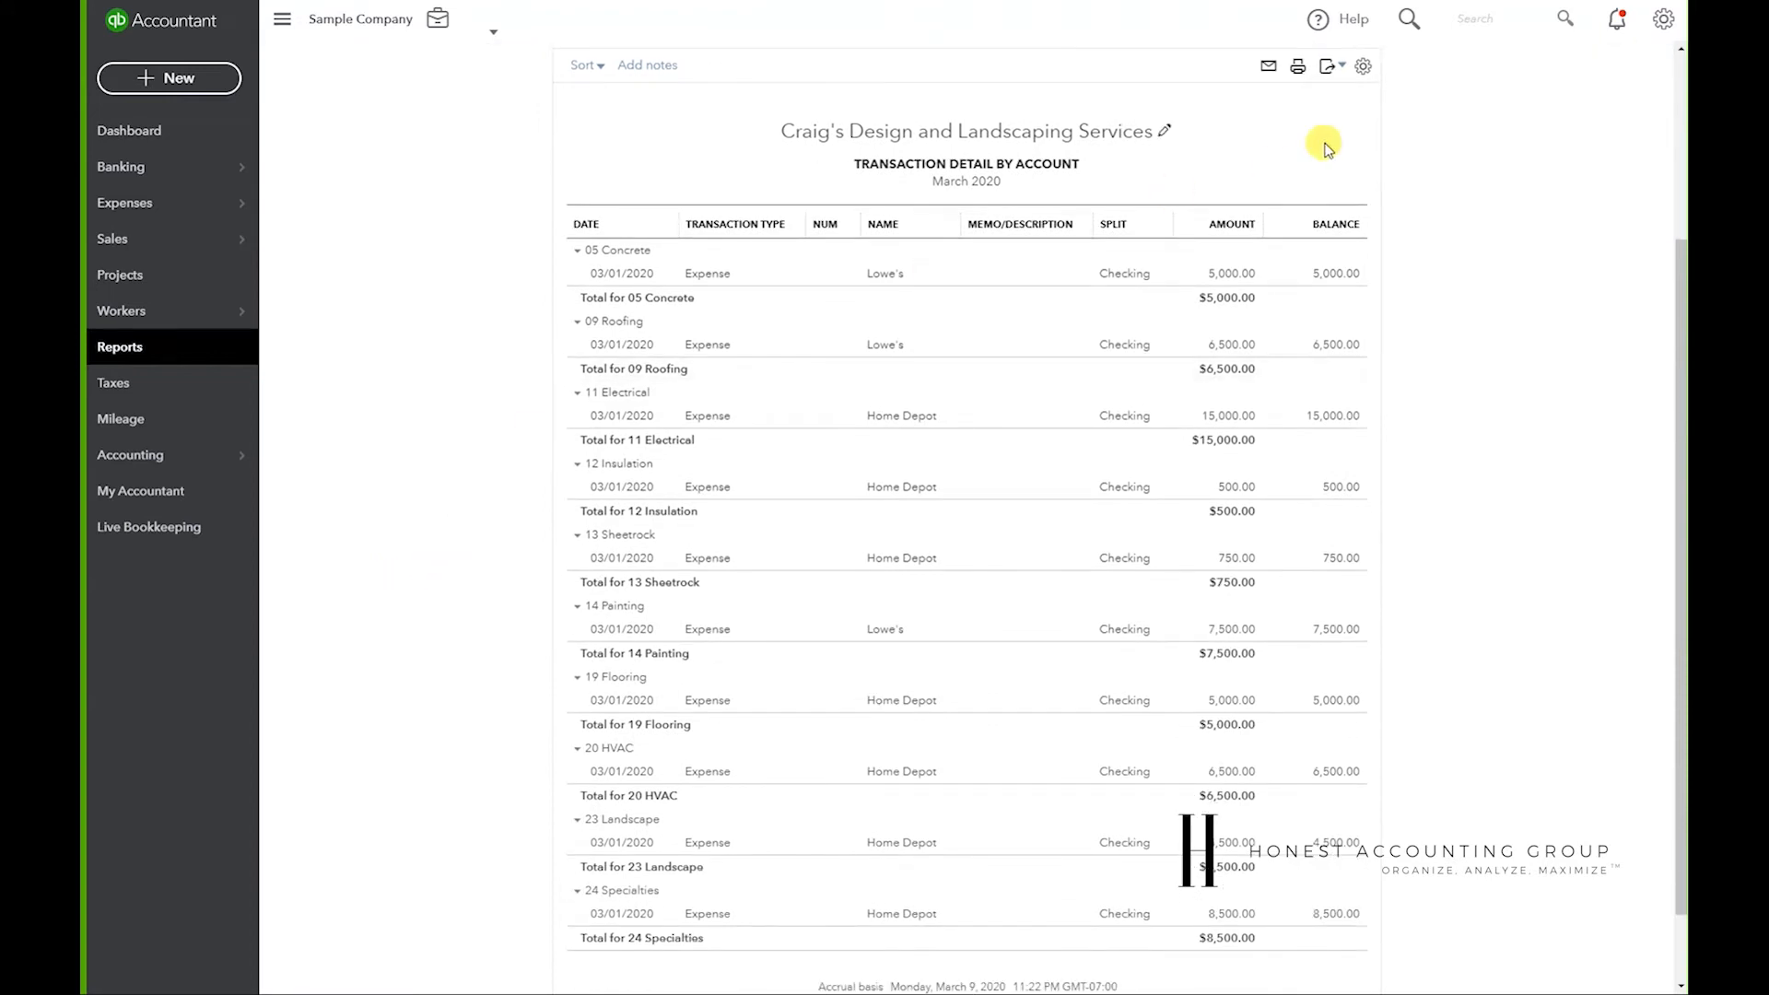
# - Show the Customer column so each expense lists Cool Cars or Amy's Bird Sanctuary
pyautogui.click(1363, 66)
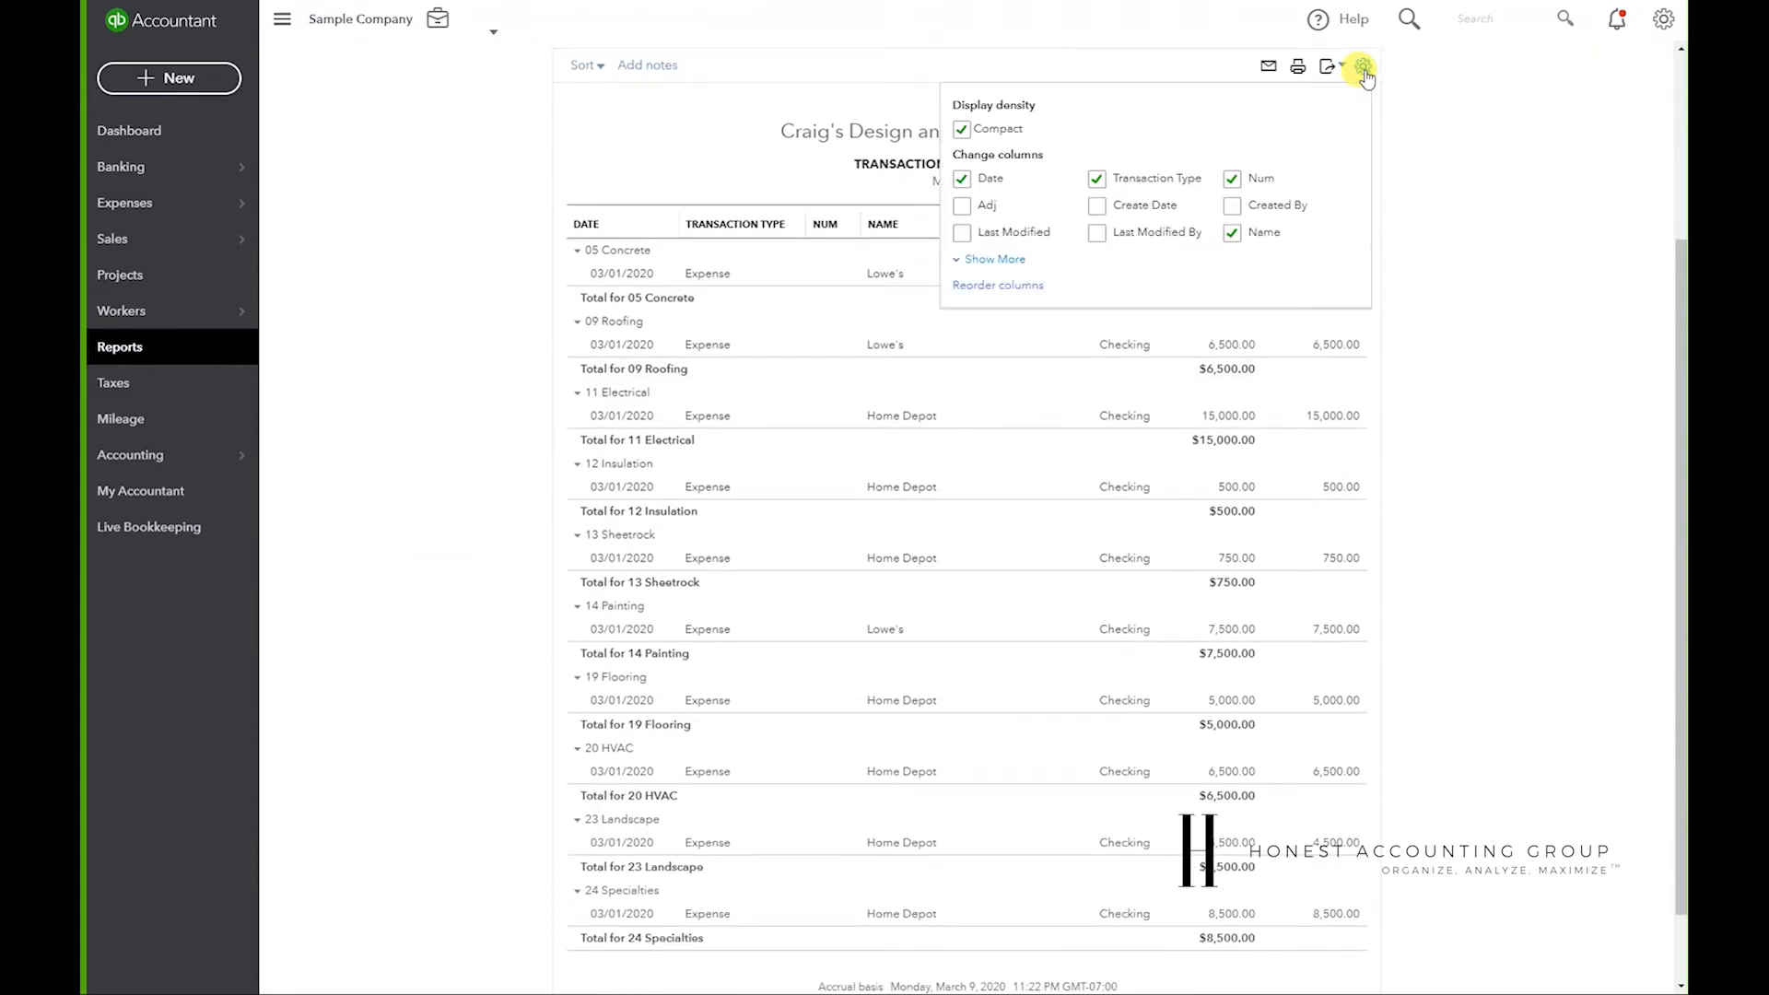
pyautogui.click(994, 258)
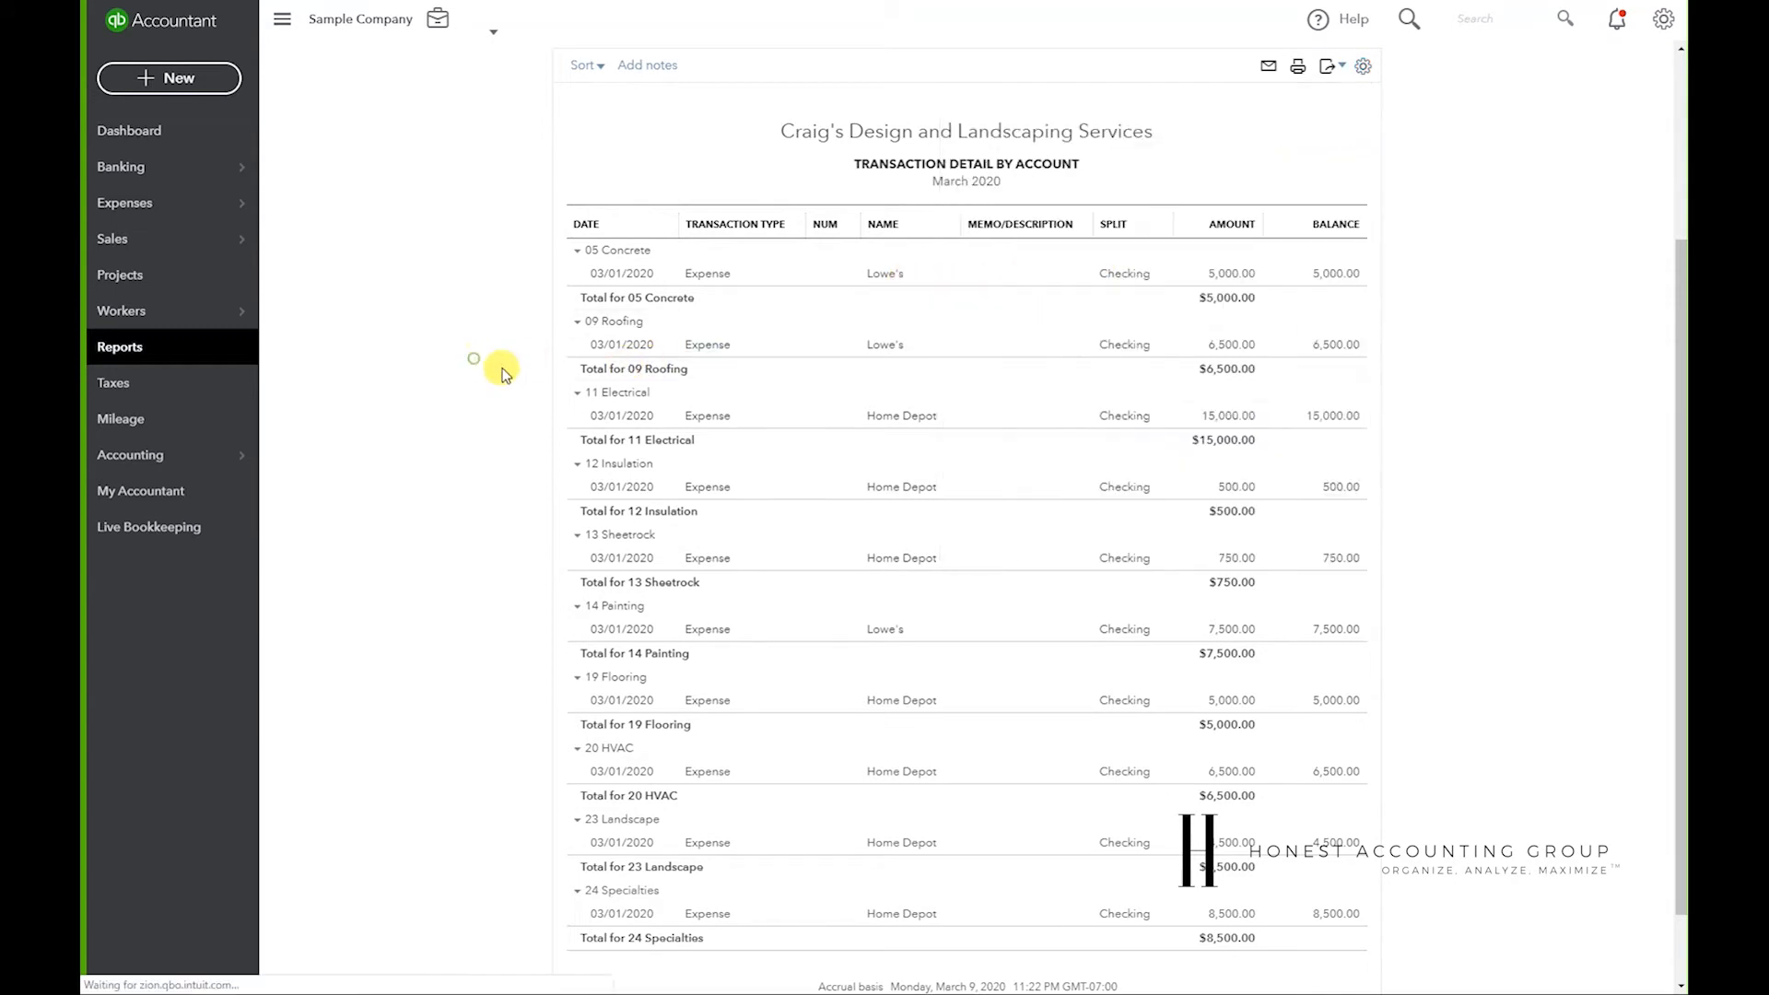
pyautogui.scroll(-3)
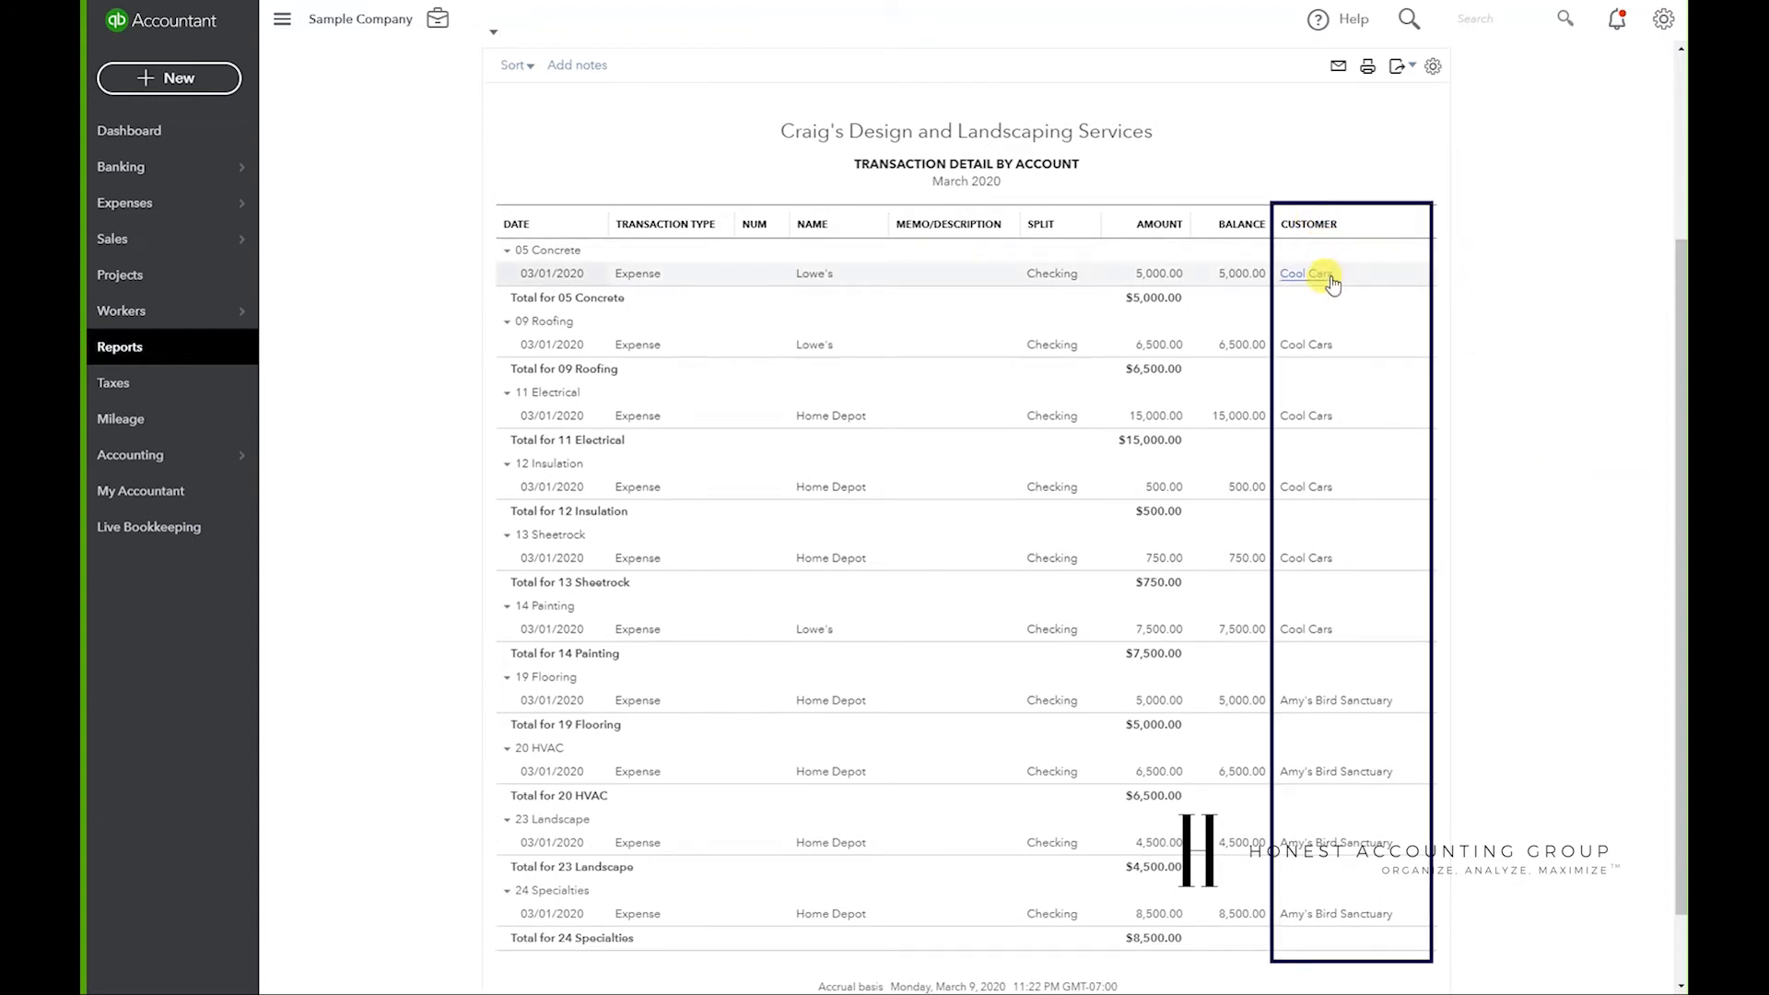
pyautogui.moveTo(1281, 630)
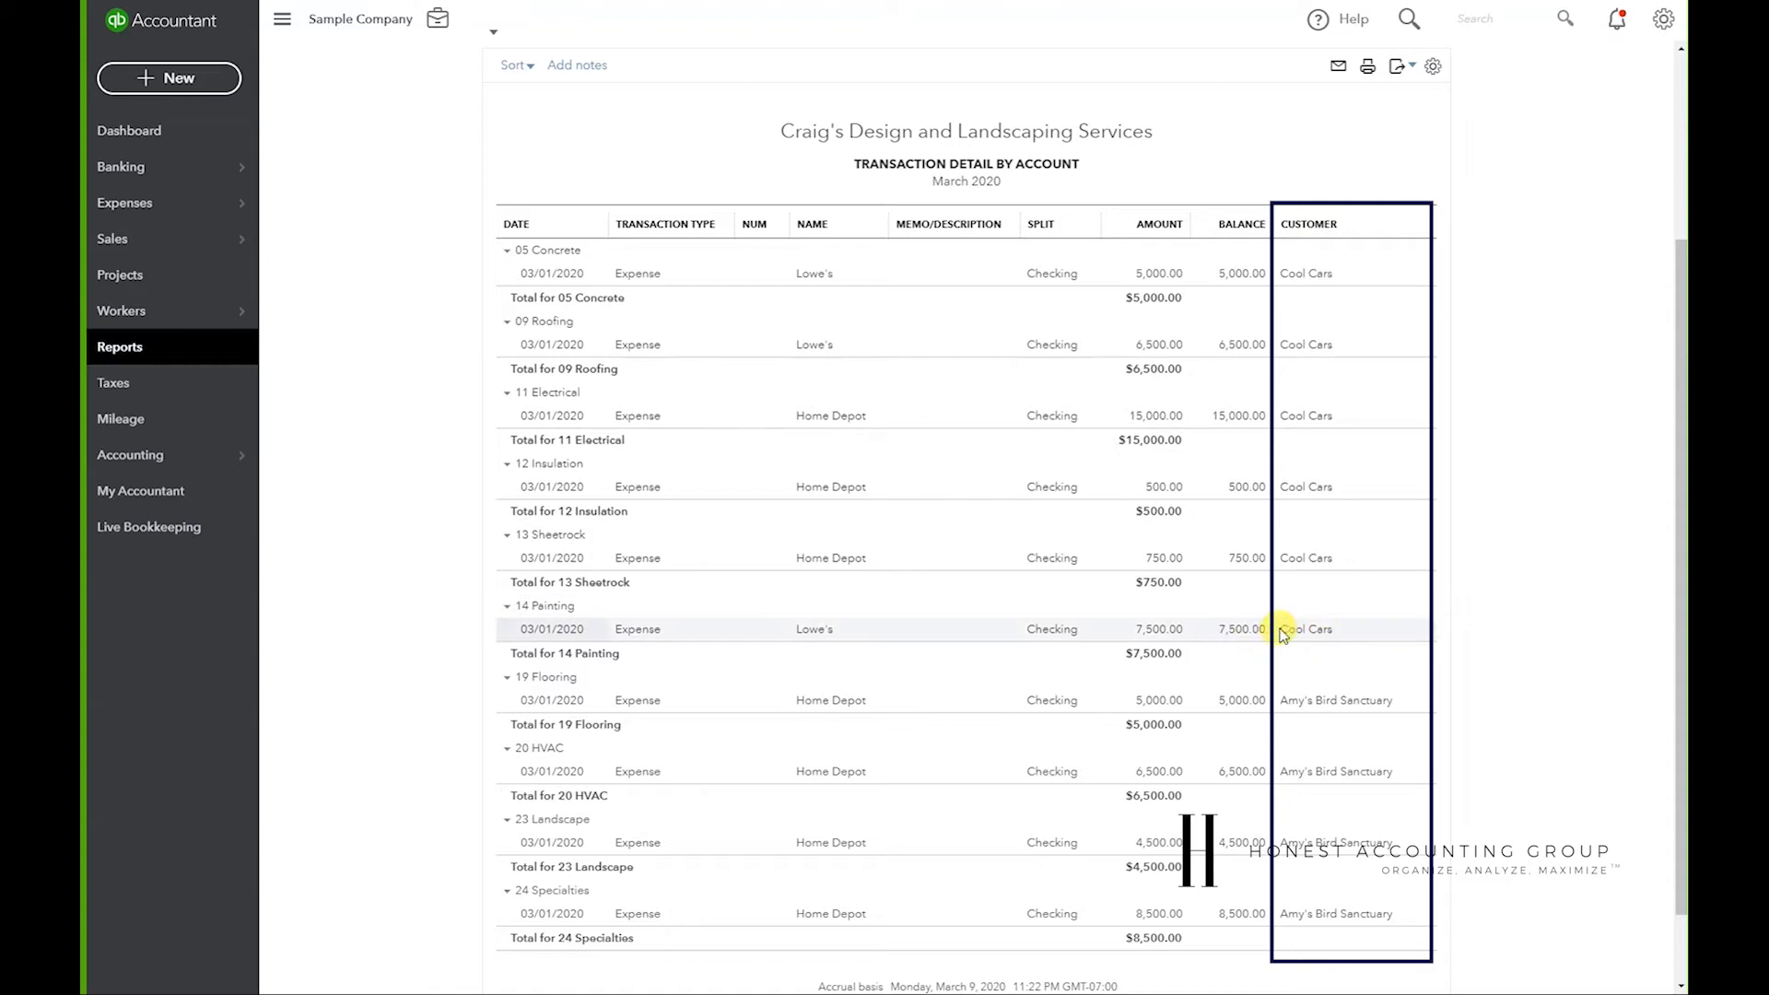
pyautogui.moveTo(1337, 312)
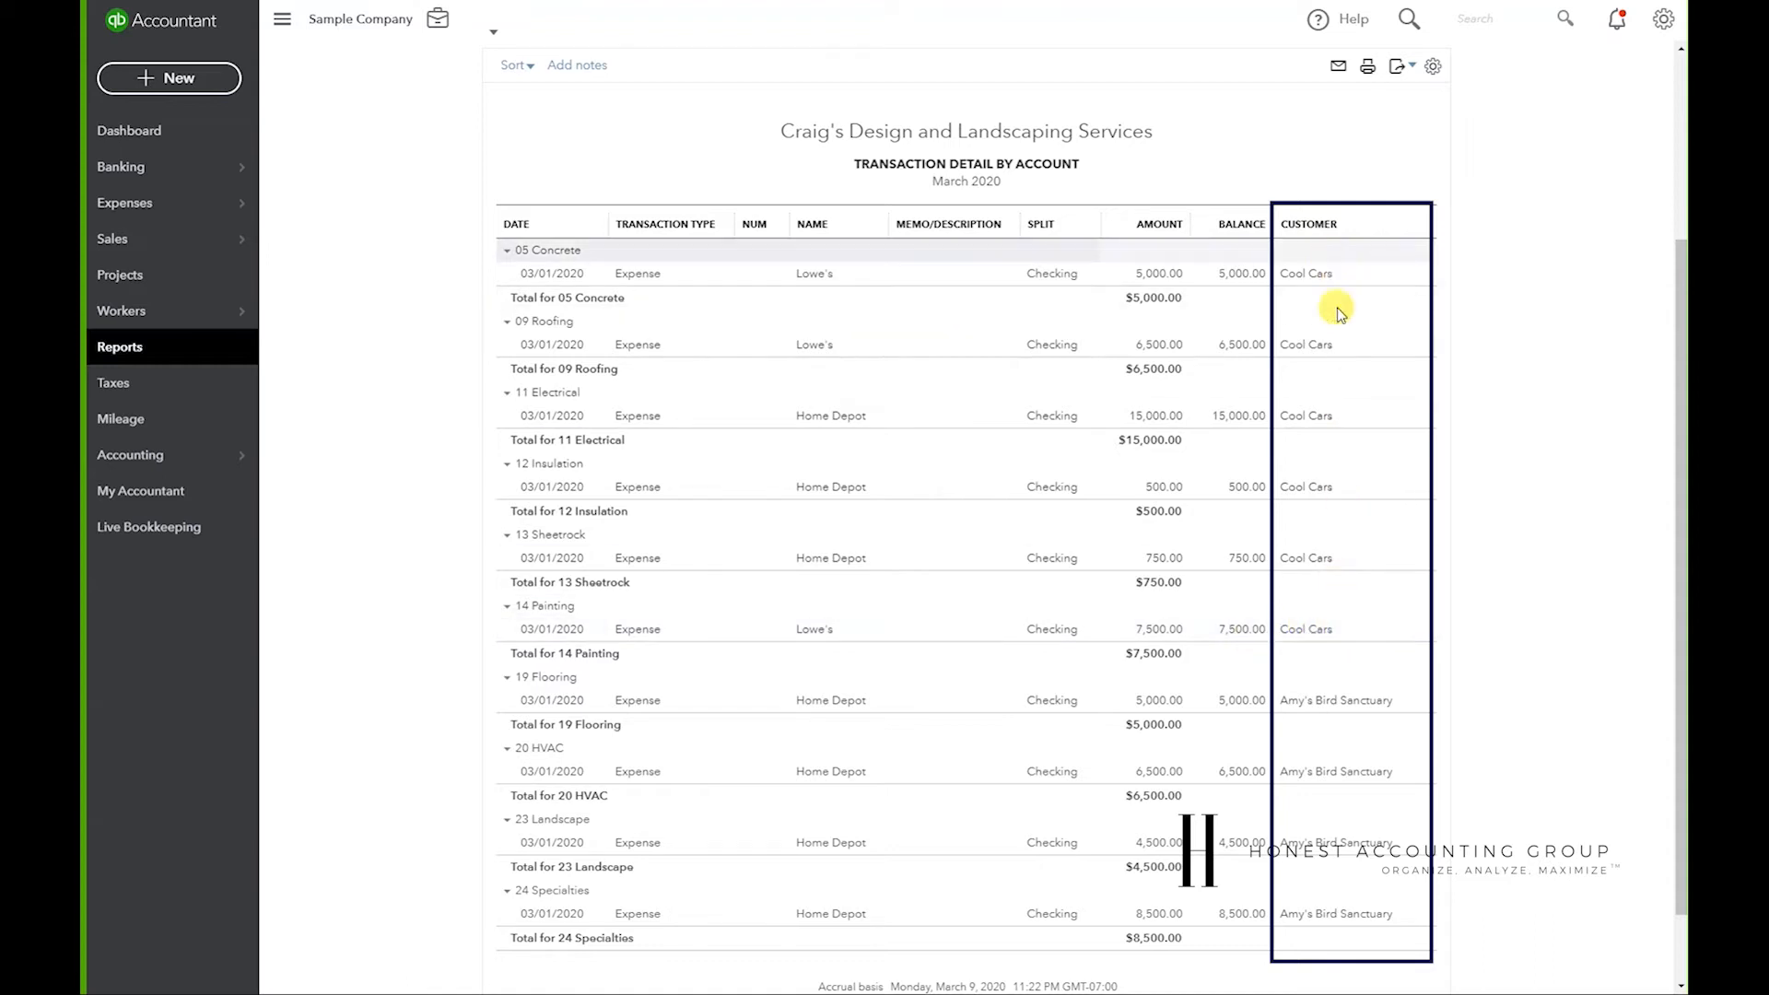
pyautogui.scroll(3)
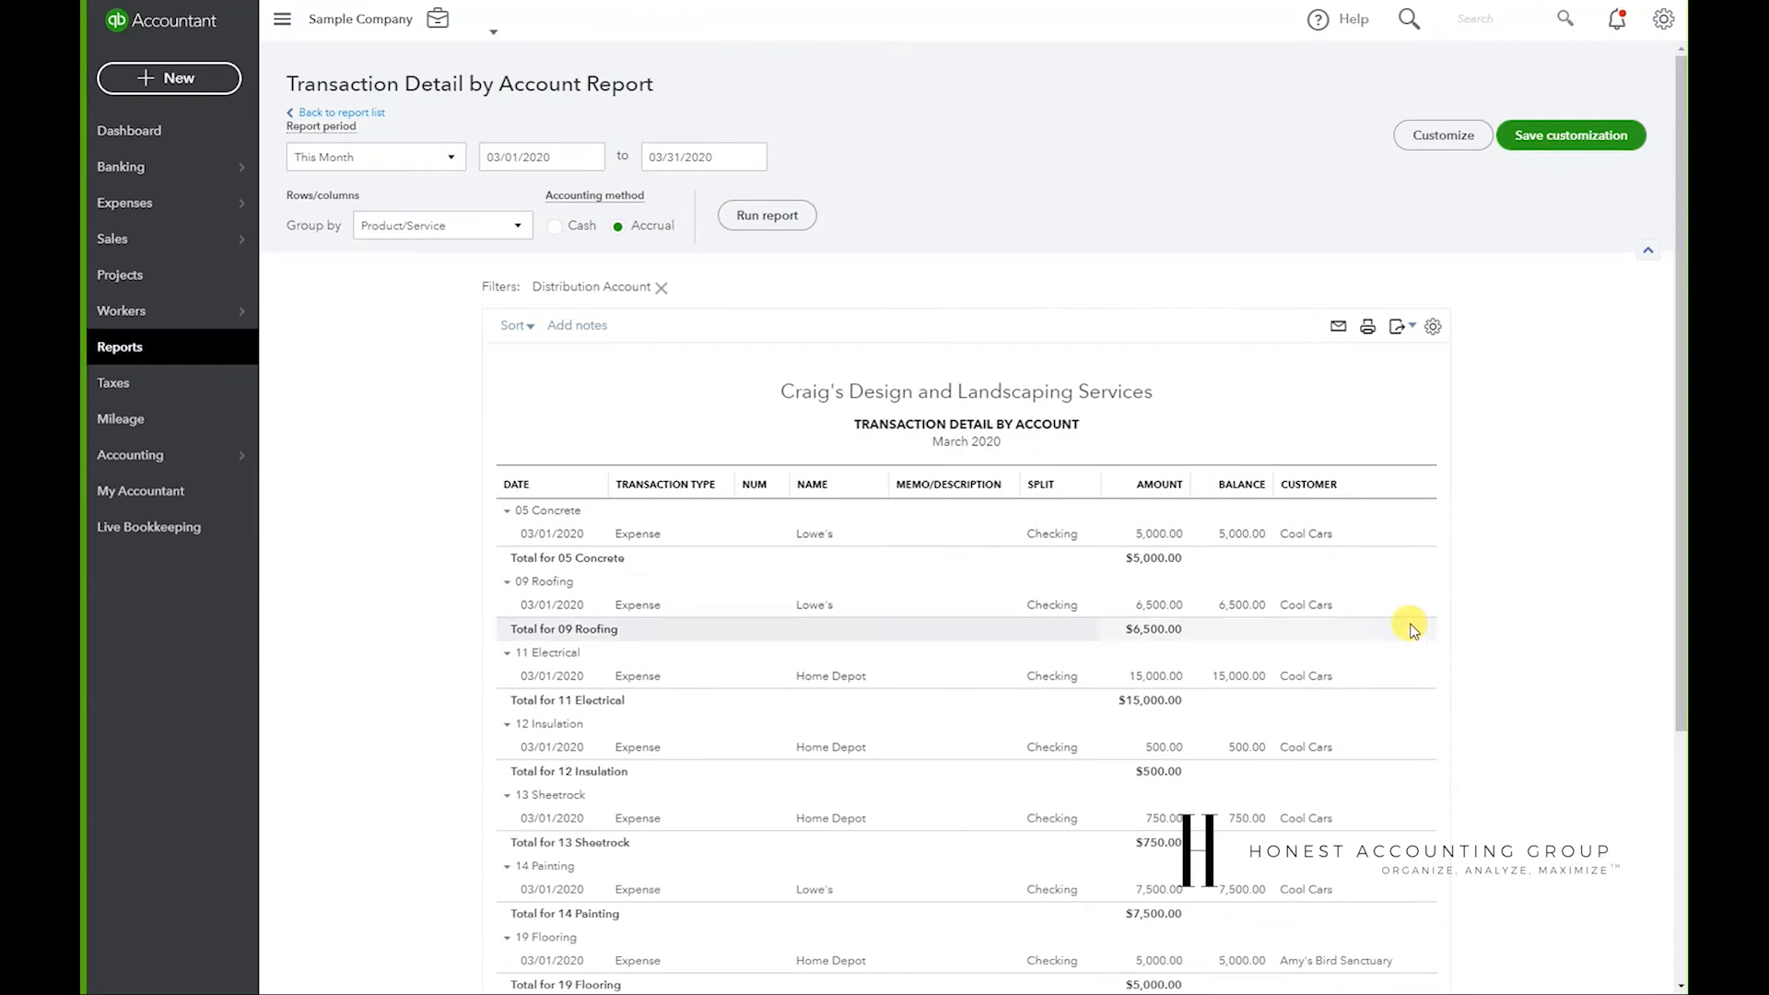
pyautogui.scroll(-3)
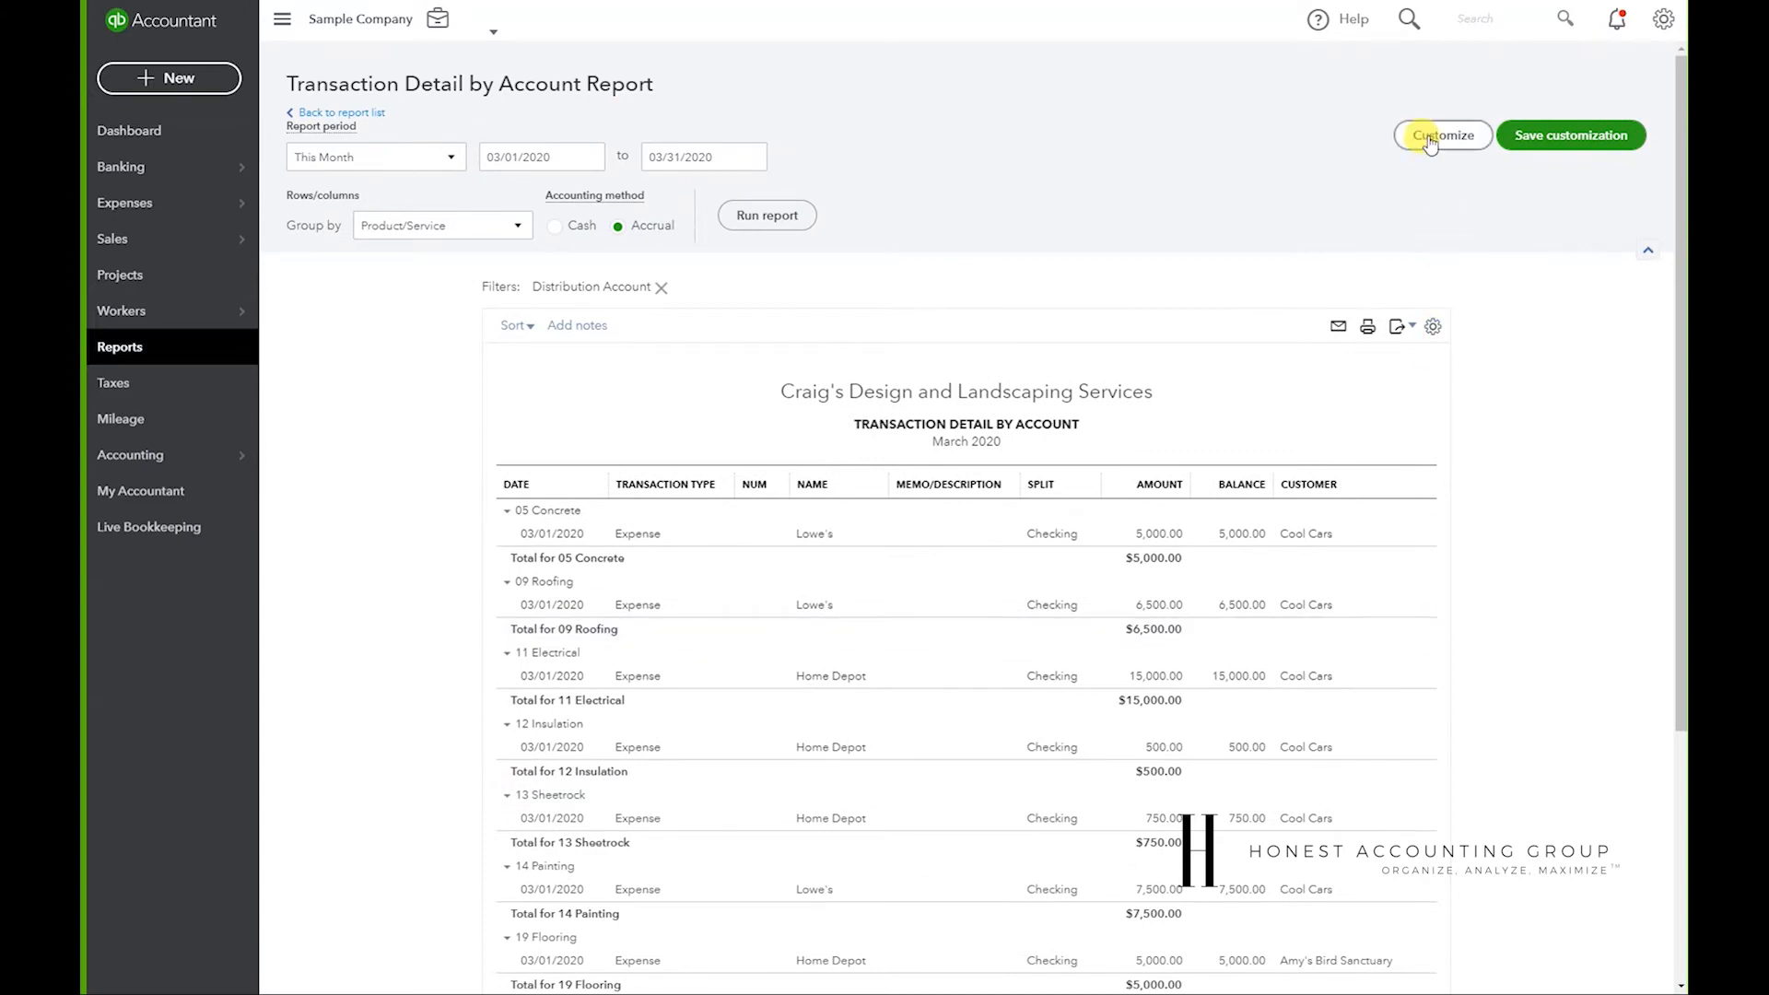
# - Add a Customer filter for Cool Cars and rerun, leaving six Cool Cars expenses
pyautogui.click(1441, 136)
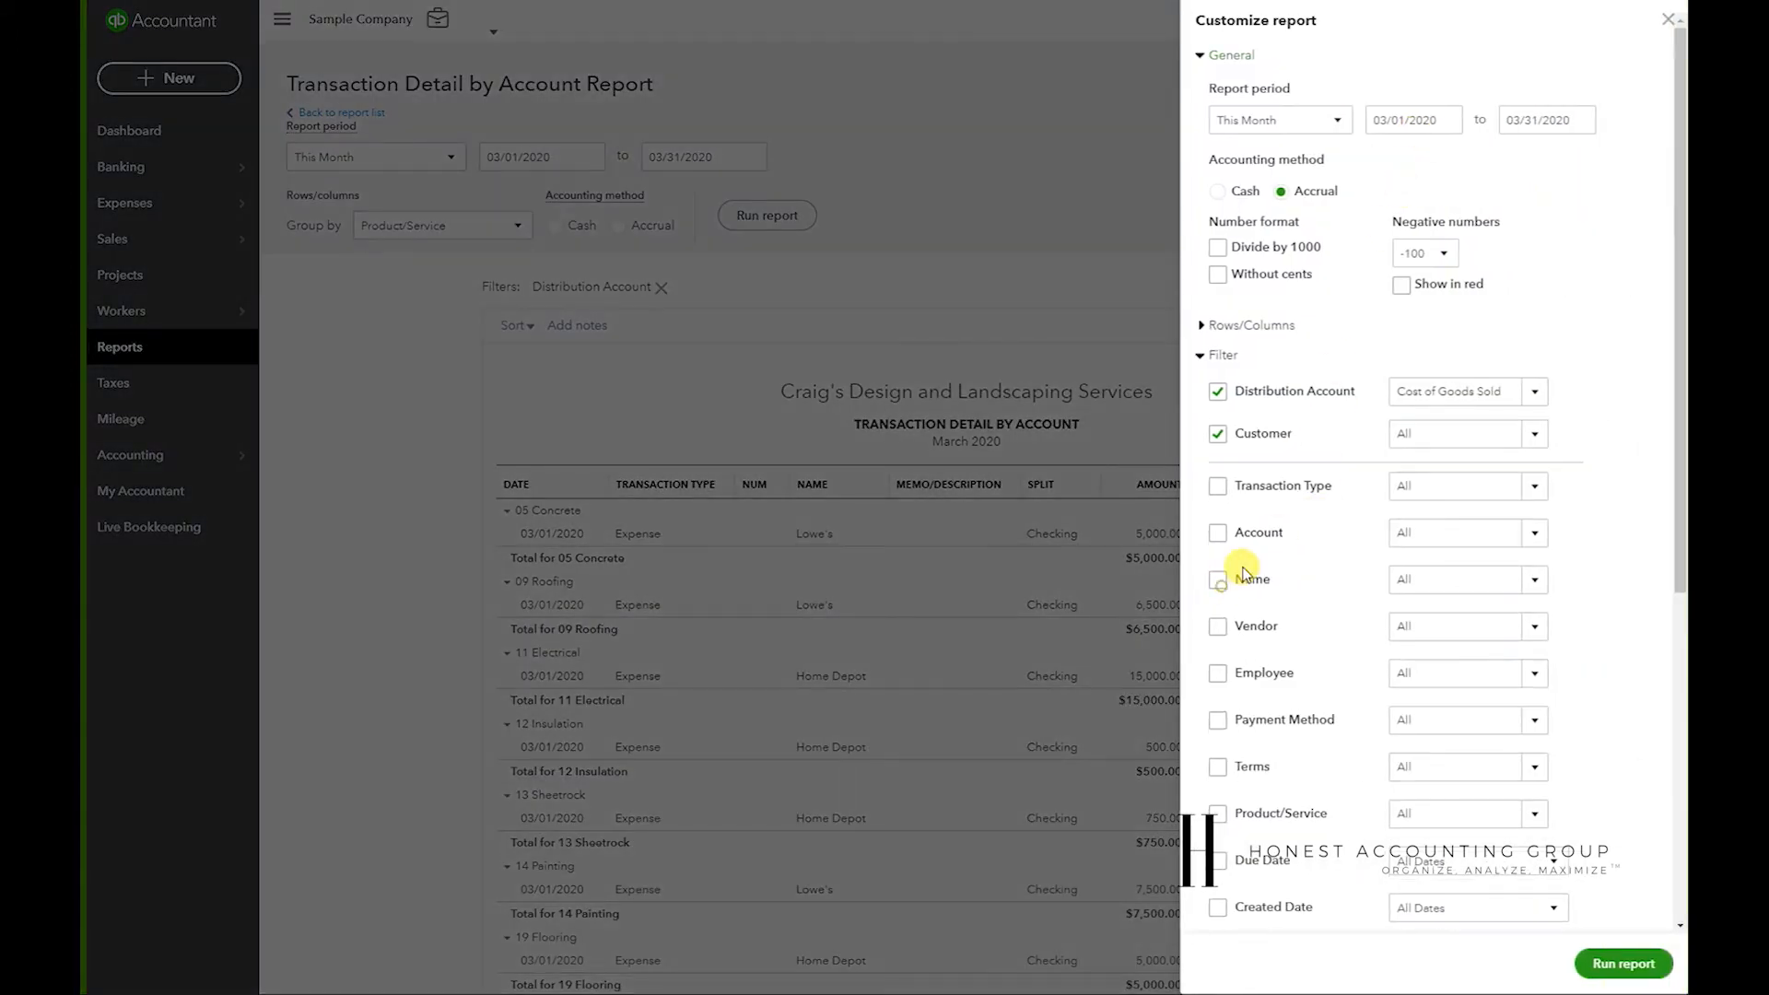
pyautogui.click(1533, 433)
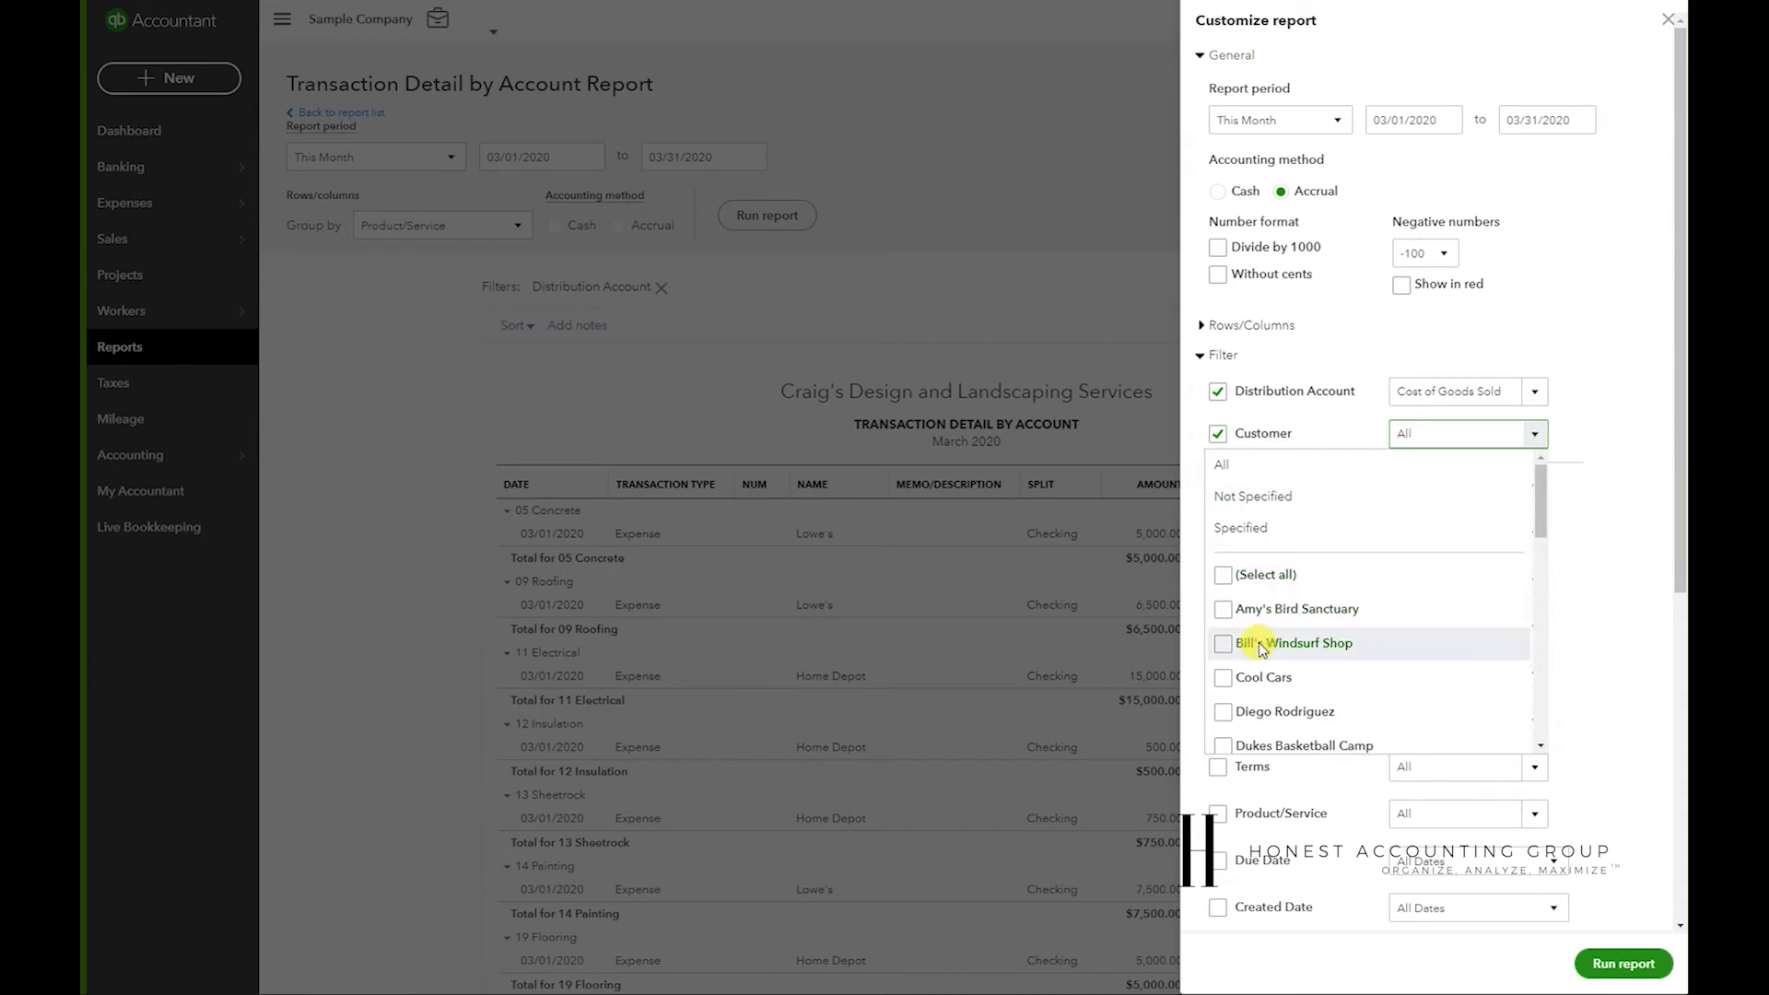
pyautogui.click(1222, 677)
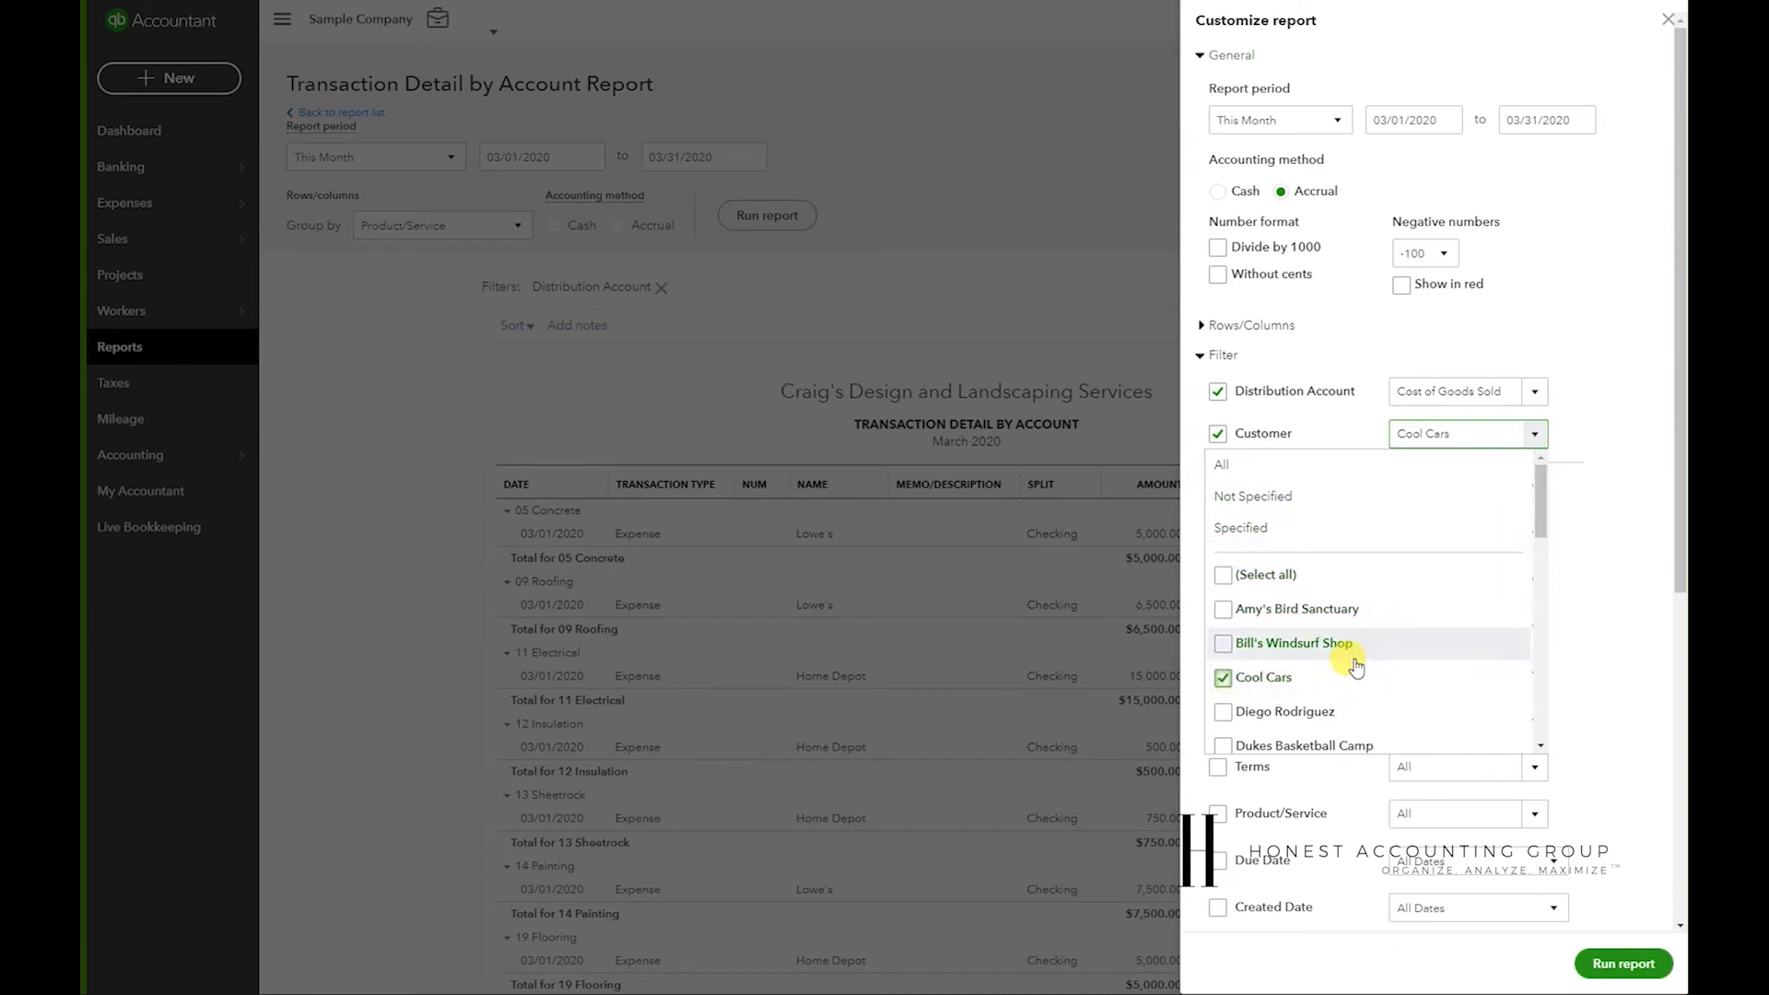
pyautogui.click(1466, 433)
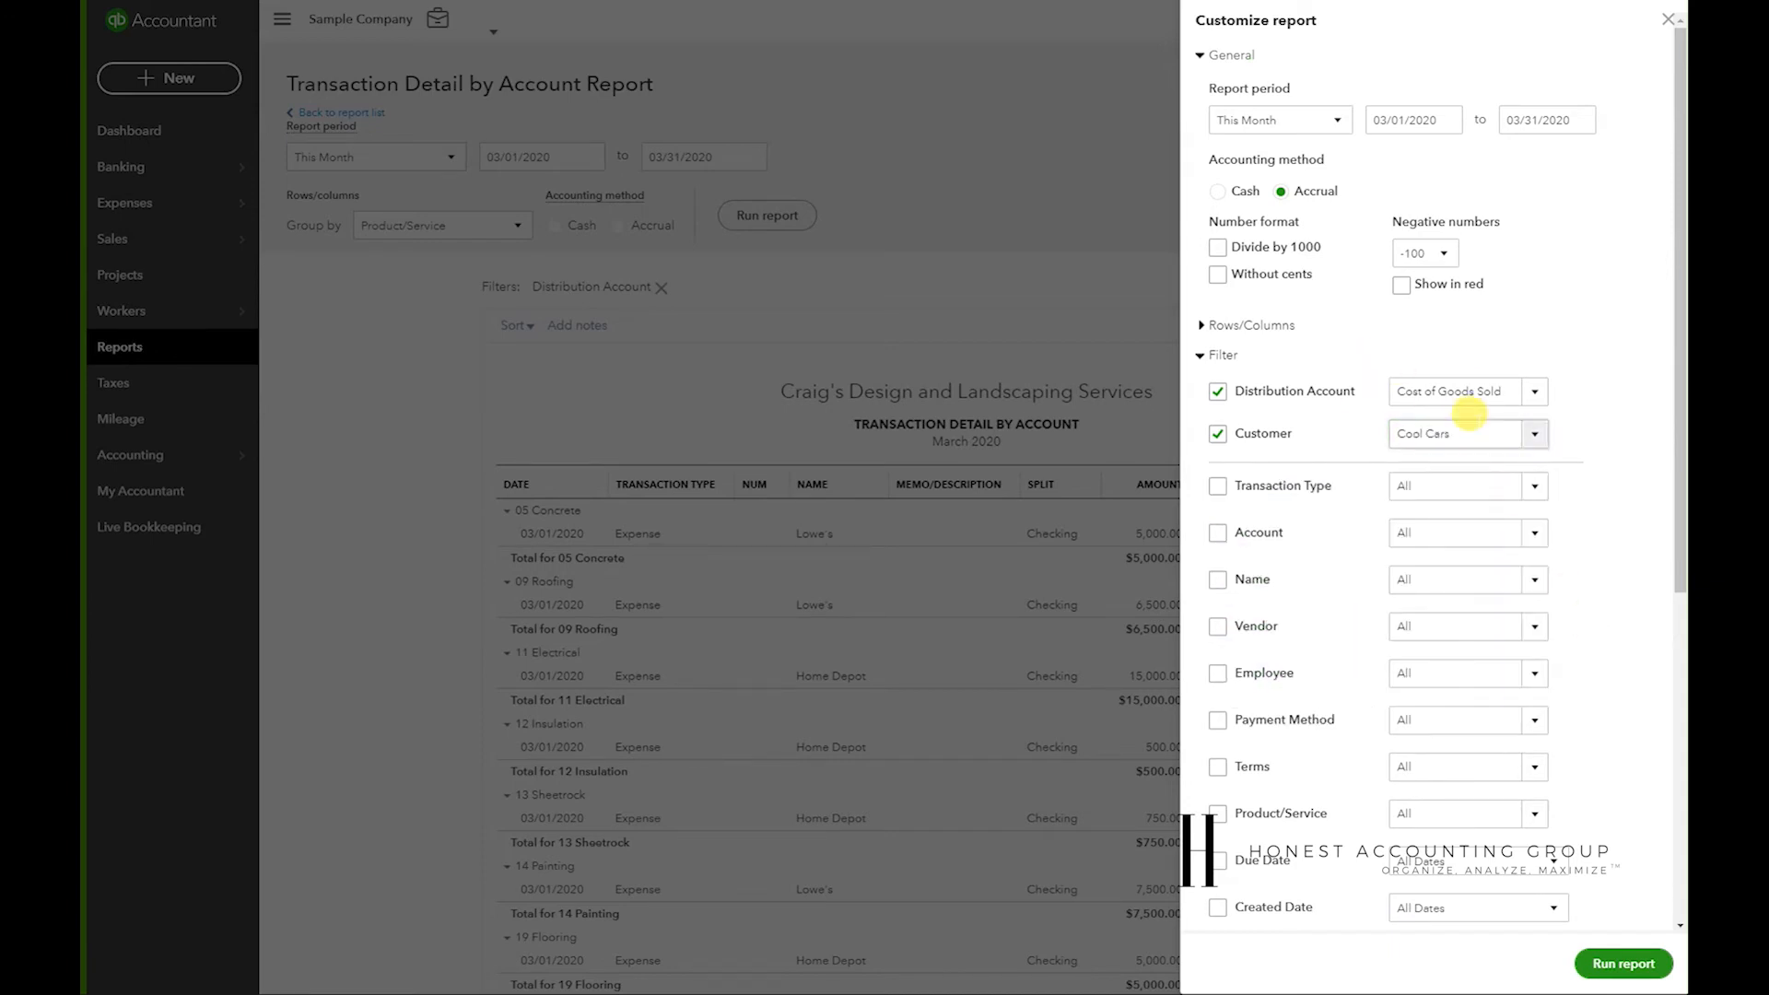
pyautogui.click(1623, 964)
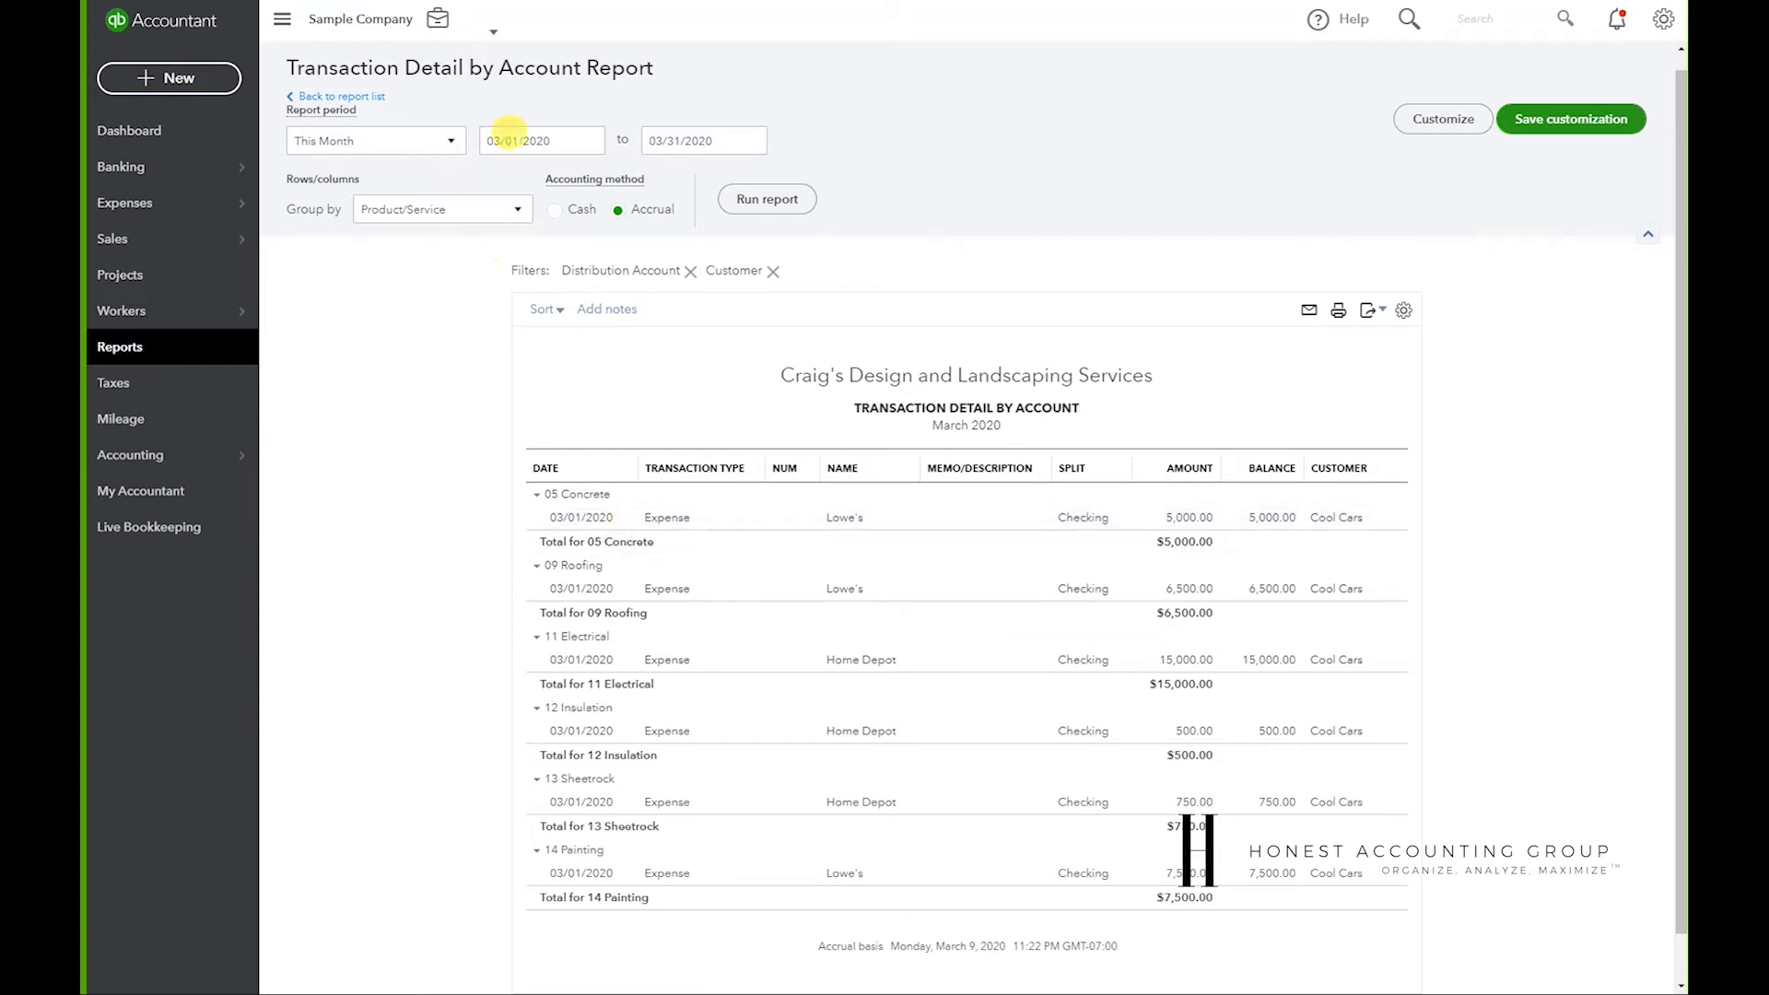
pyautogui.moveTo(1338, 896)
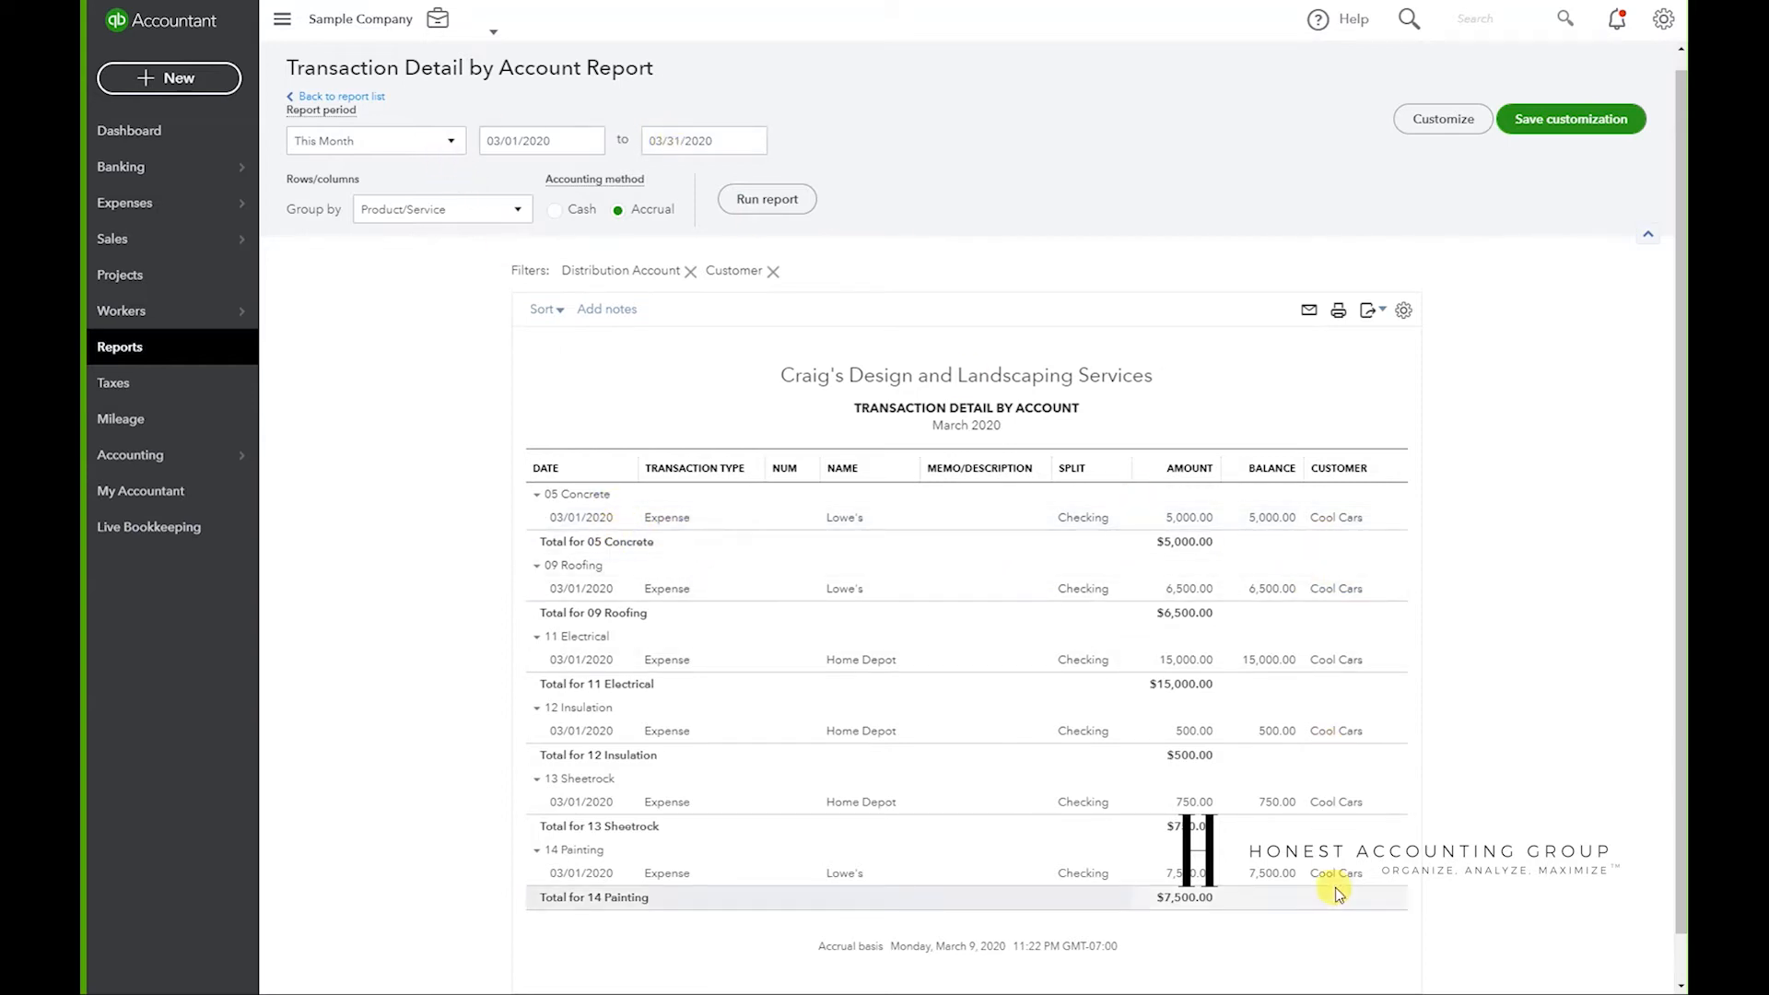
pyautogui.moveTo(834, 297)
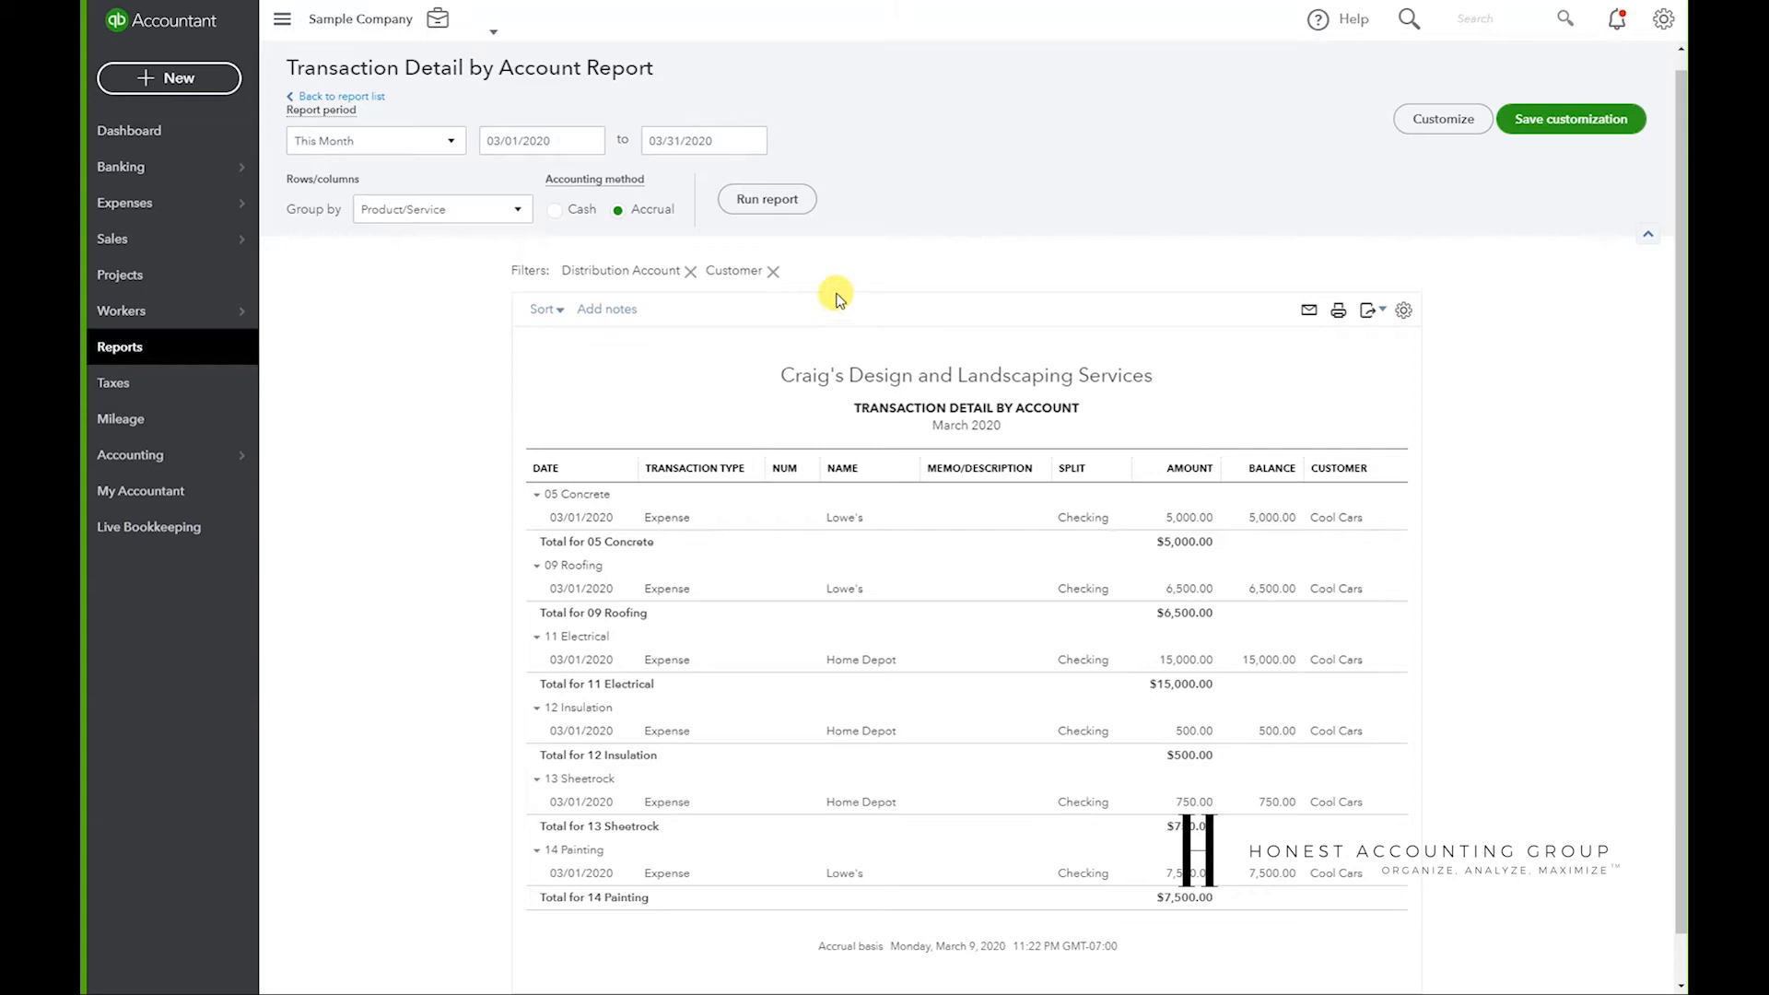
pyautogui.moveTo(368, 367)
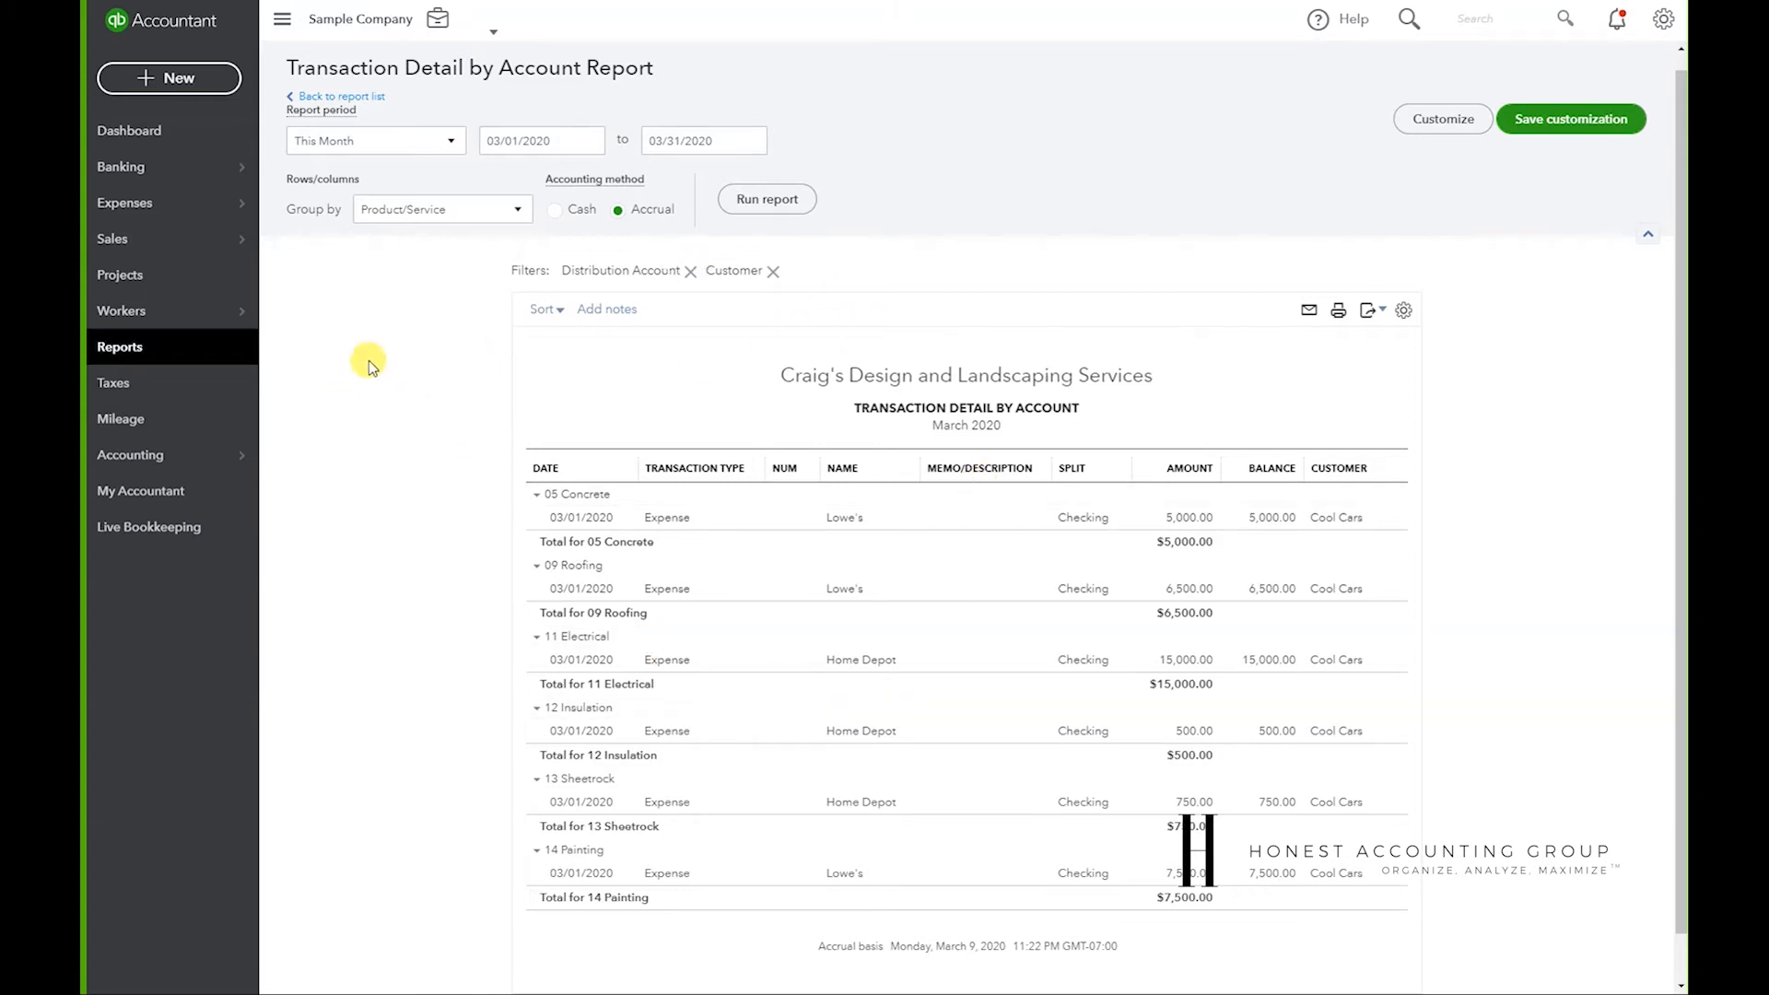
pyautogui.moveTo(658, 635)
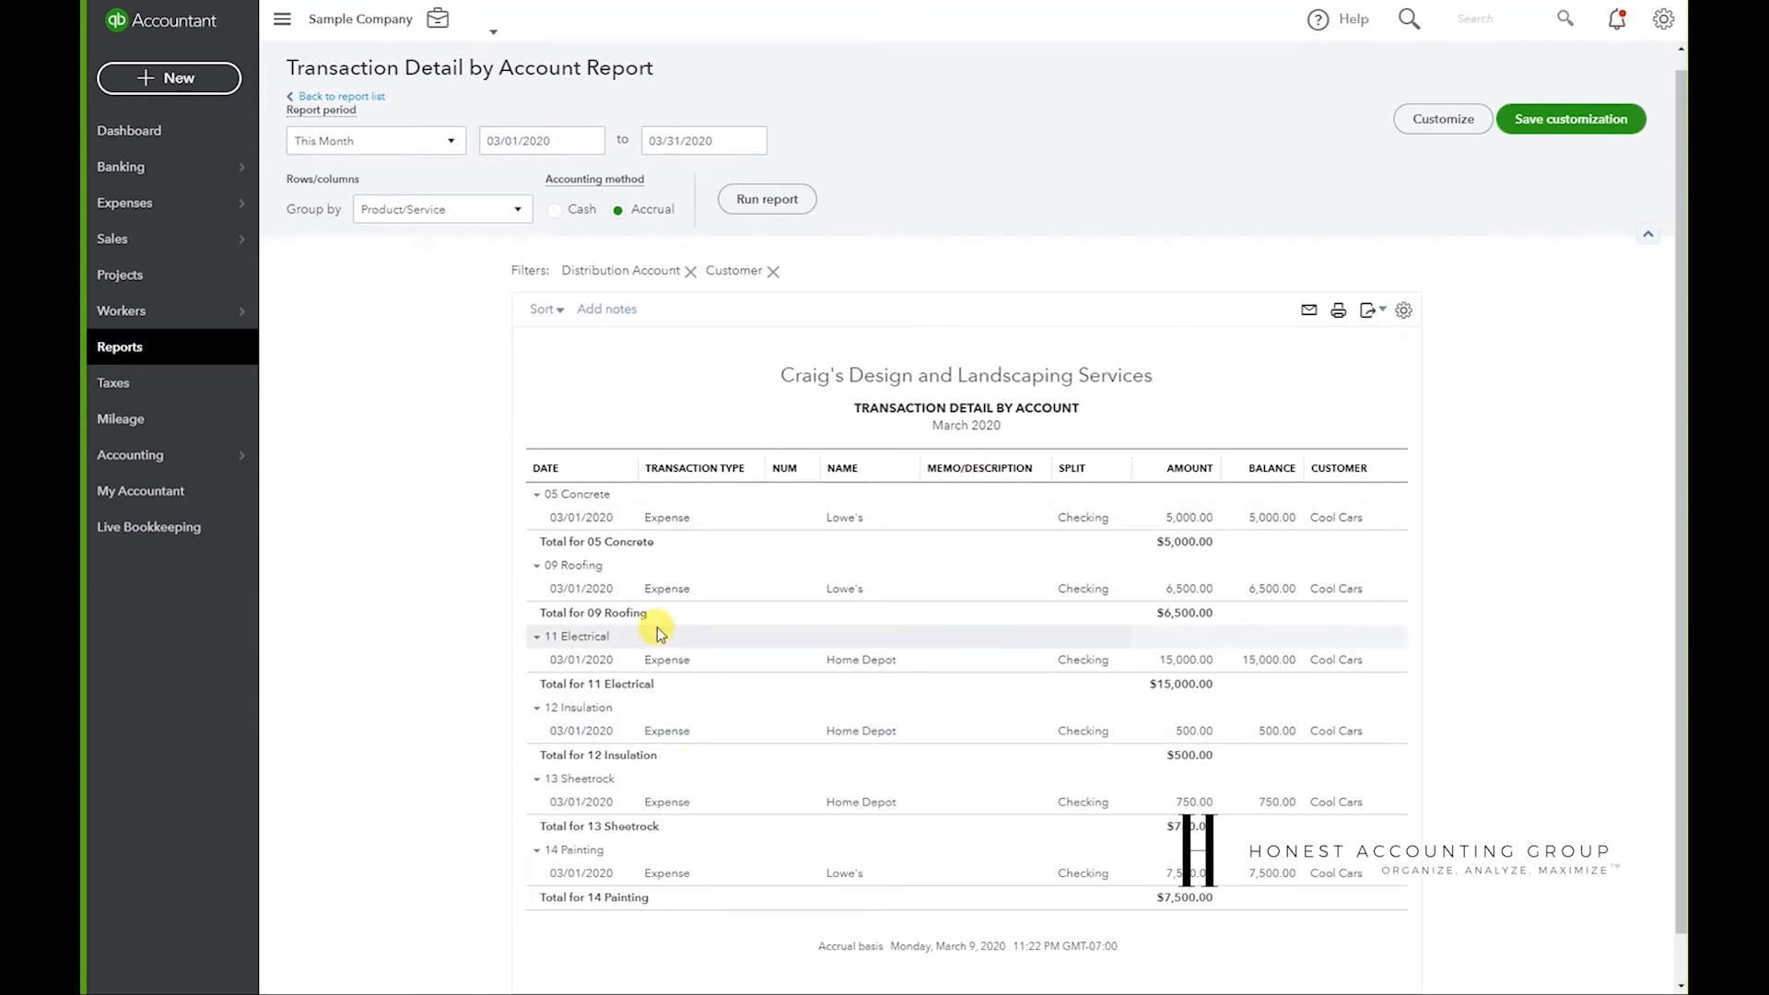
pyautogui.moveTo(735, 582)
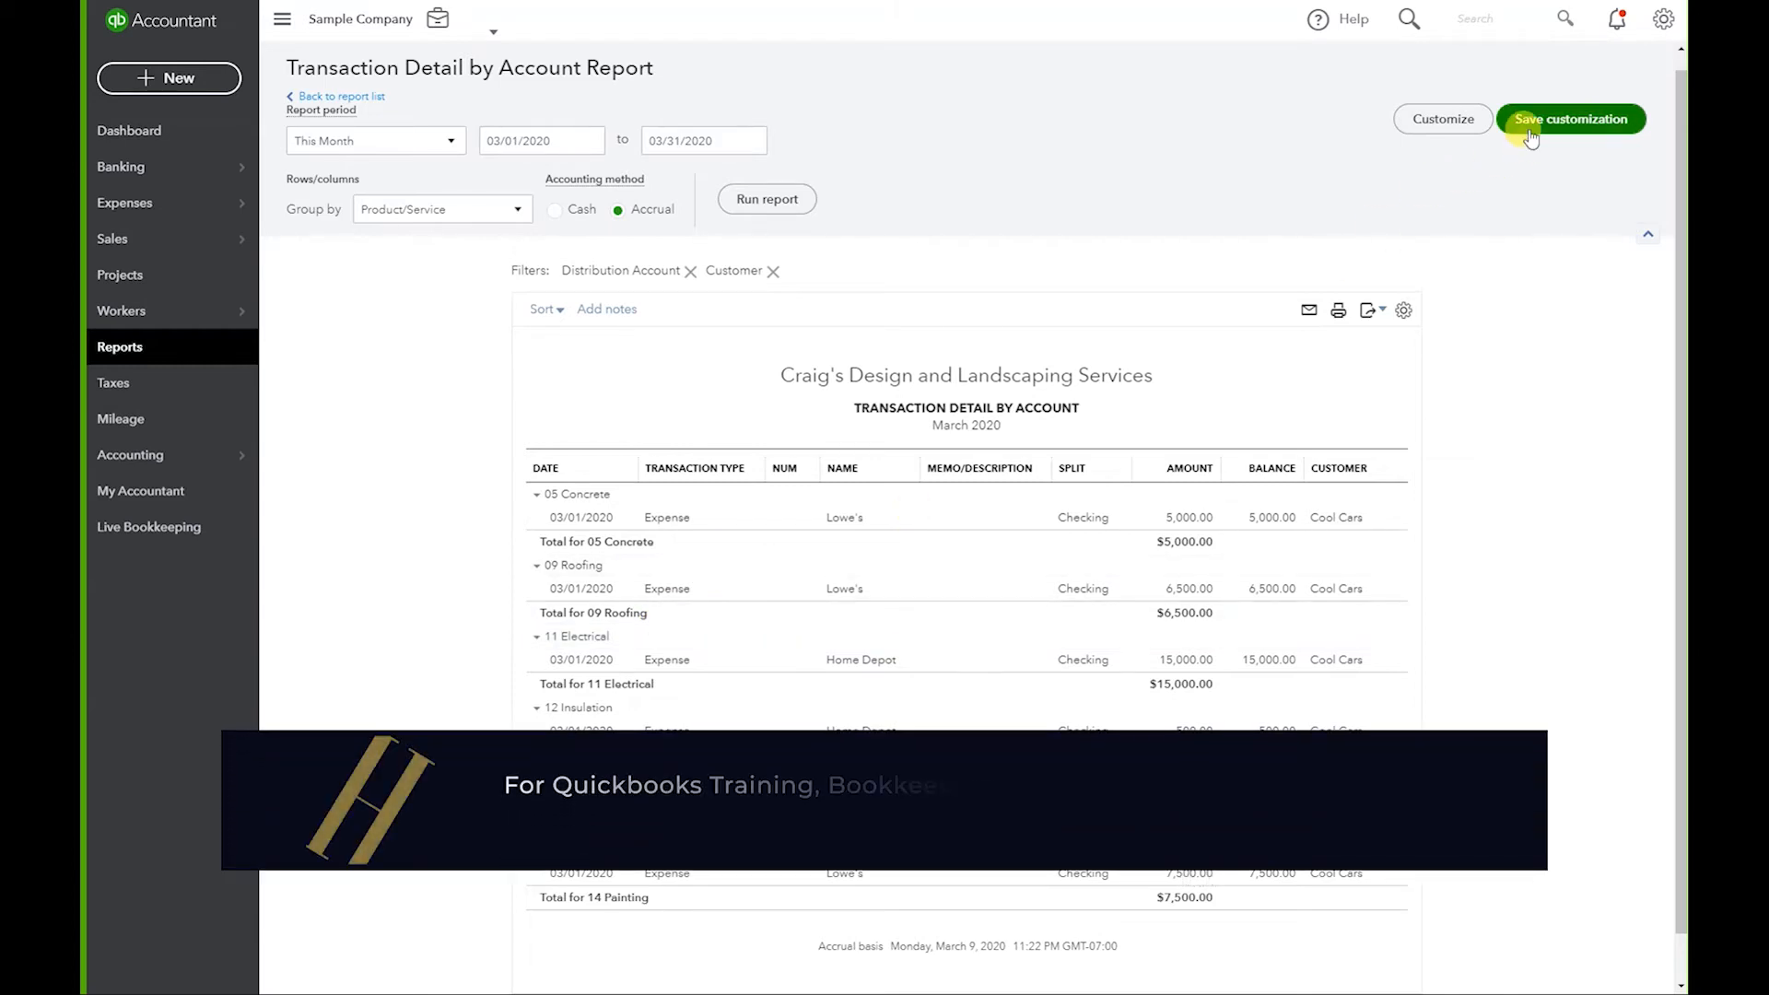
# - Save the customization as 'Job Cost Detail - Cool Cars' in a new group named Cool Cars
pyautogui.click(1570, 119)
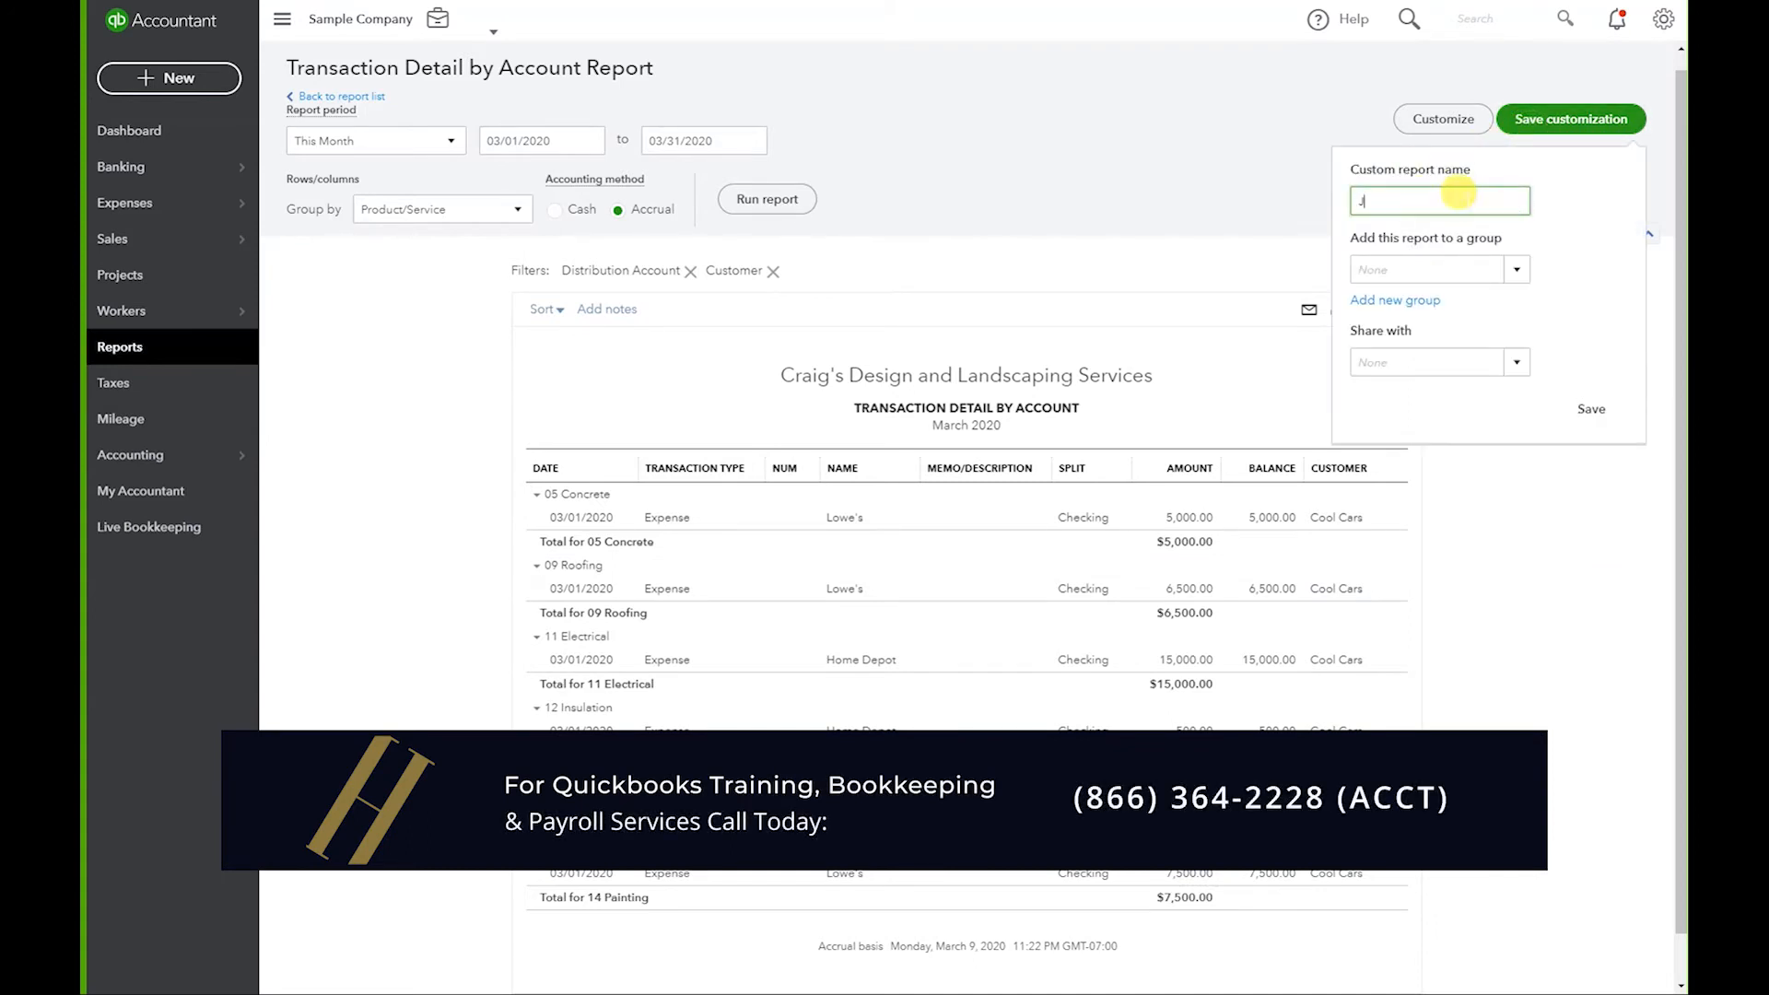
pyautogui.write('Job Cost Detail - C')
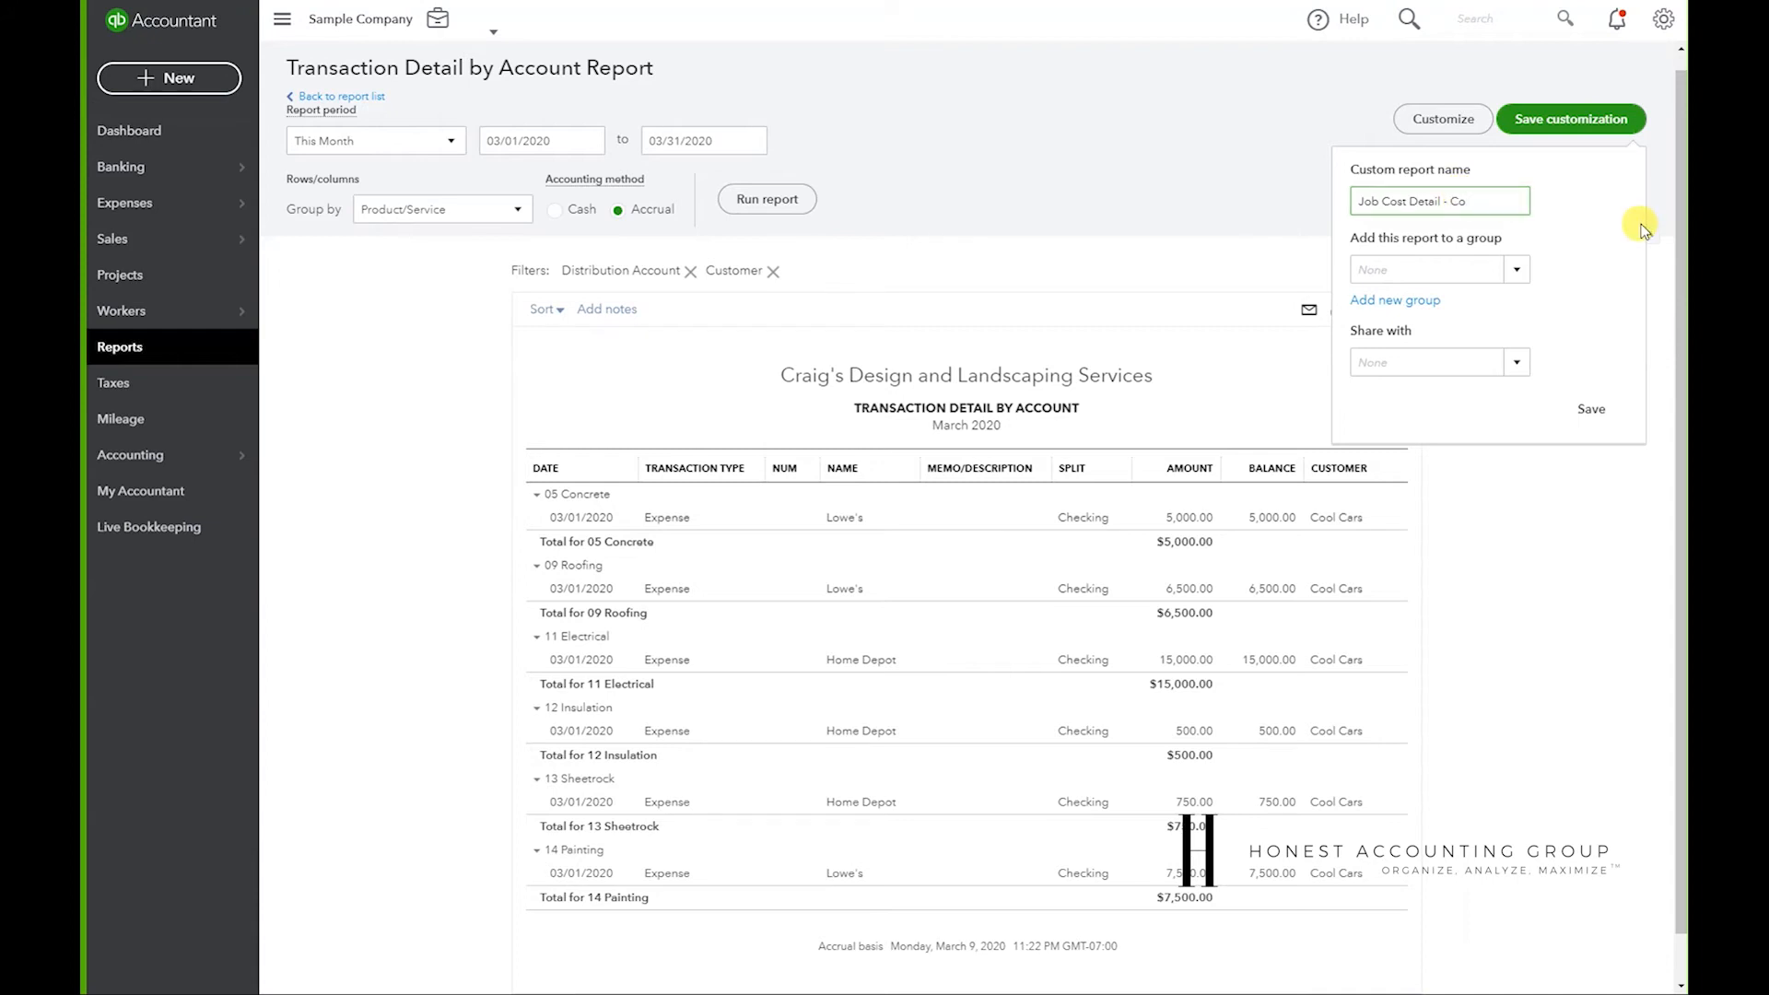
pyautogui.write('ol Cars')
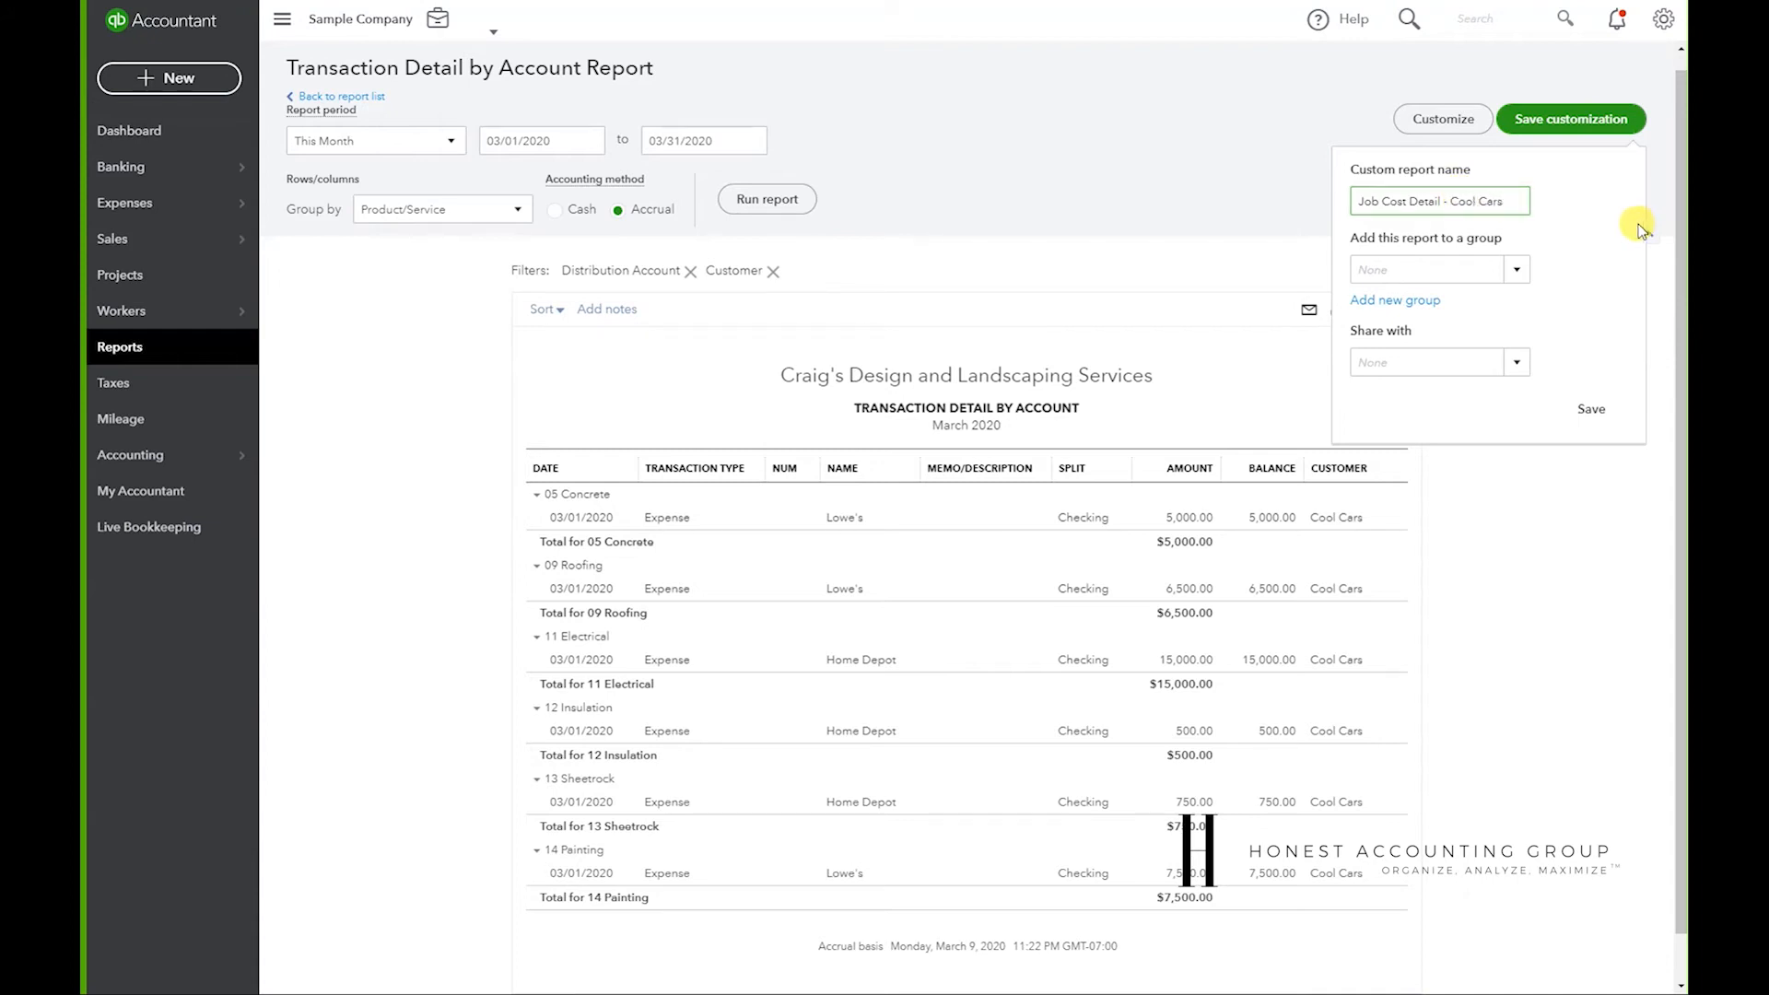
pyautogui.moveTo(1394, 300)
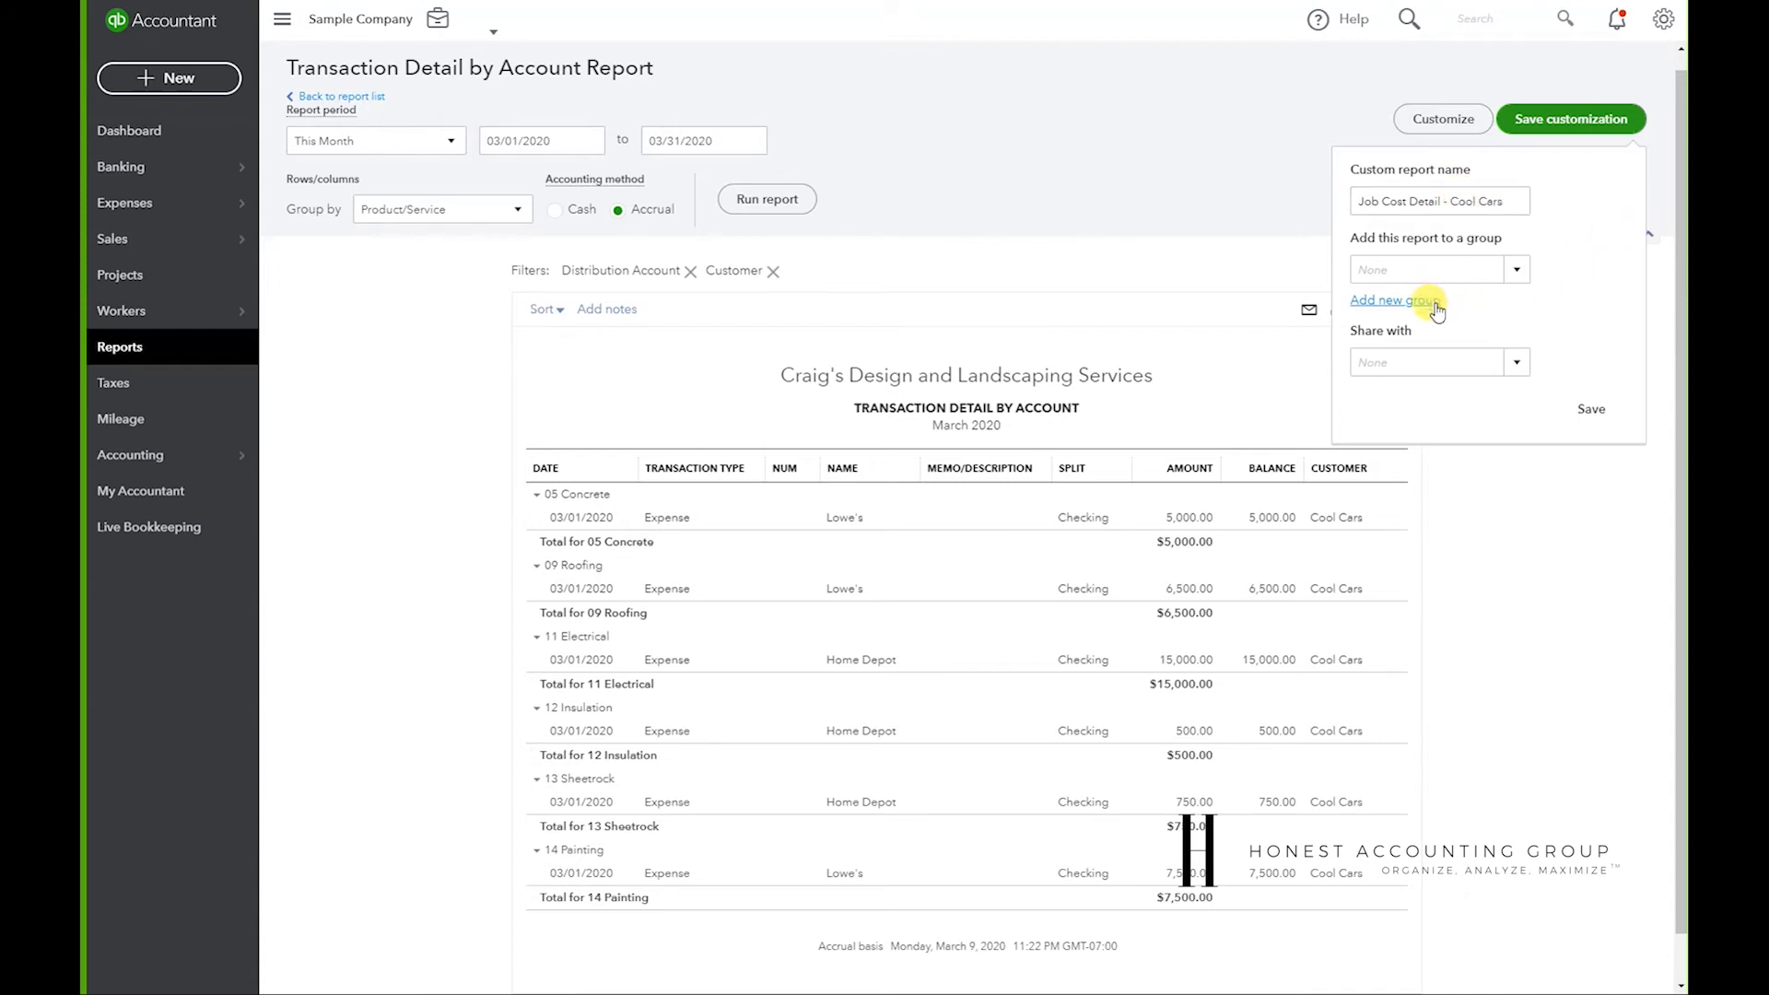
pyautogui.click(1391, 300)
pyautogui.write('Cool Cars')
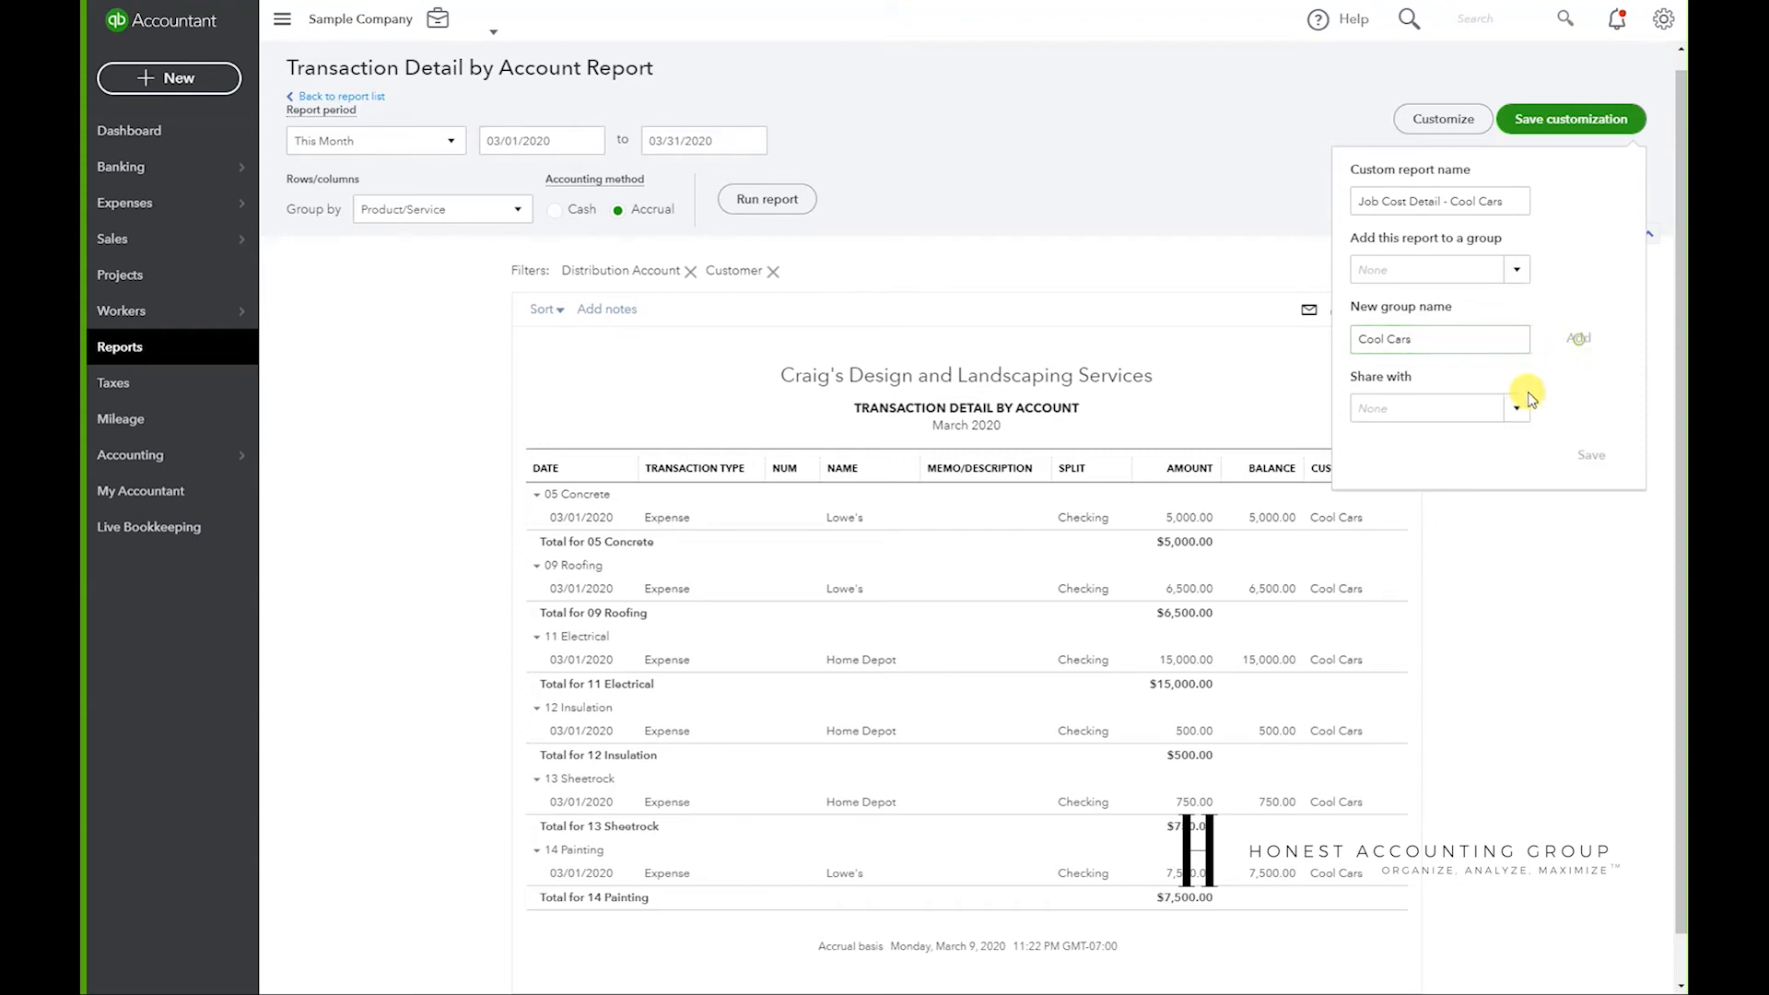
pyautogui.click(1578, 338)
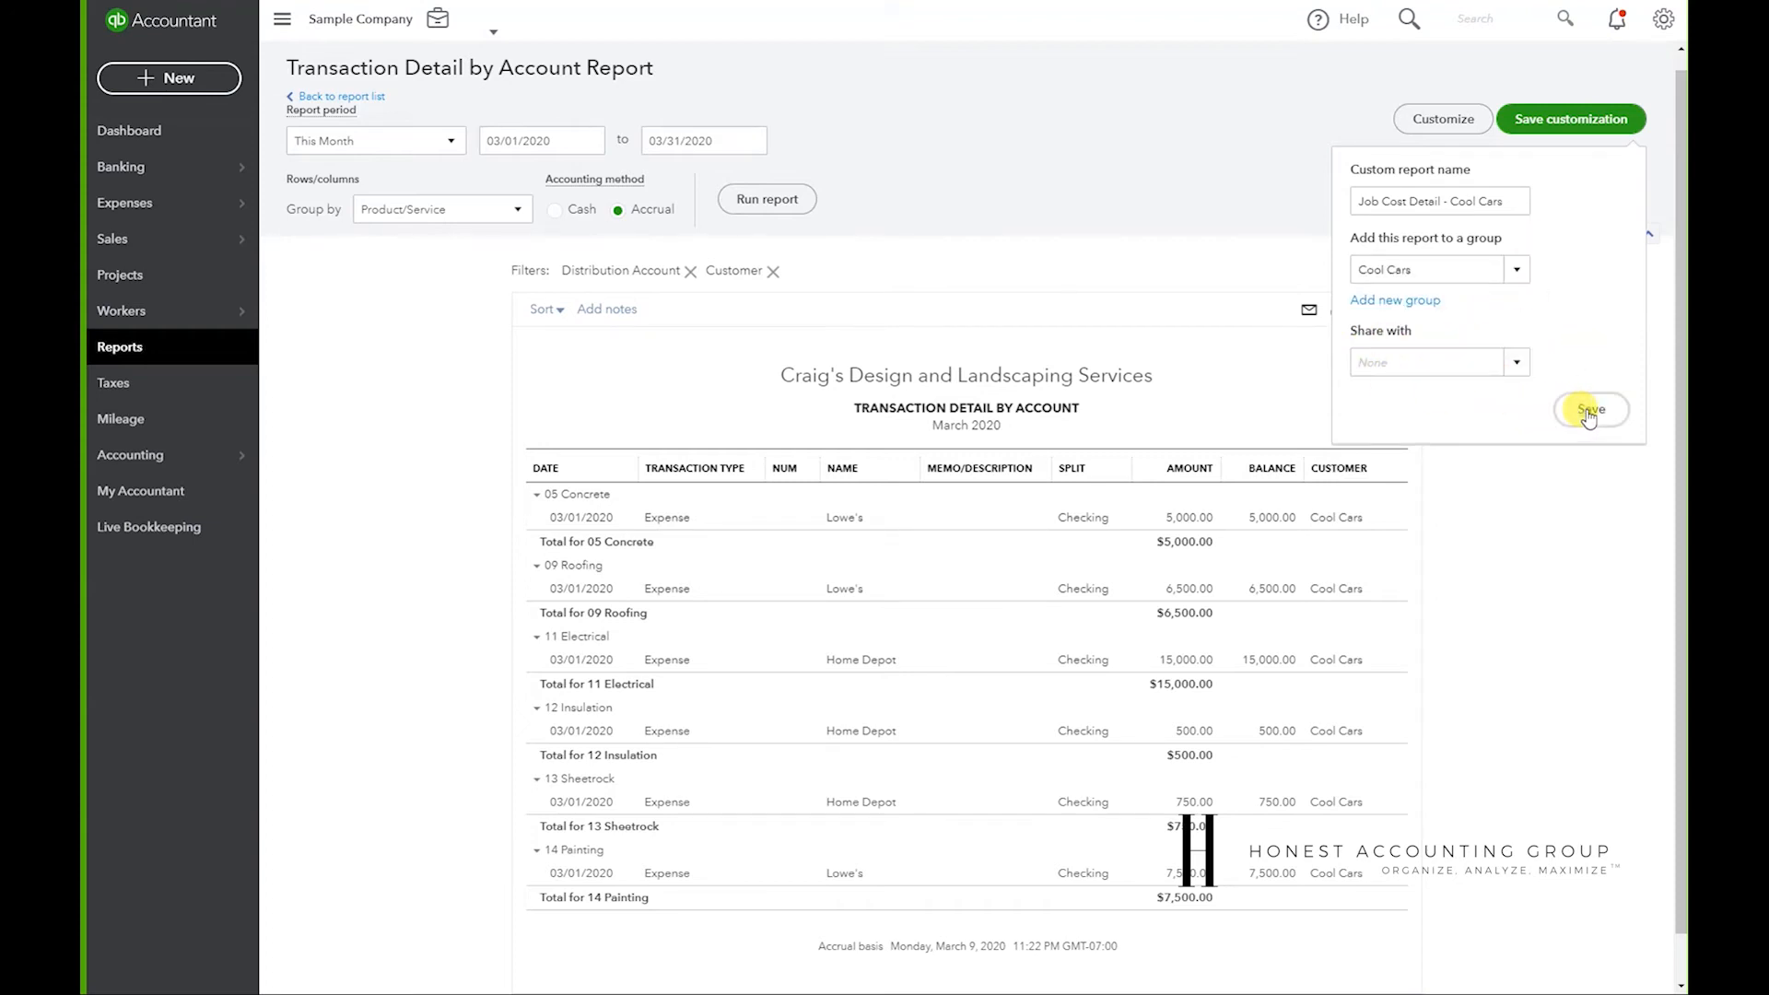
pyautogui.click(1589, 409)
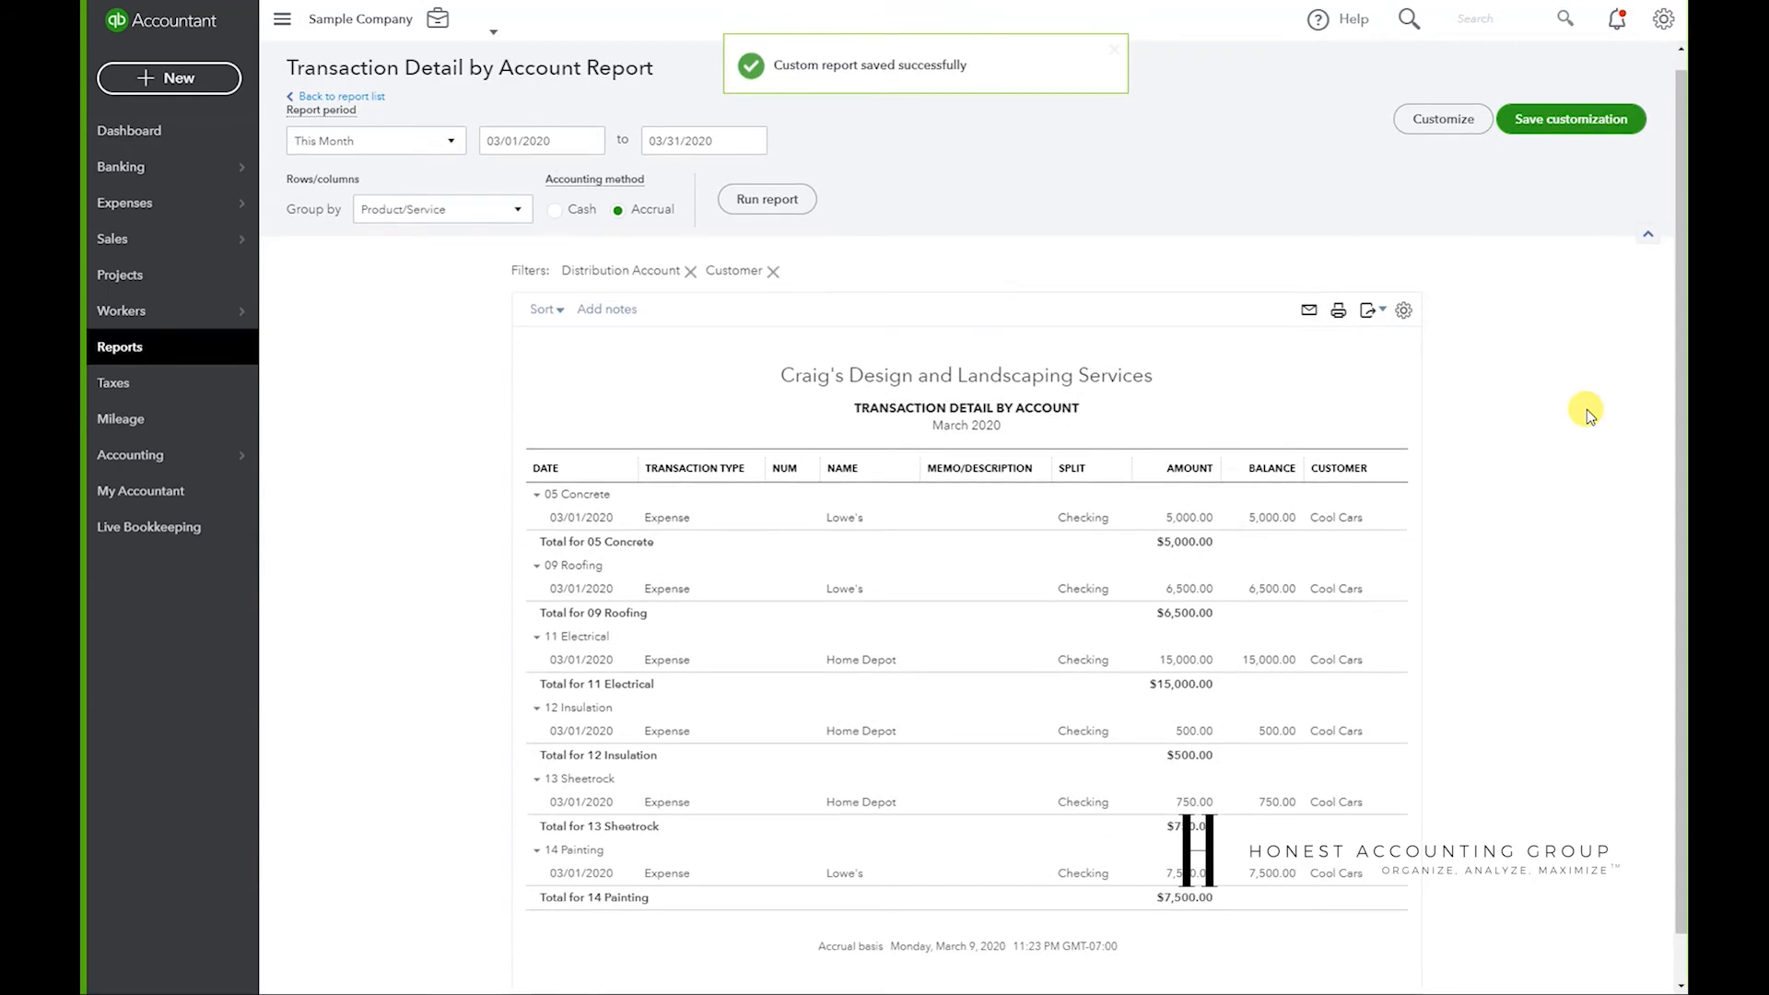
pyautogui.moveTo(730, 595)
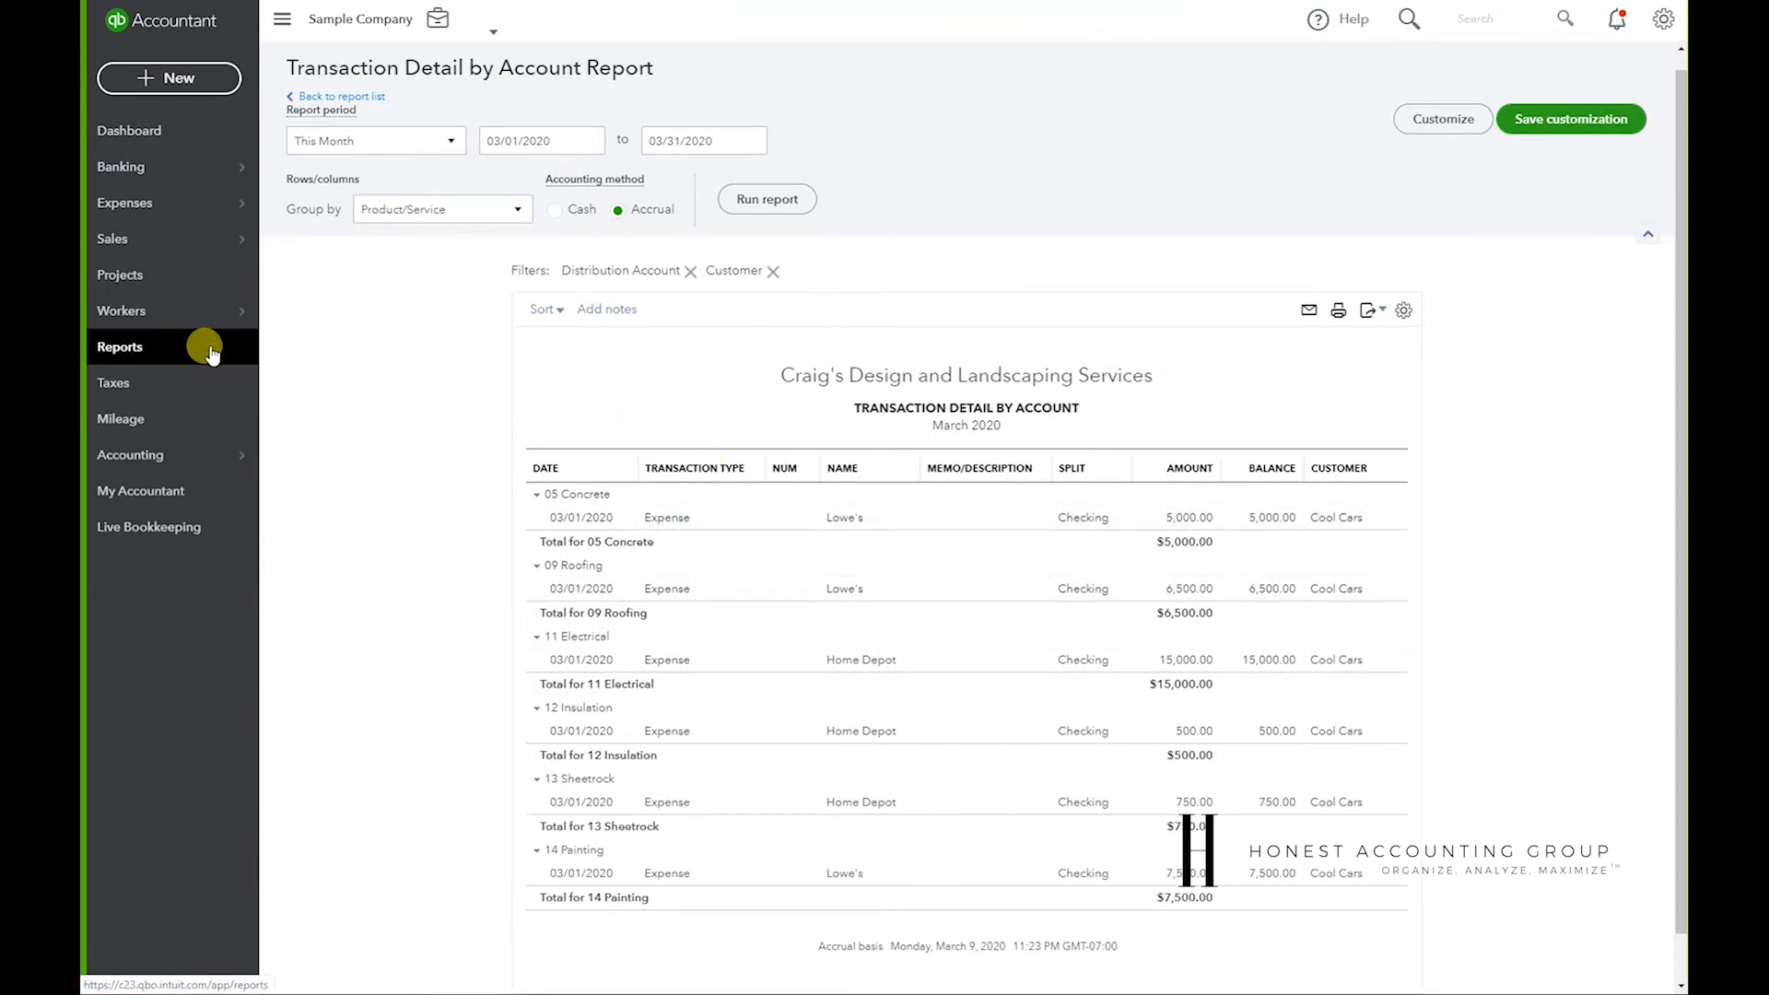
# - From Custom reports, reopen Job Cost Detail - Cool Cars with its filters intact
pyautogui.click(120, 346)
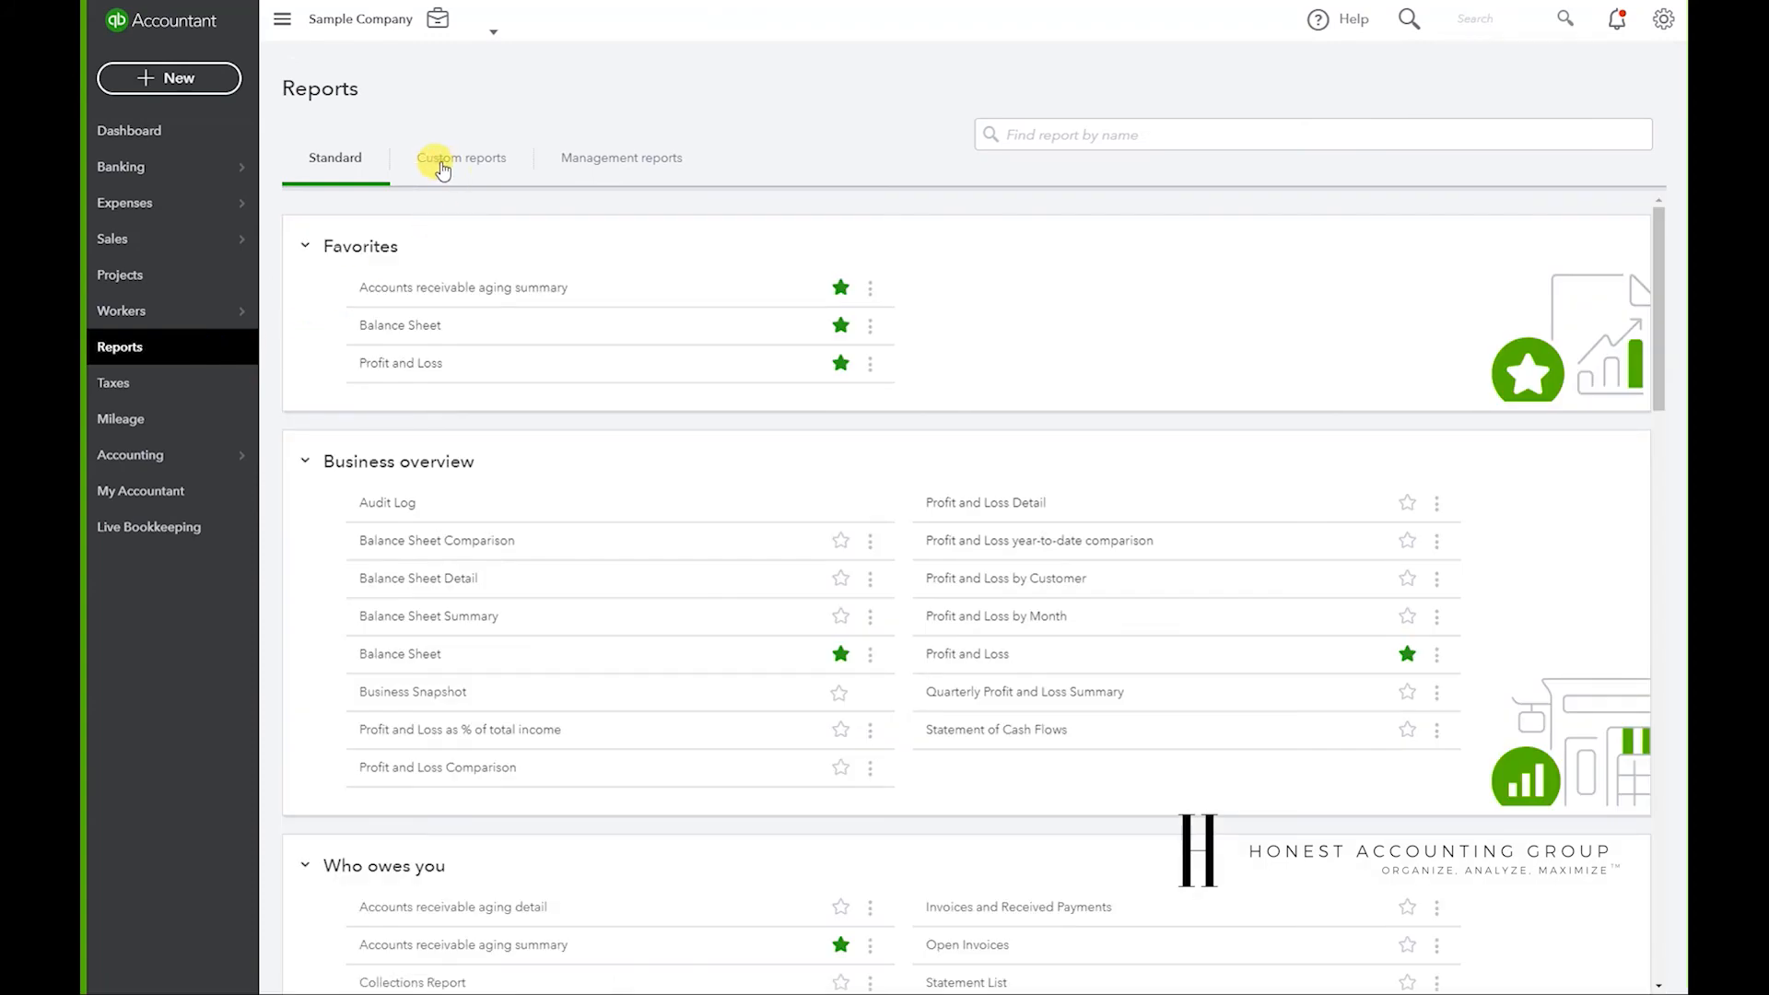
pyautogui.click(461, 157)
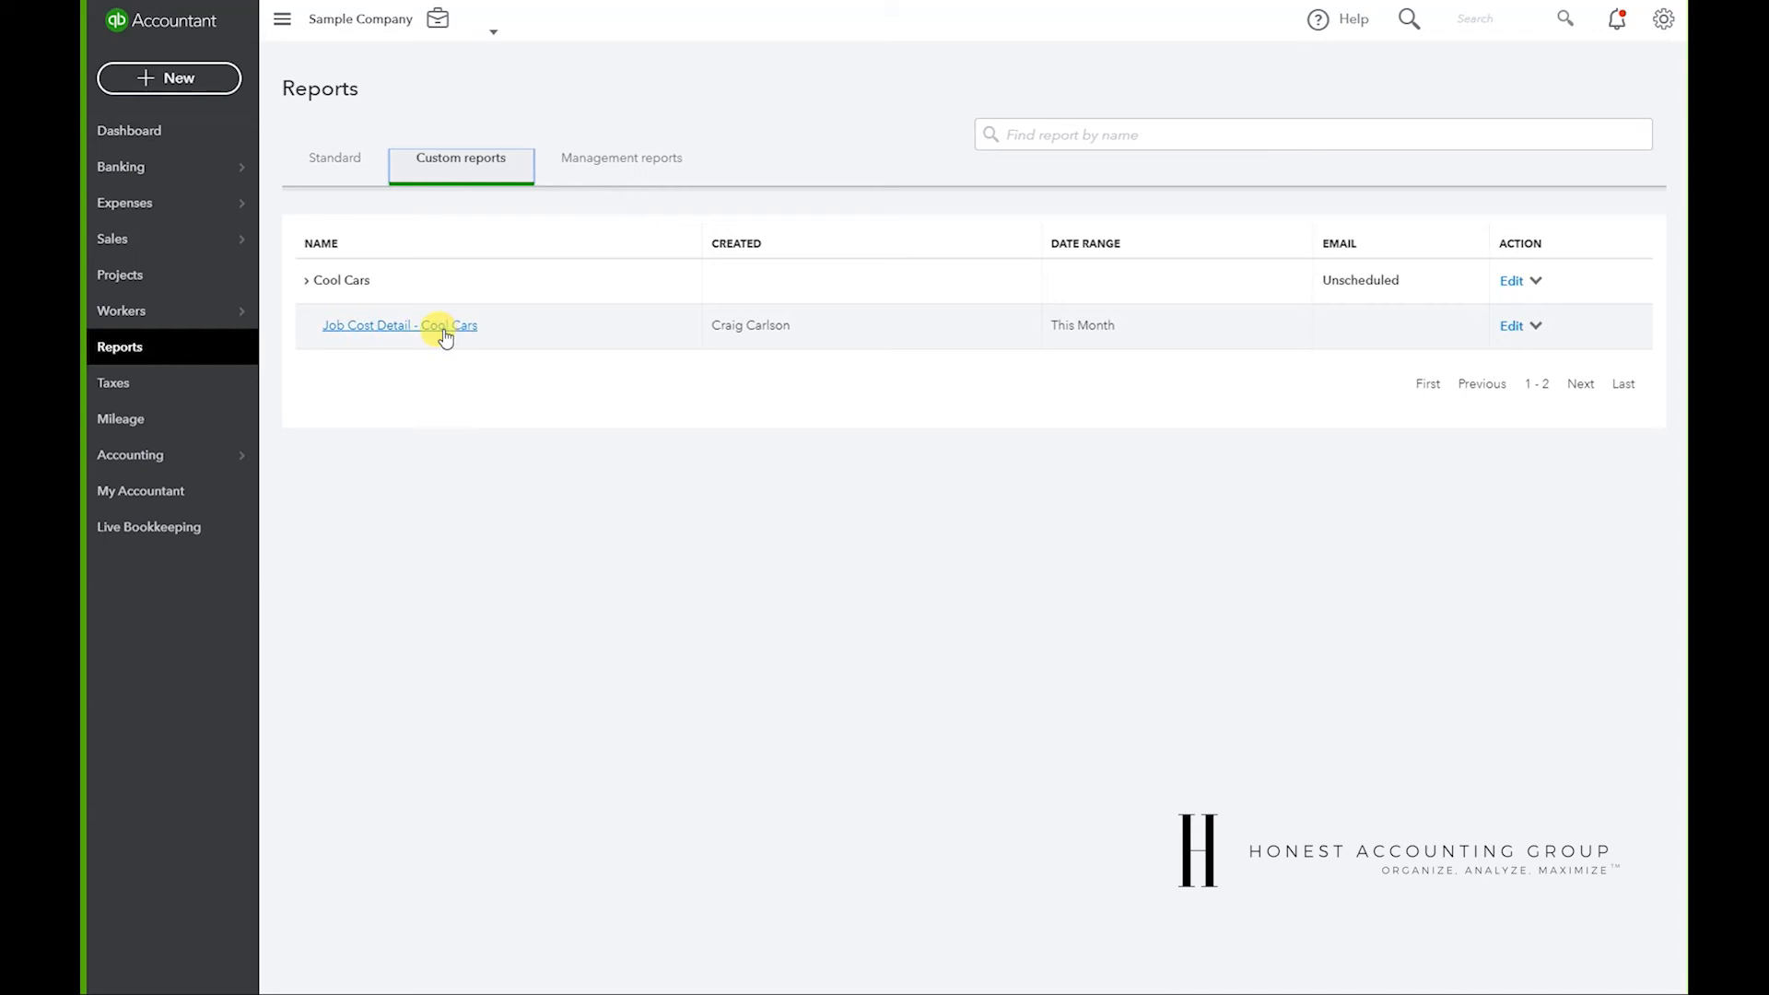
pyautogui.click(399, 325)
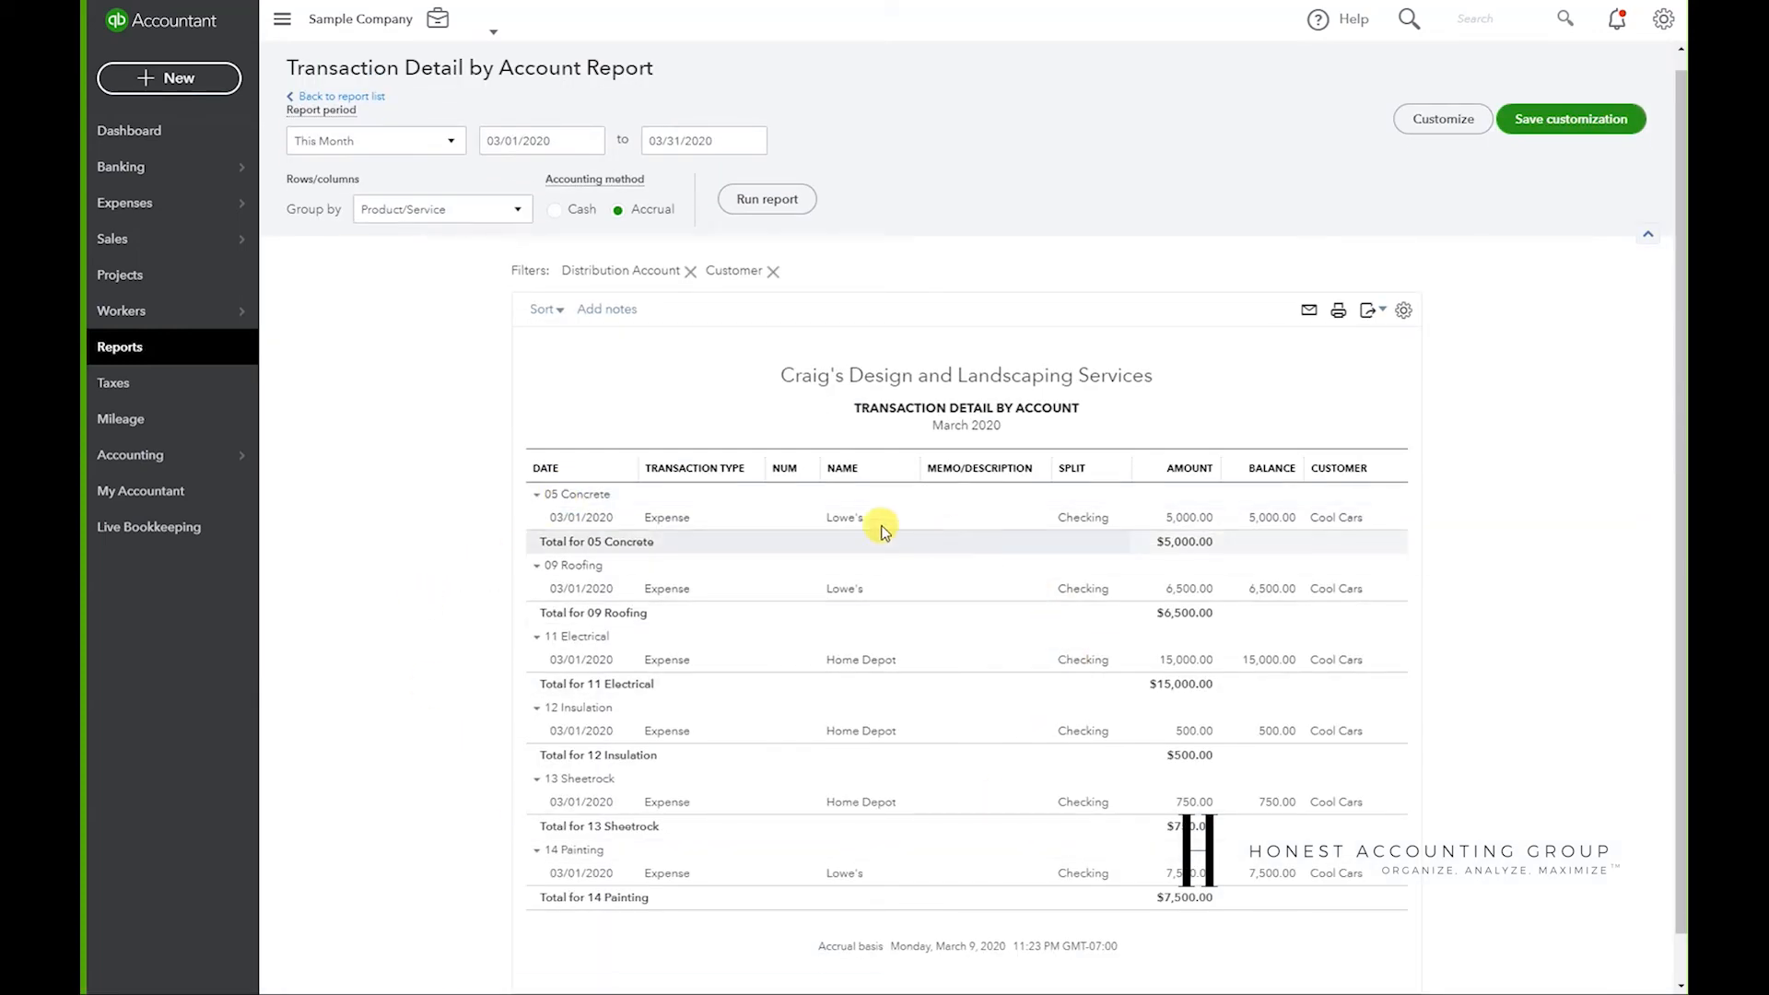
pyautogui.moveTo(1332, 467)
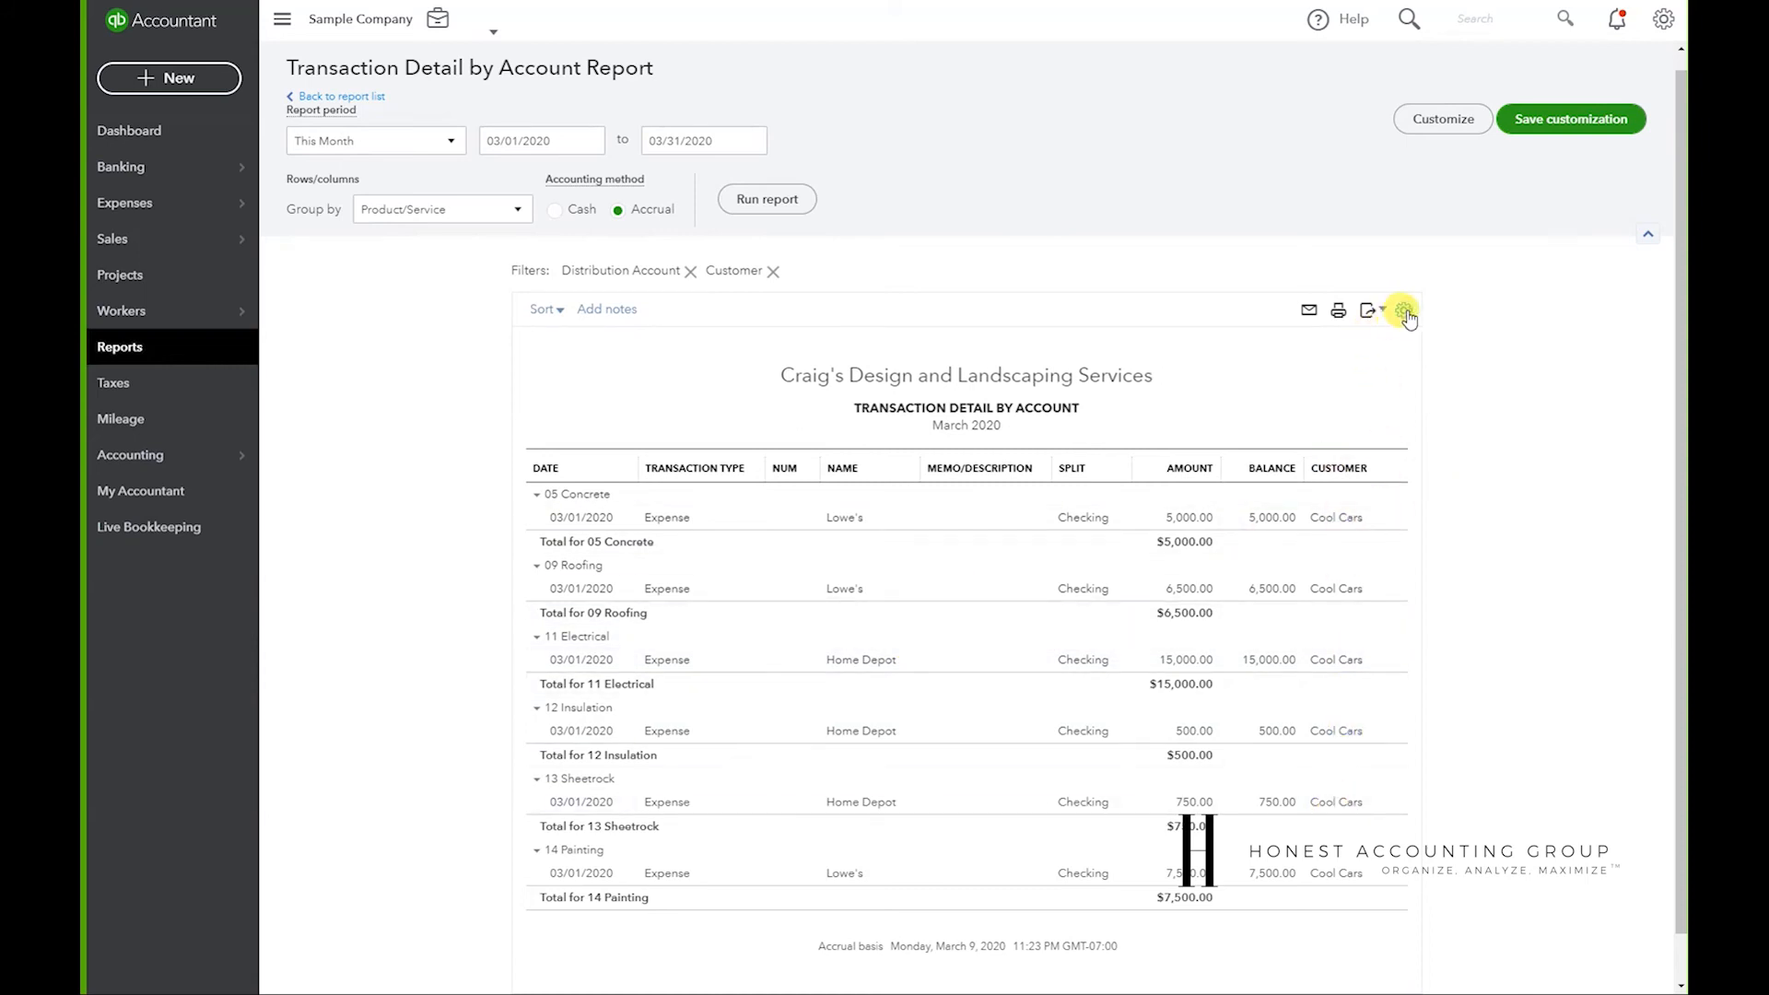
# - Hide the Customer column, keeping both filters on the report
pyautogui.click(1403, 310)
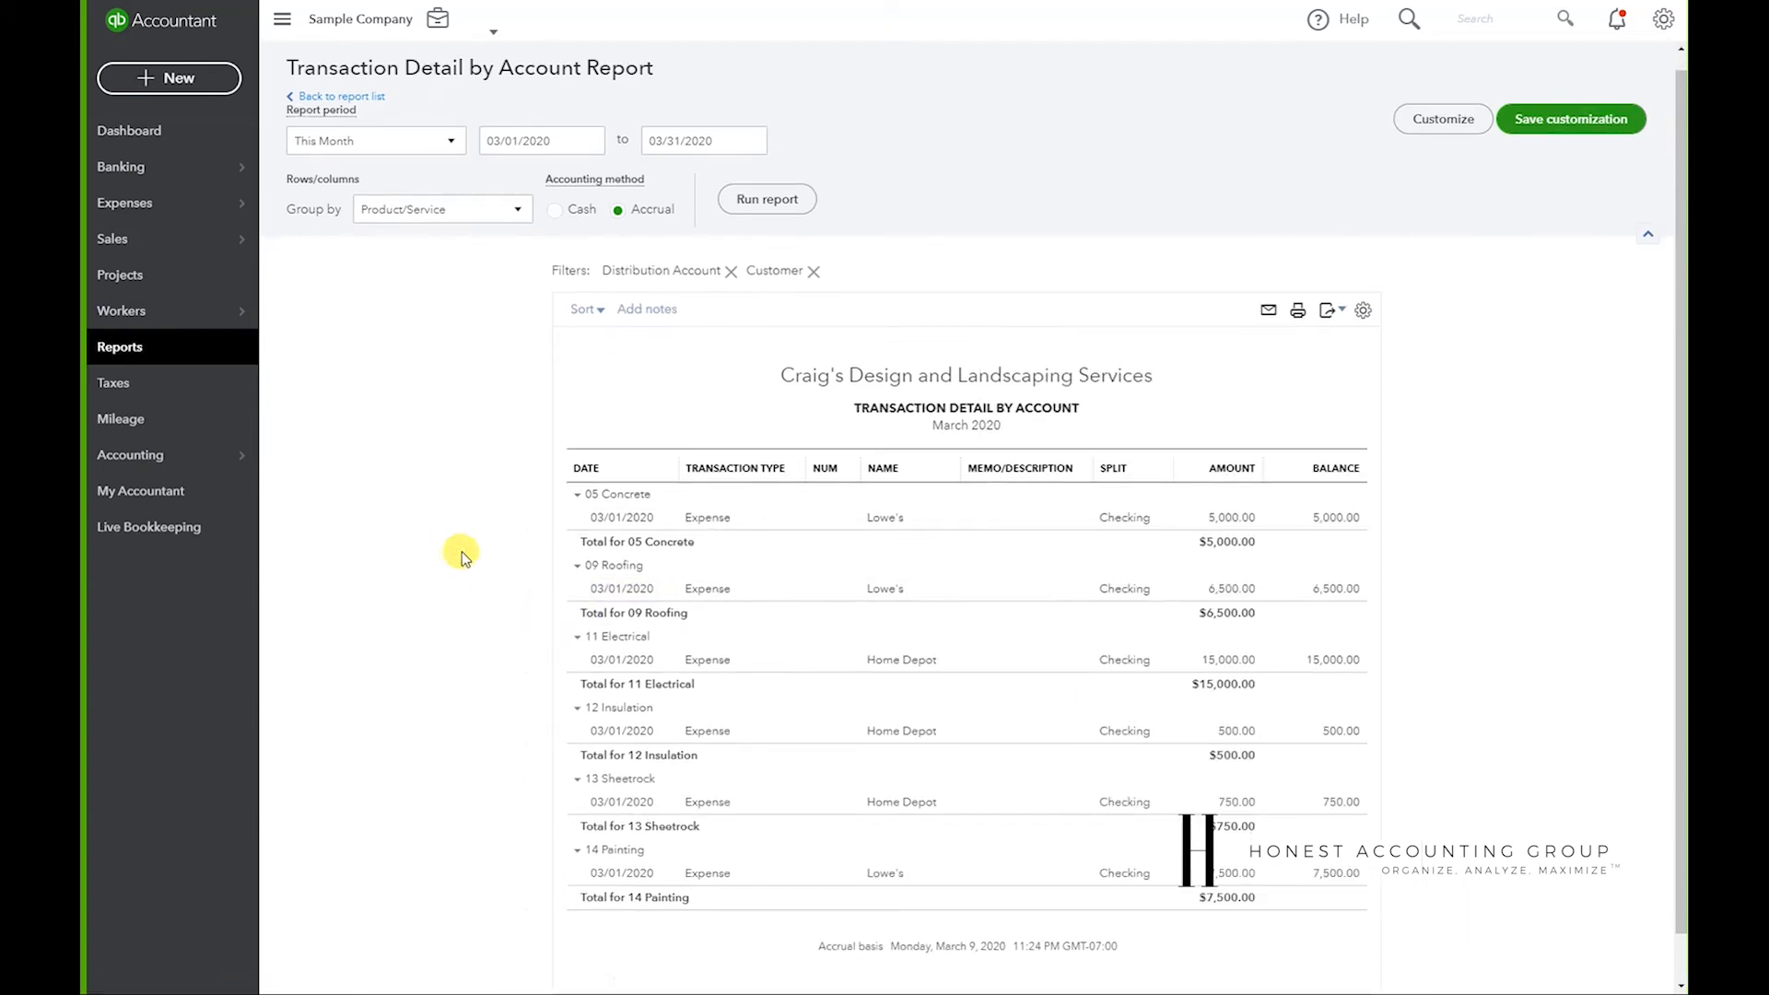
pyautogui.moveTo(461, 473)
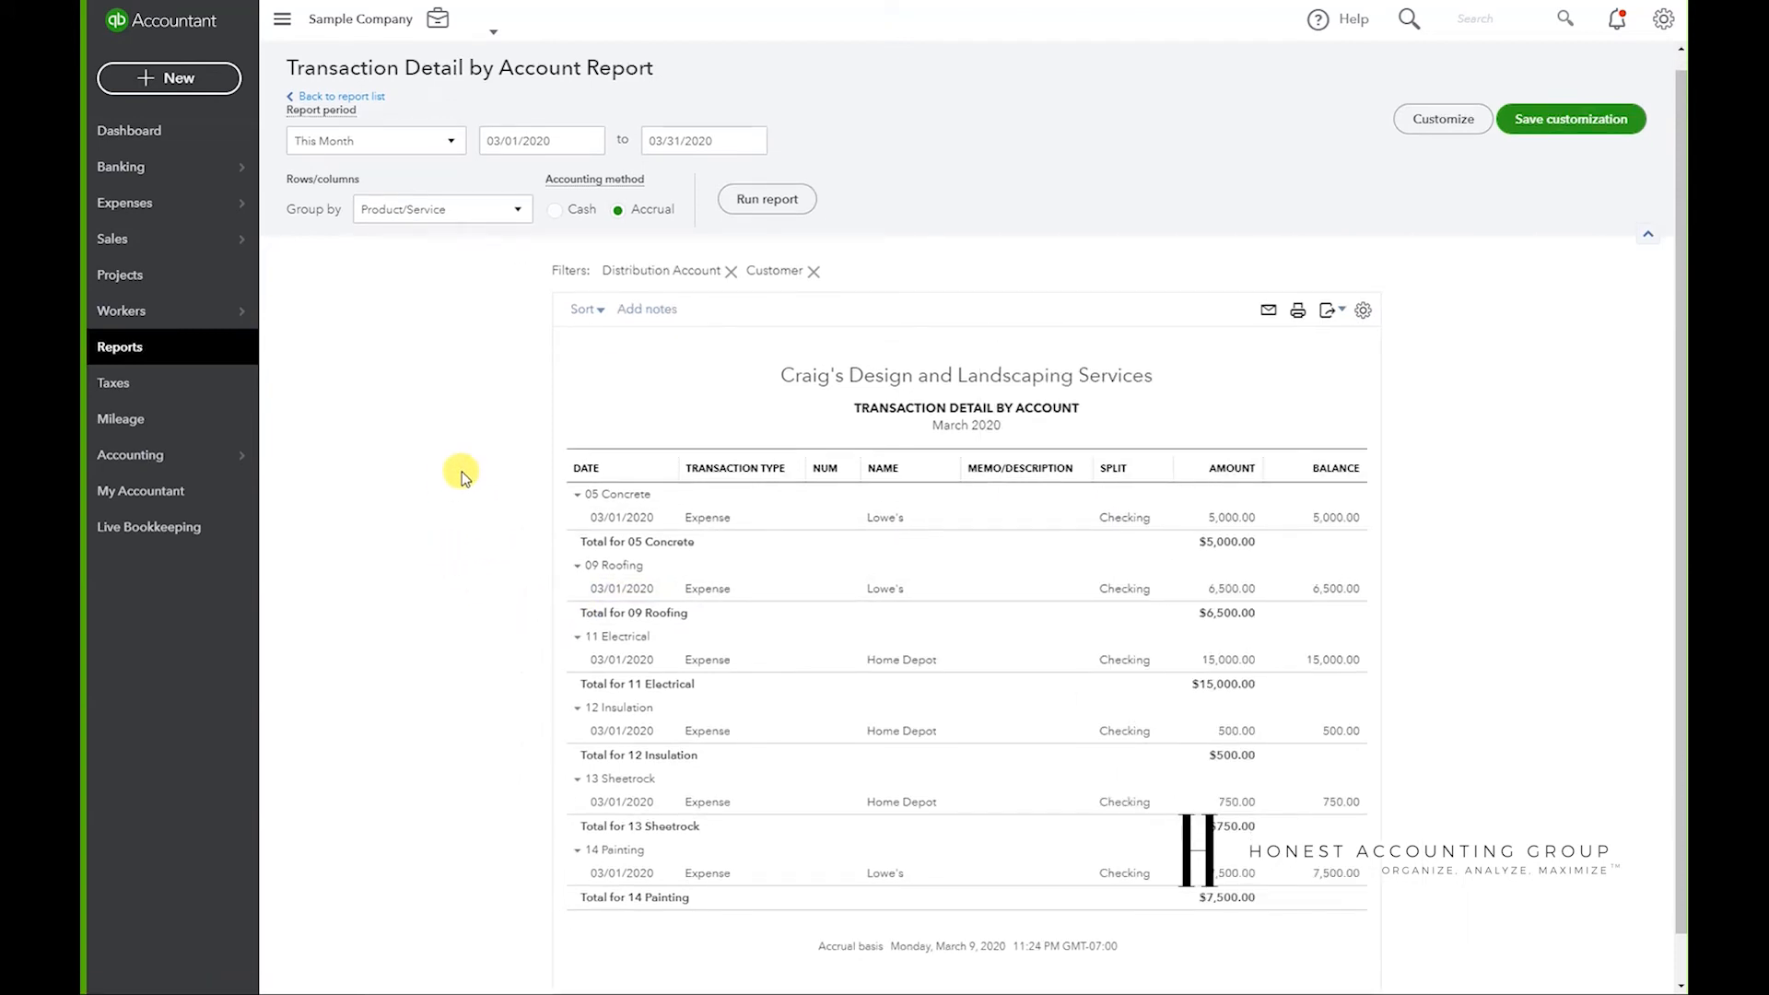
pyautogui.moveTo(798, 561)
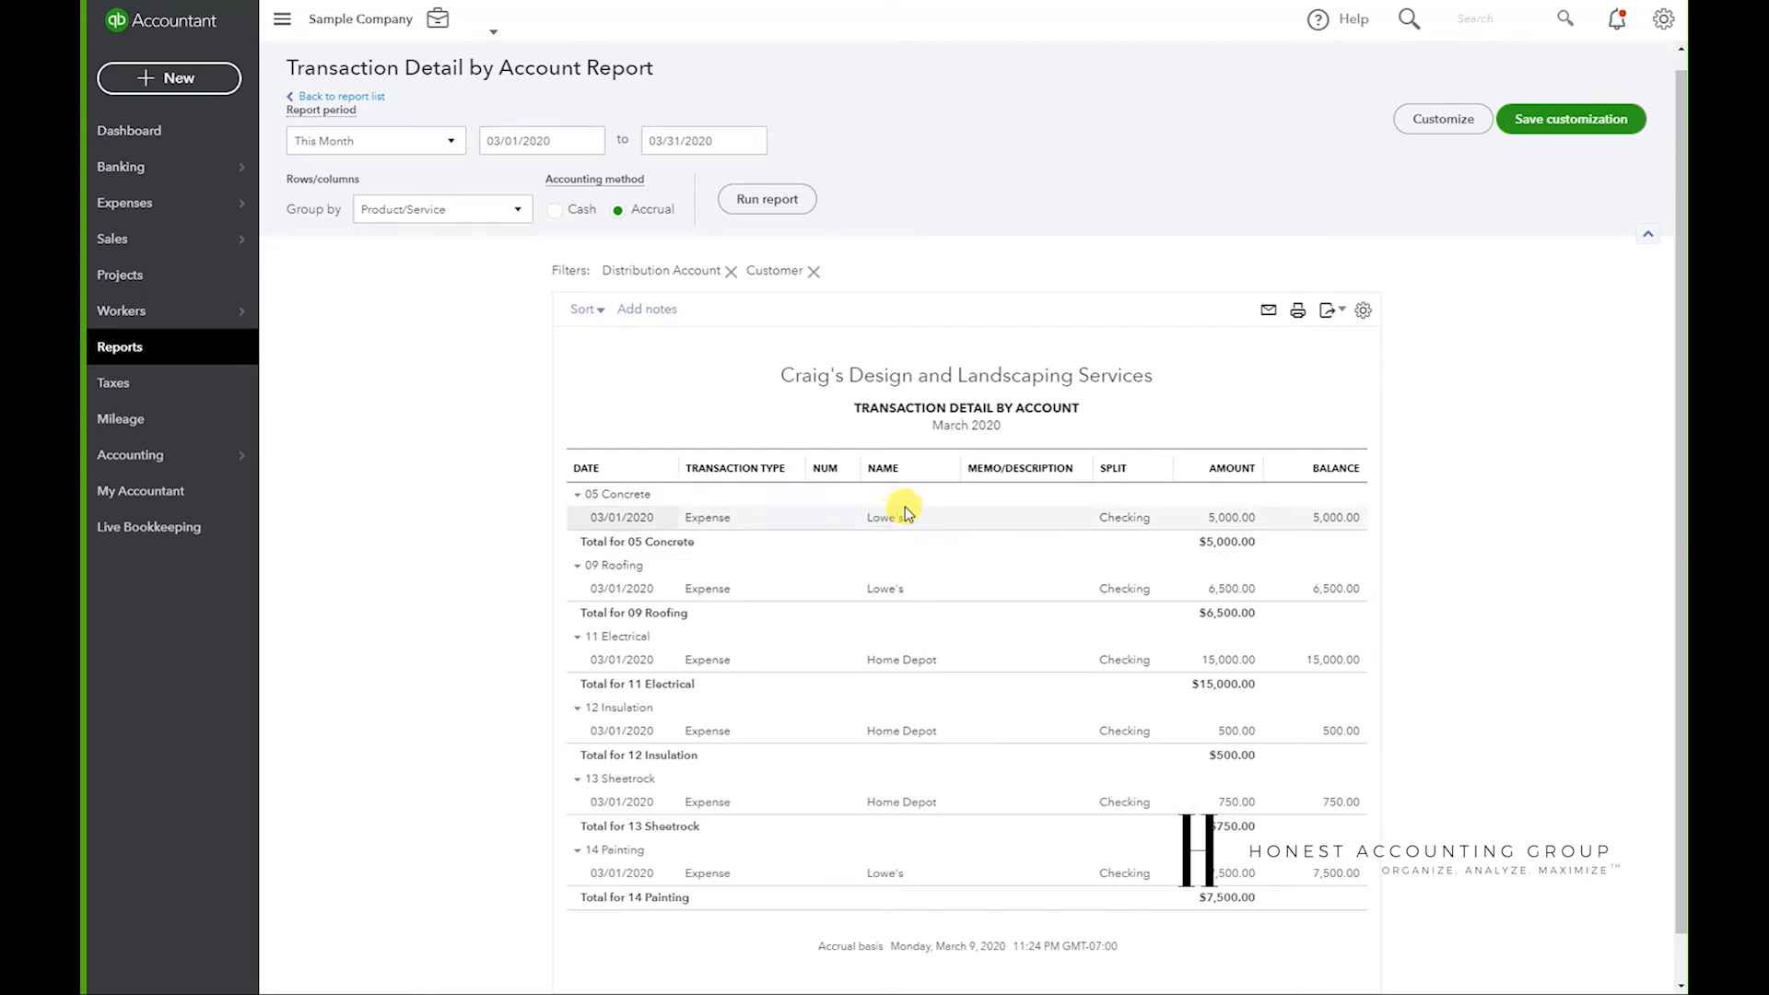
pyautogui.moveTo(885, 517)
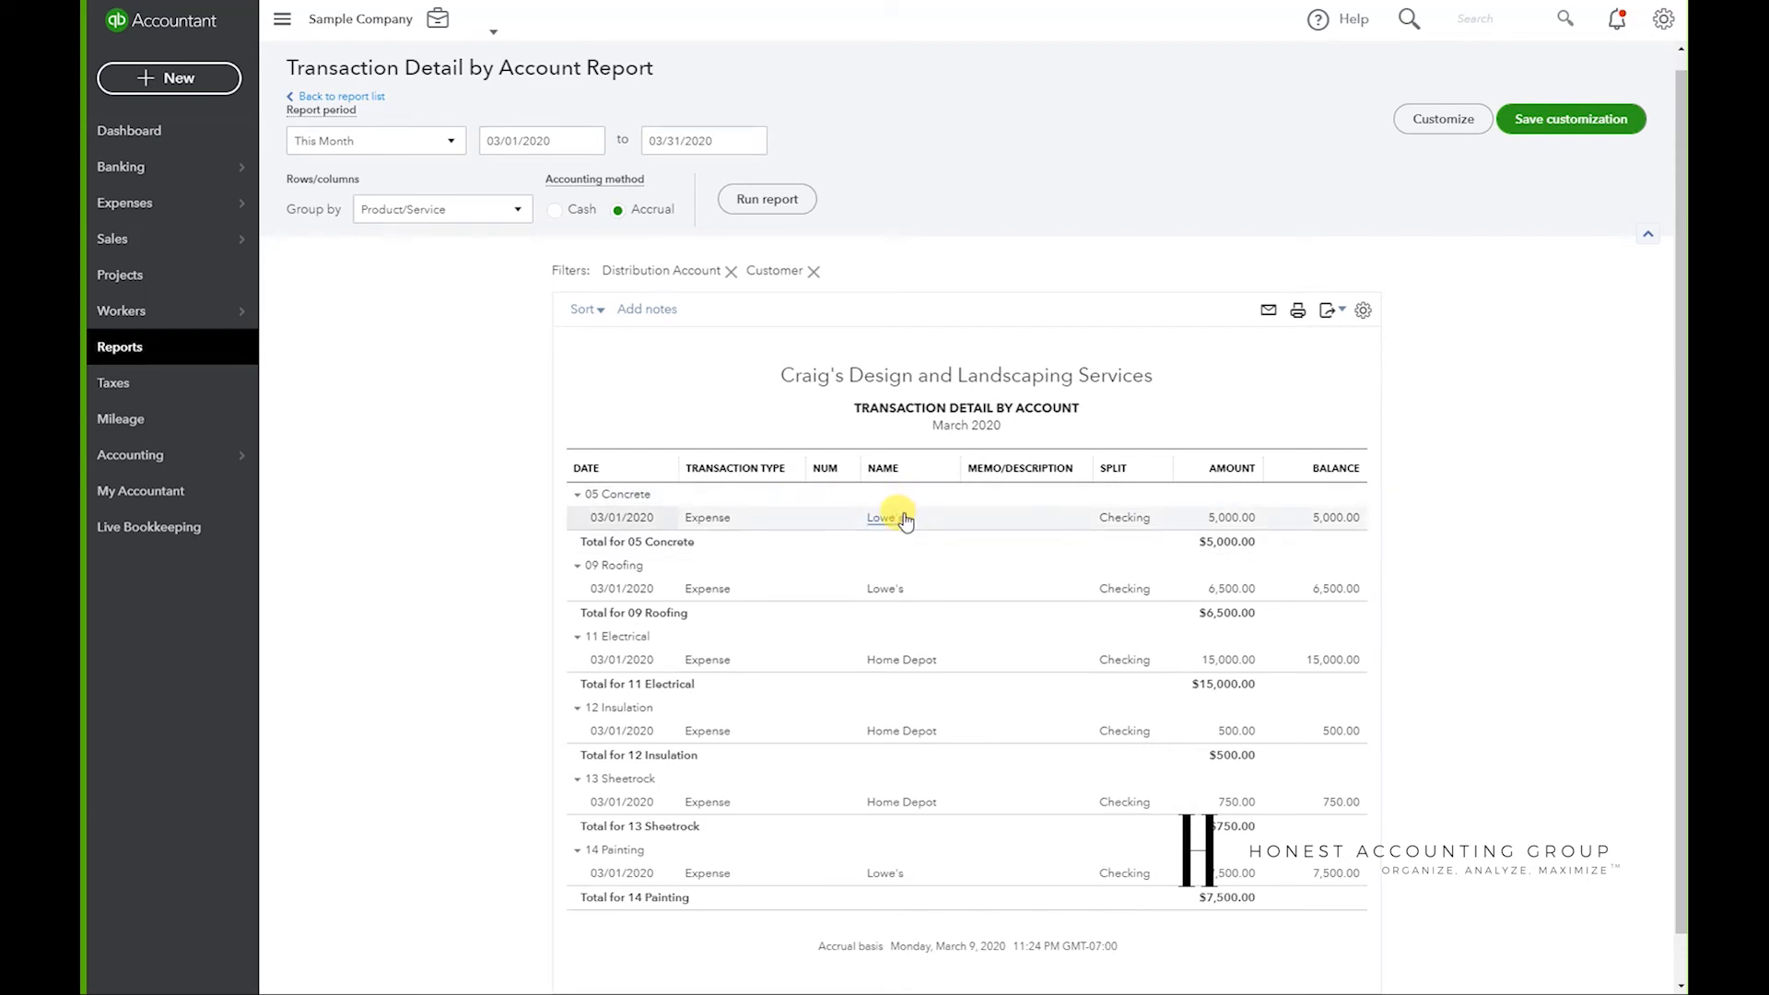
pyautogui.moveTo(824, 526)
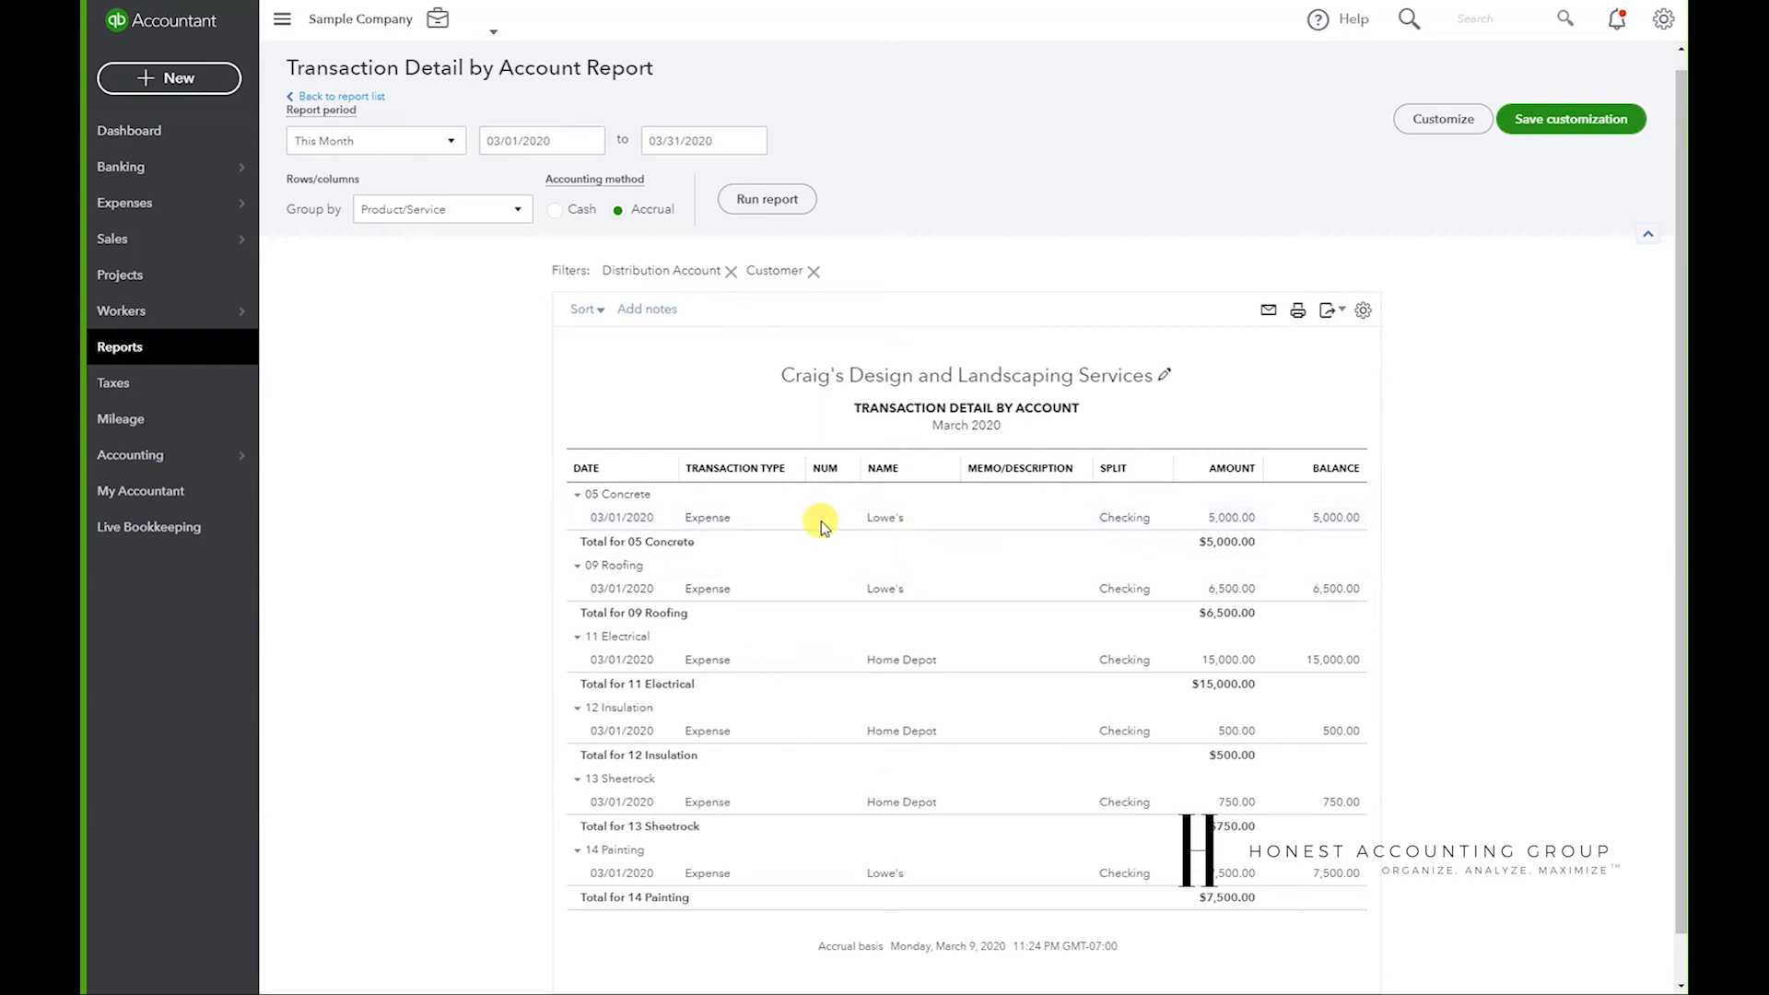
pyautogui.moveTo(1662, 20)
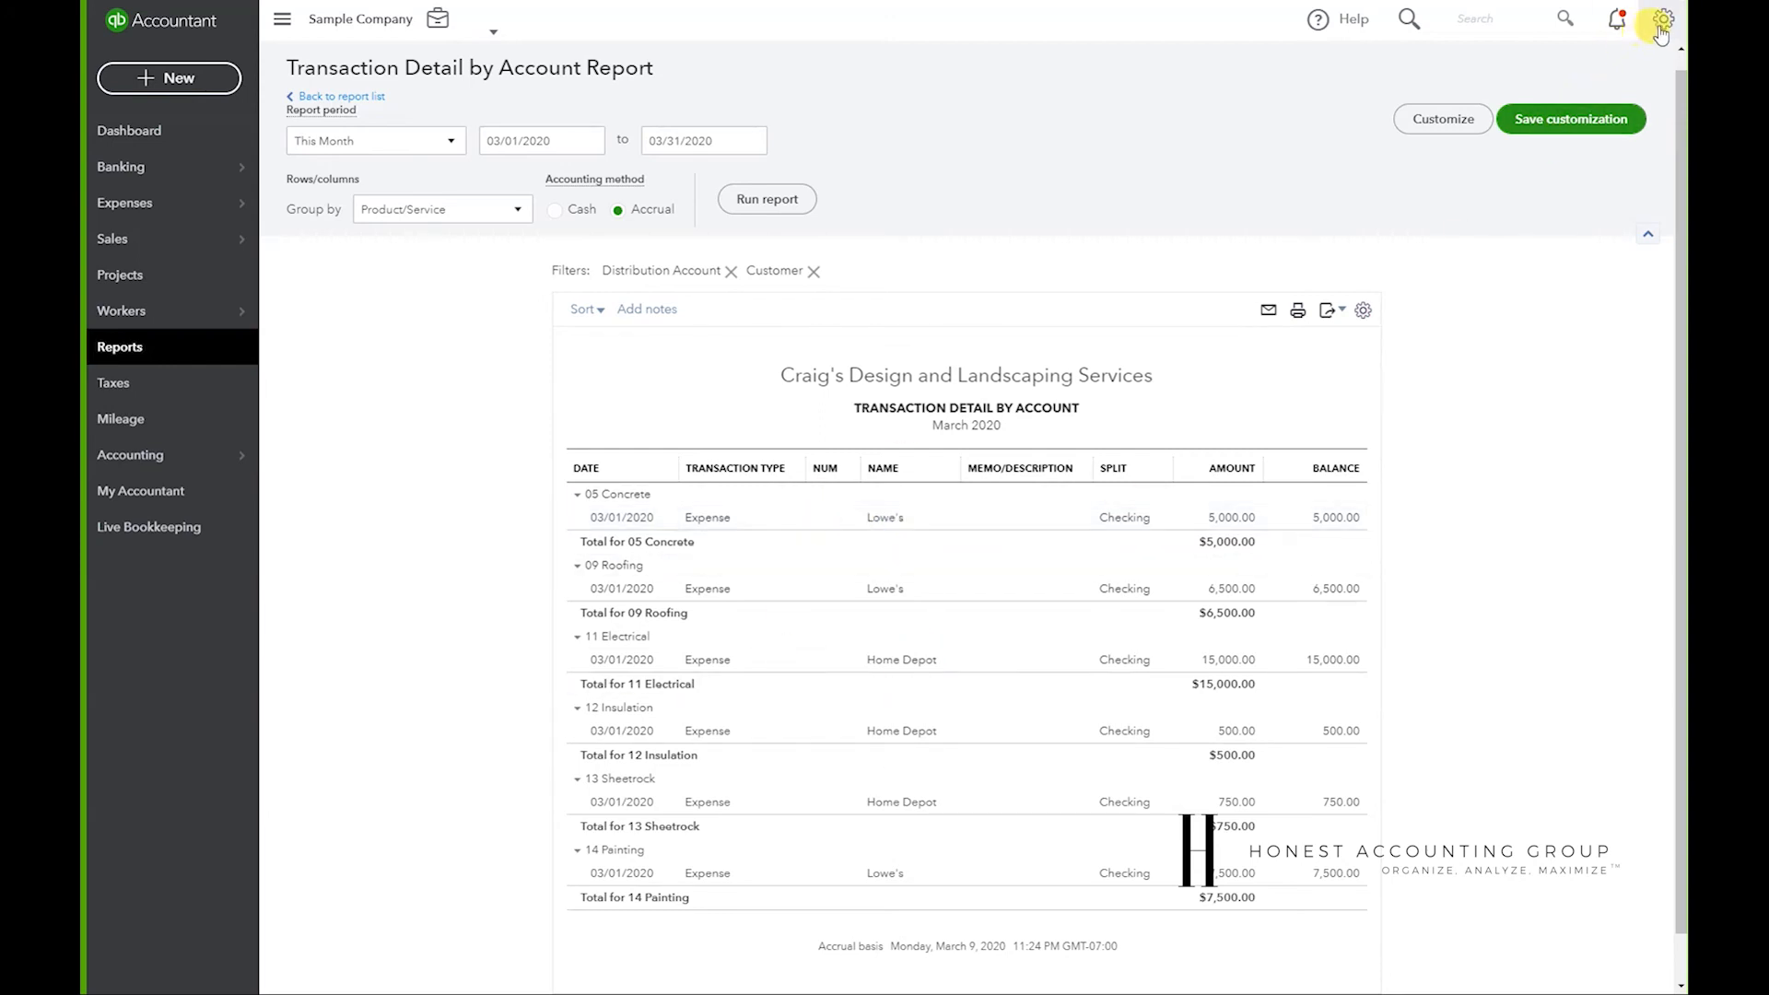
# - From the Gear menu's Products and Services list, edit the 10 Plumbing service
pyautogui.click(1660, 19)
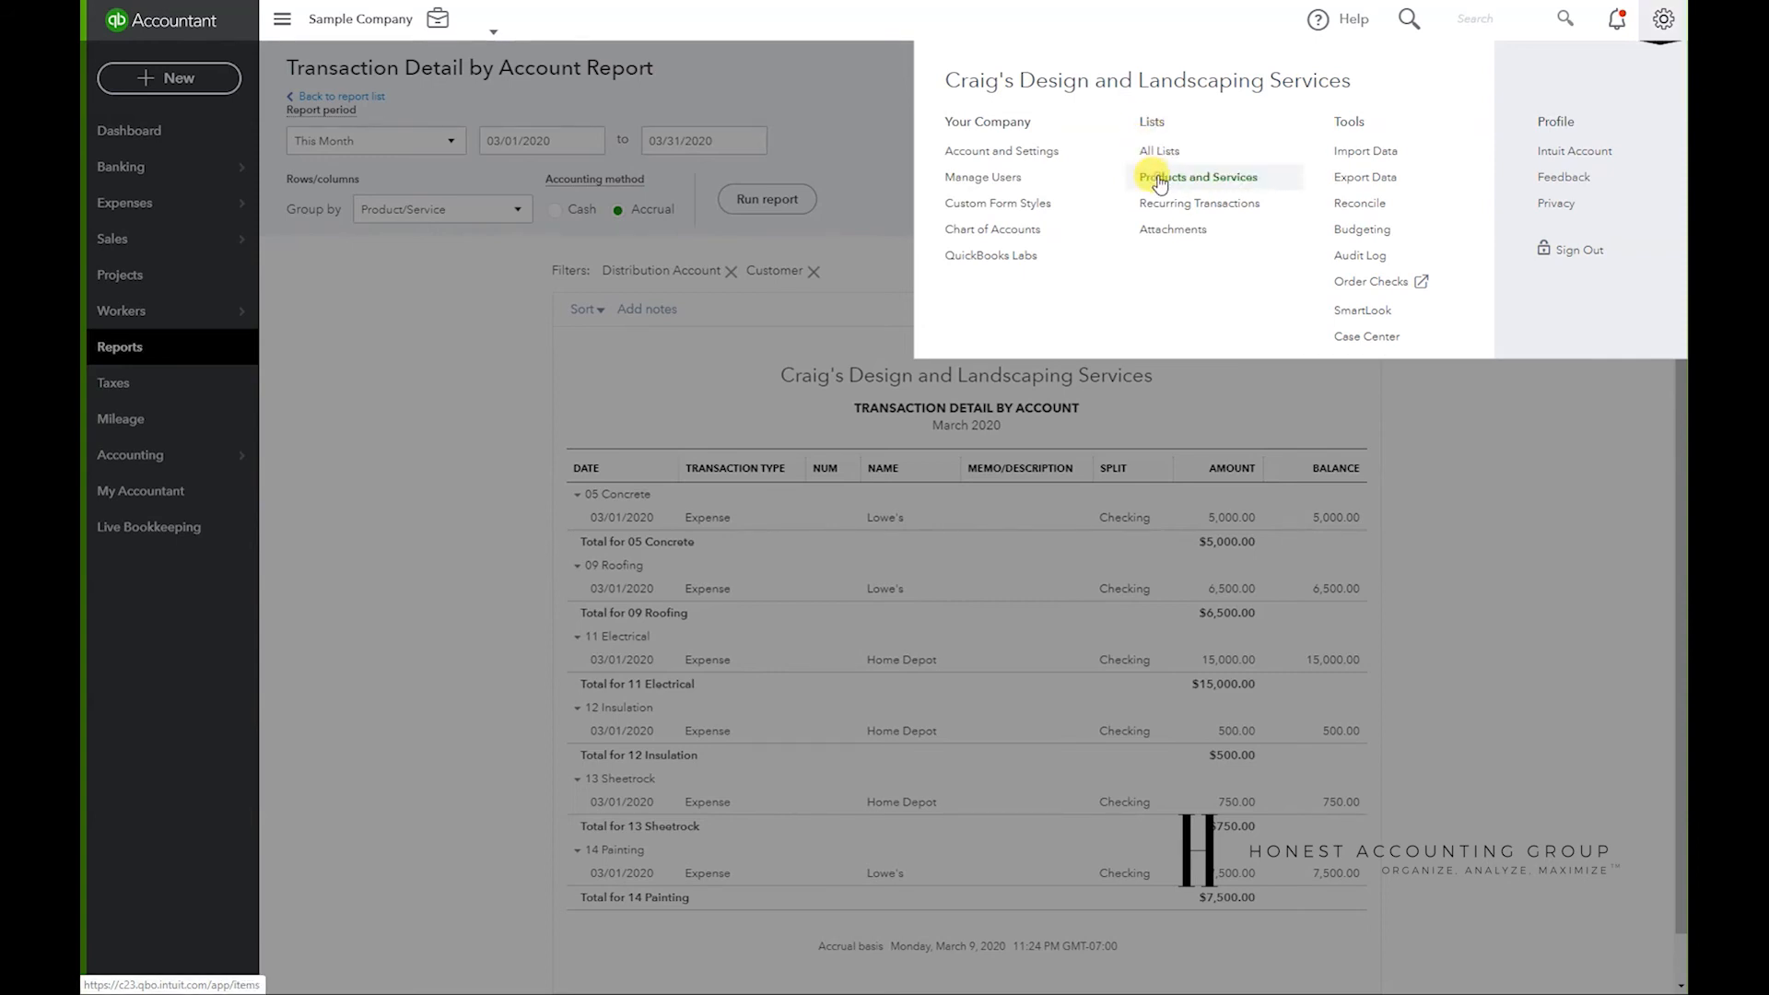
pyautogui.click(1198, 177)
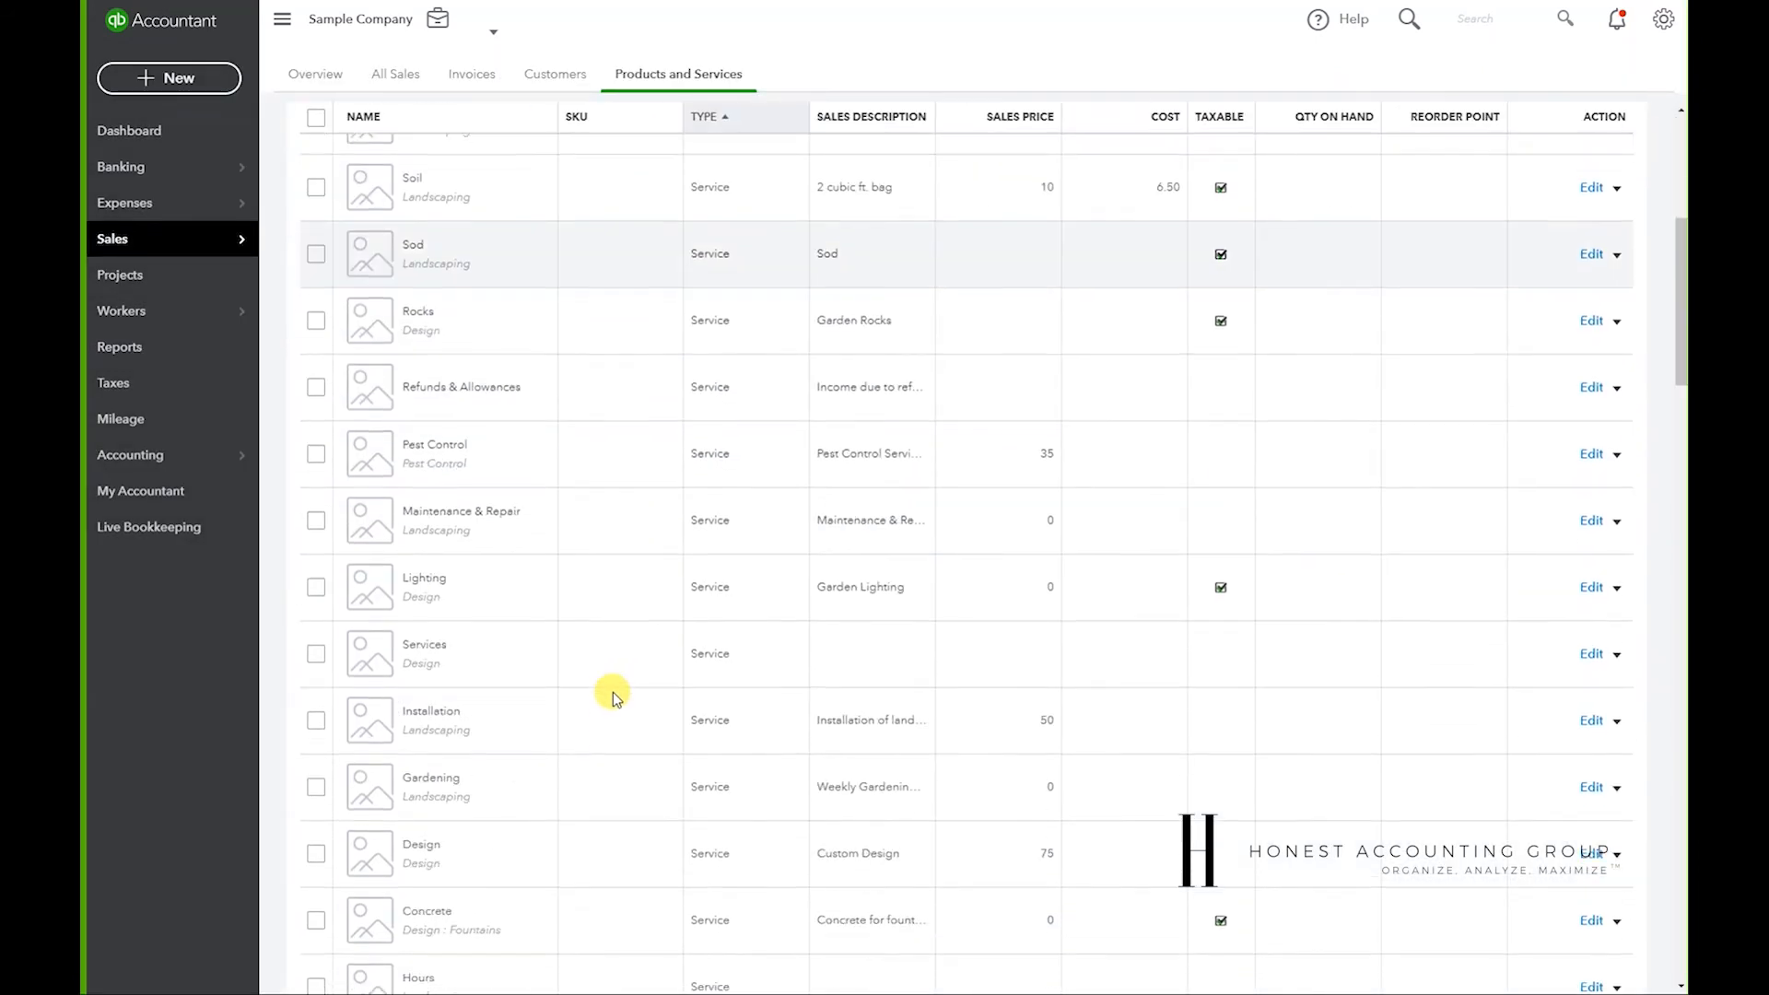
pyautogui.scroll(-3)
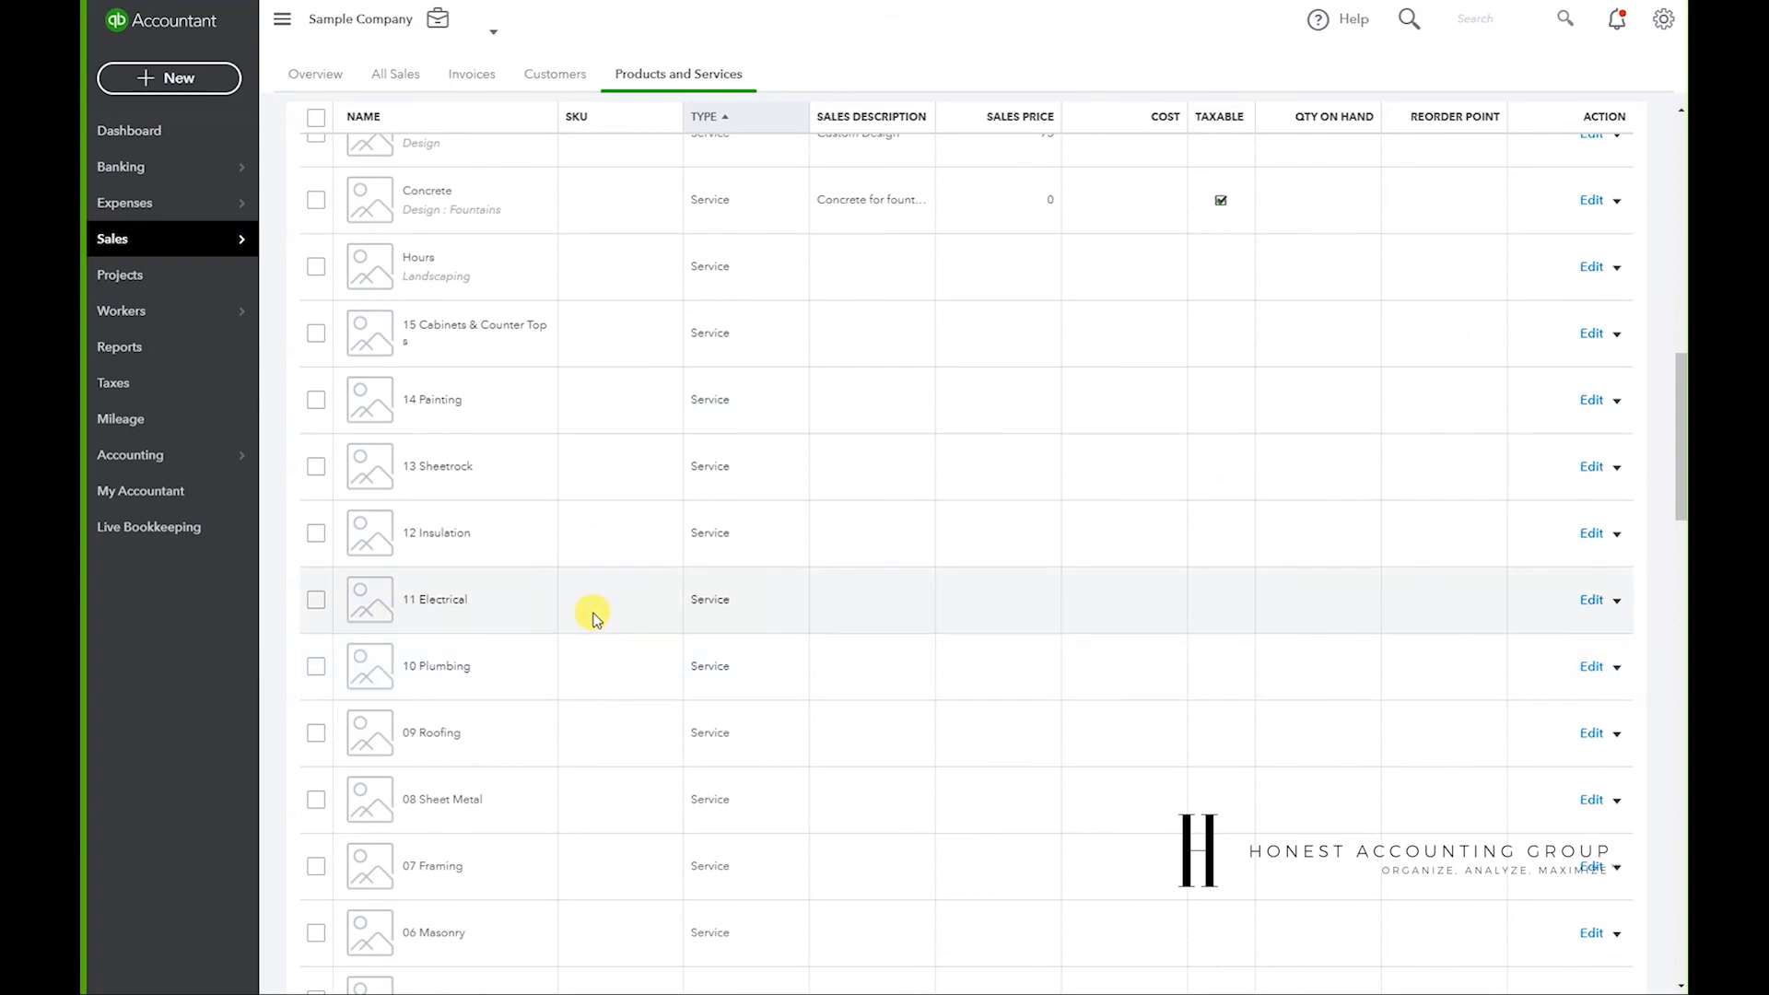
pyautogui.scroll(-3)
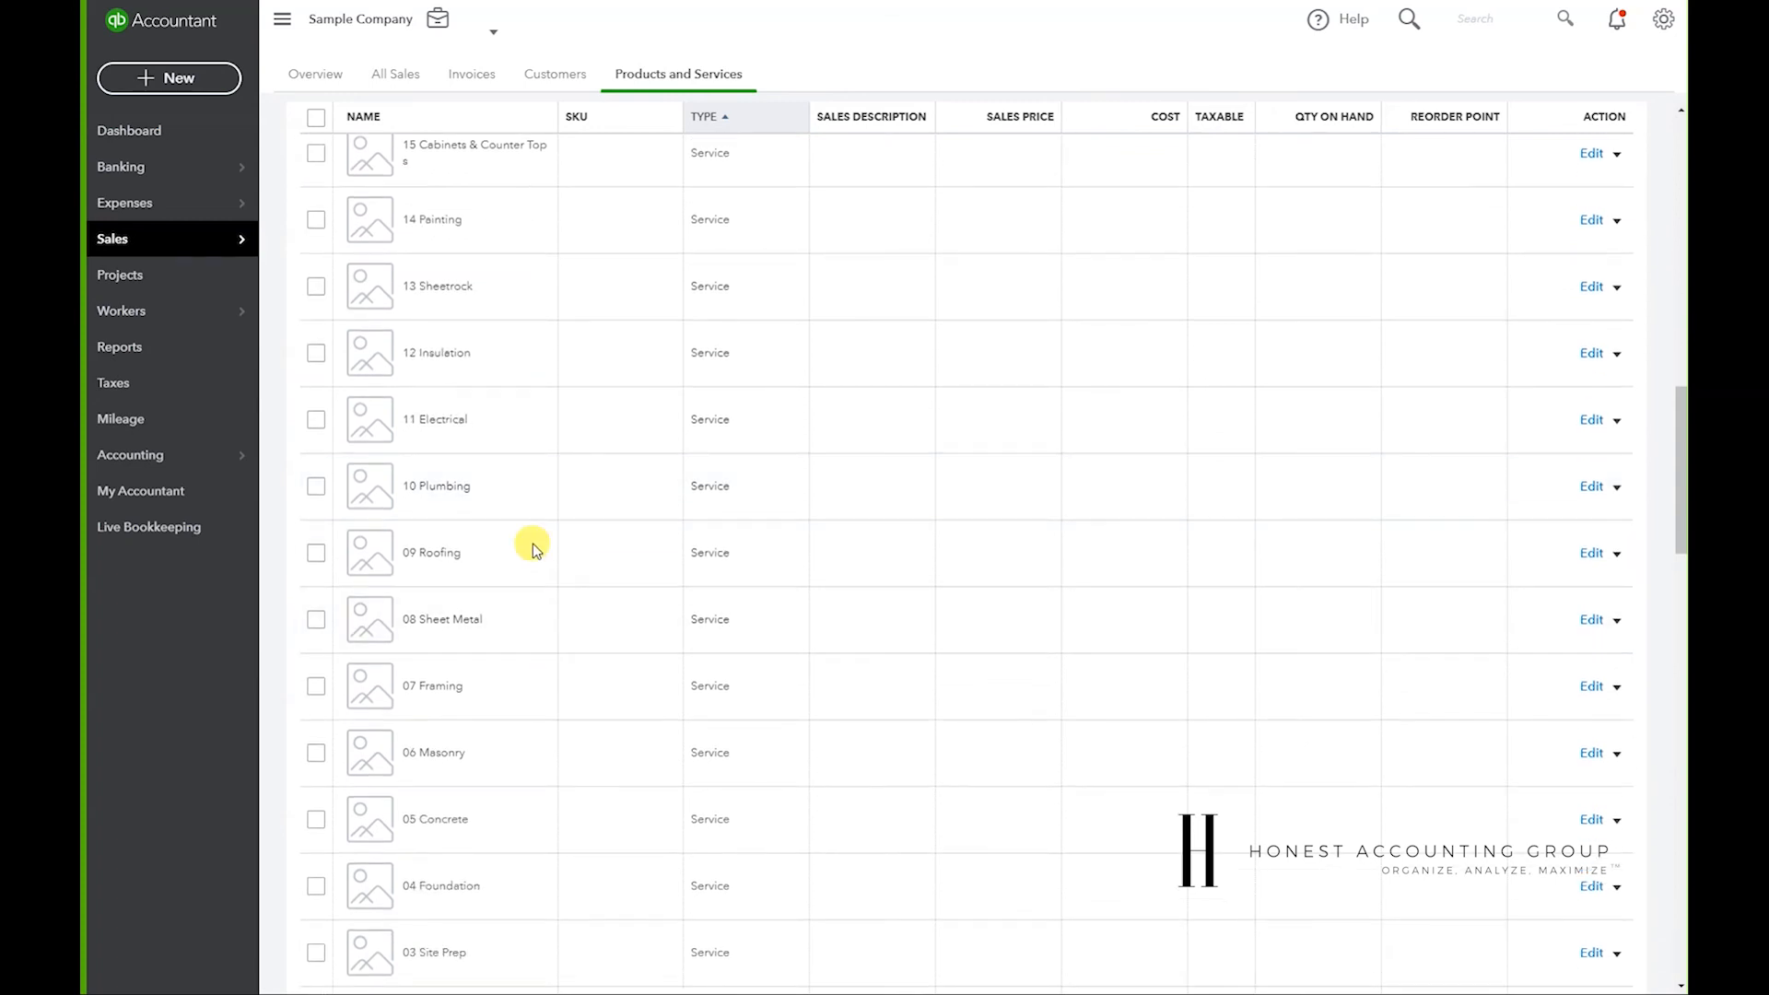
pyautogui.moveTo(1167, 473)
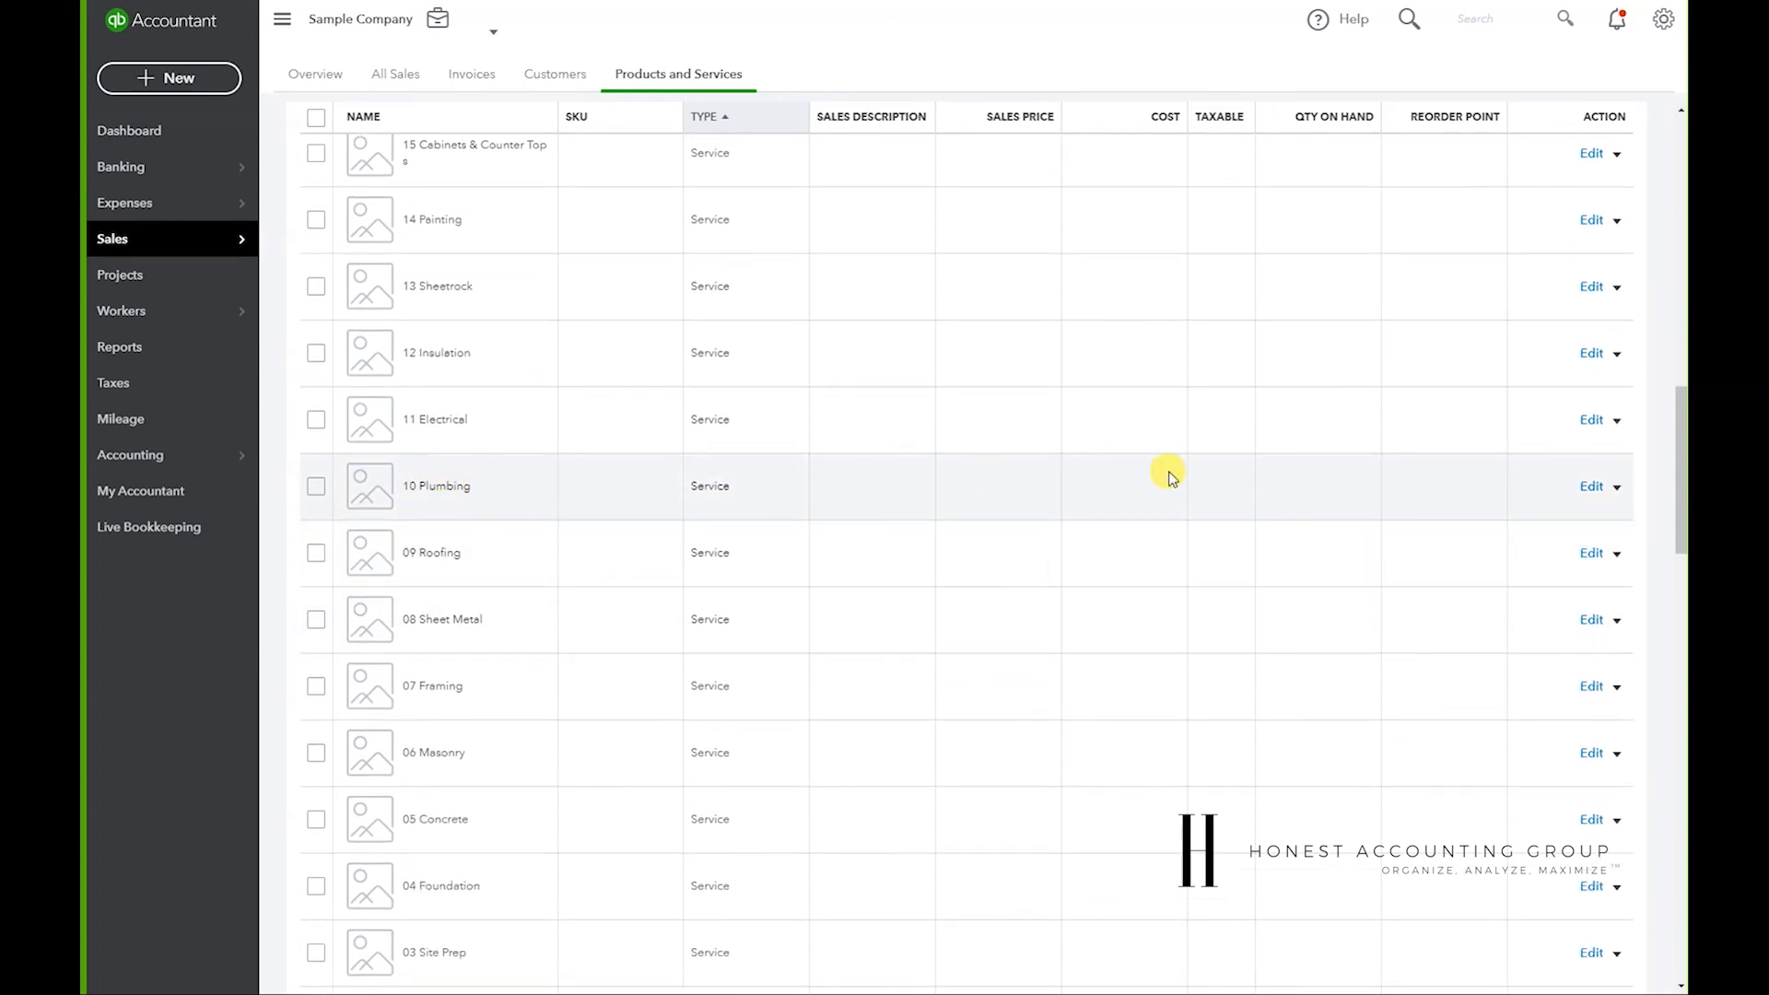
pyautogui.click(1590, 485)
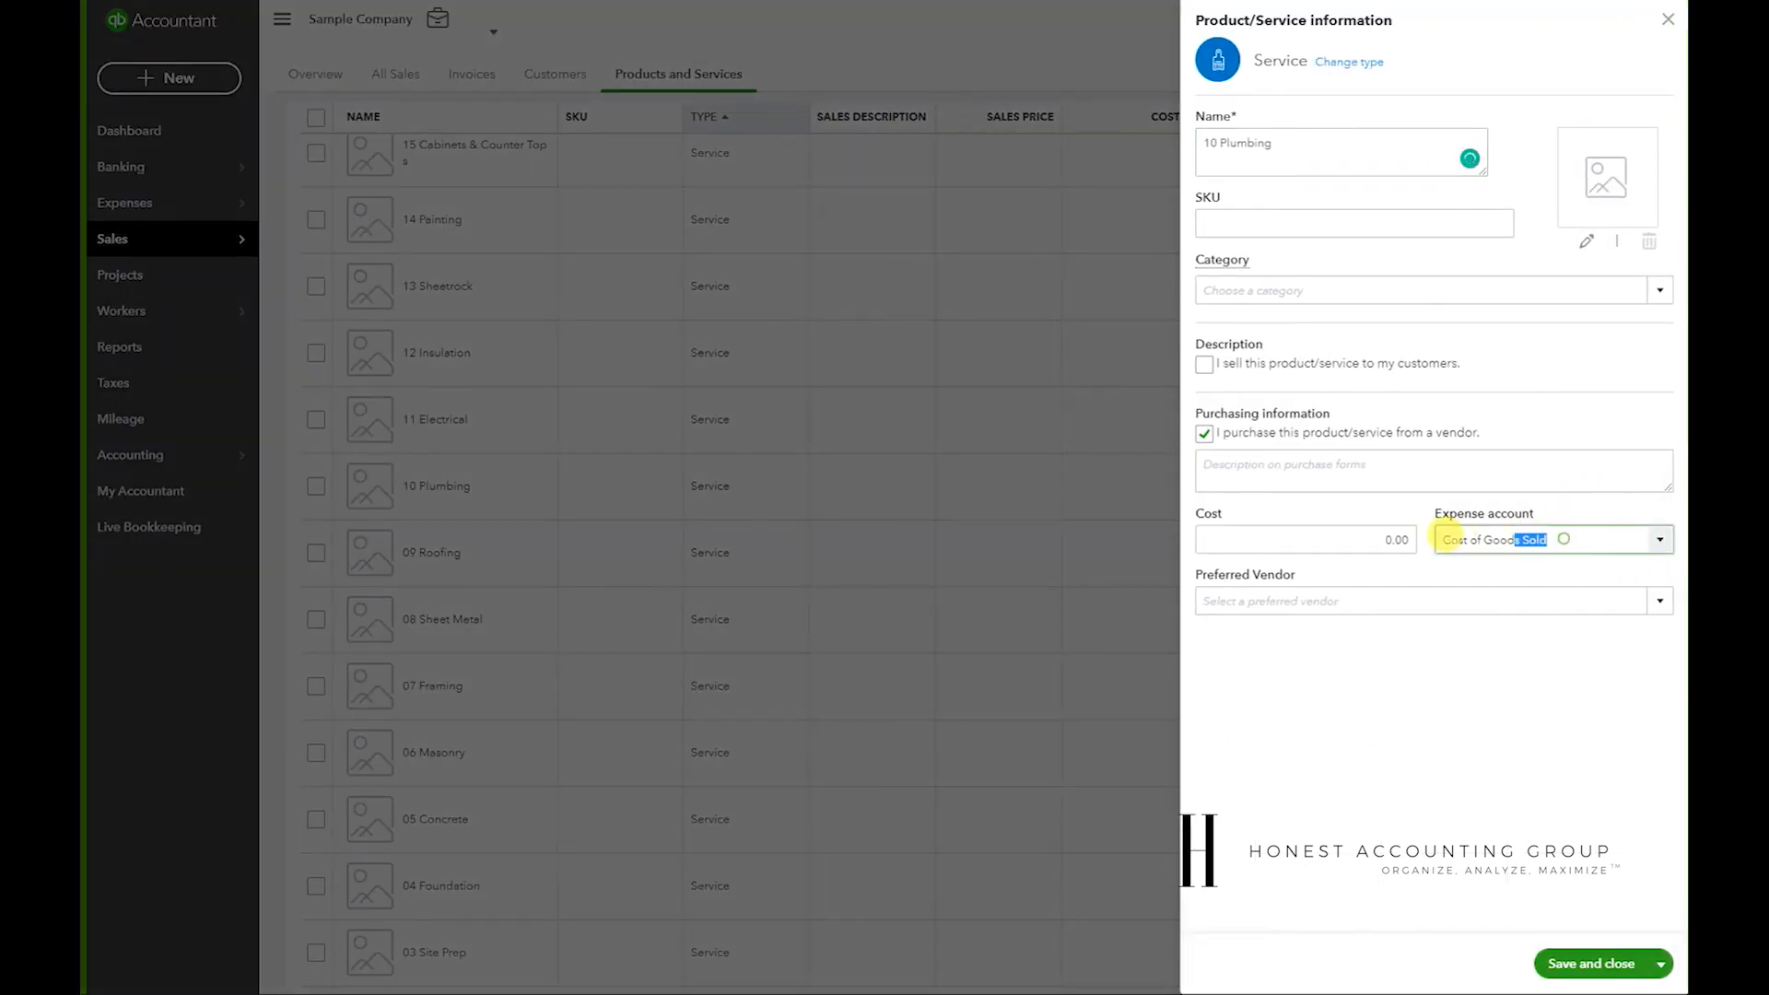
# - Confirm 10 Plumbing's expense account is Cost of Goods Sold, then save and close it
pyautogui.tripleClick(1493, 539)
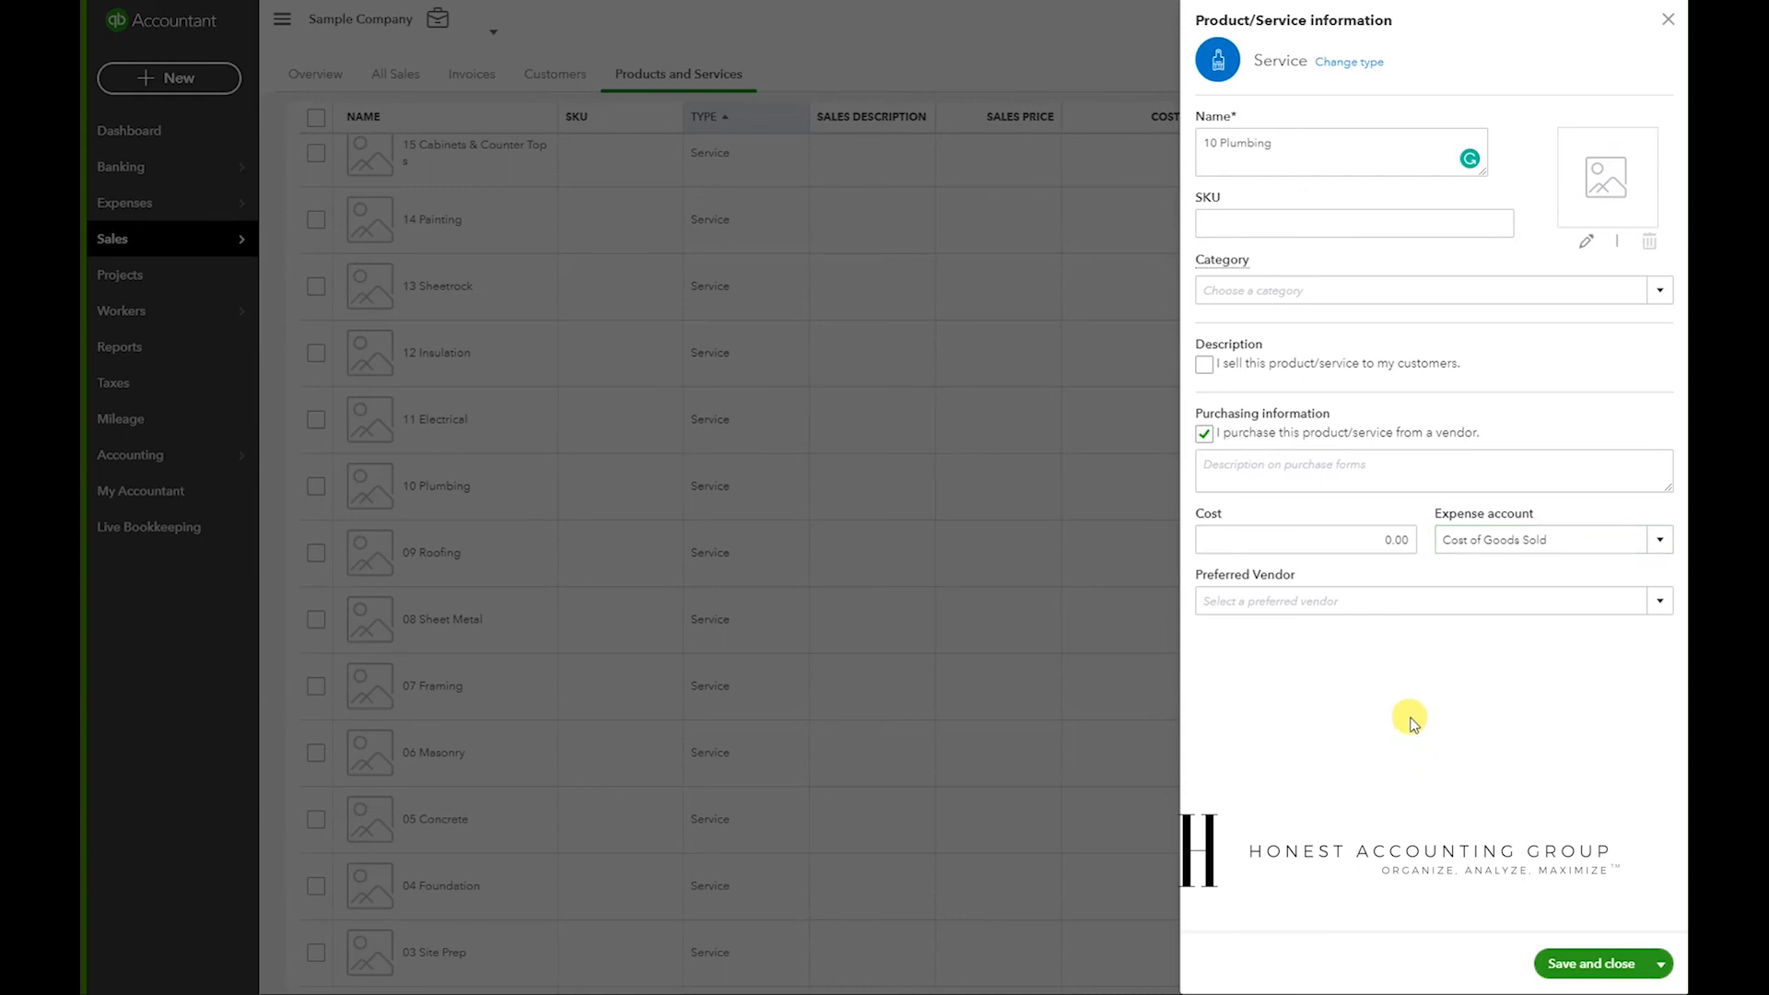
pyautogui.click(1593, 961)
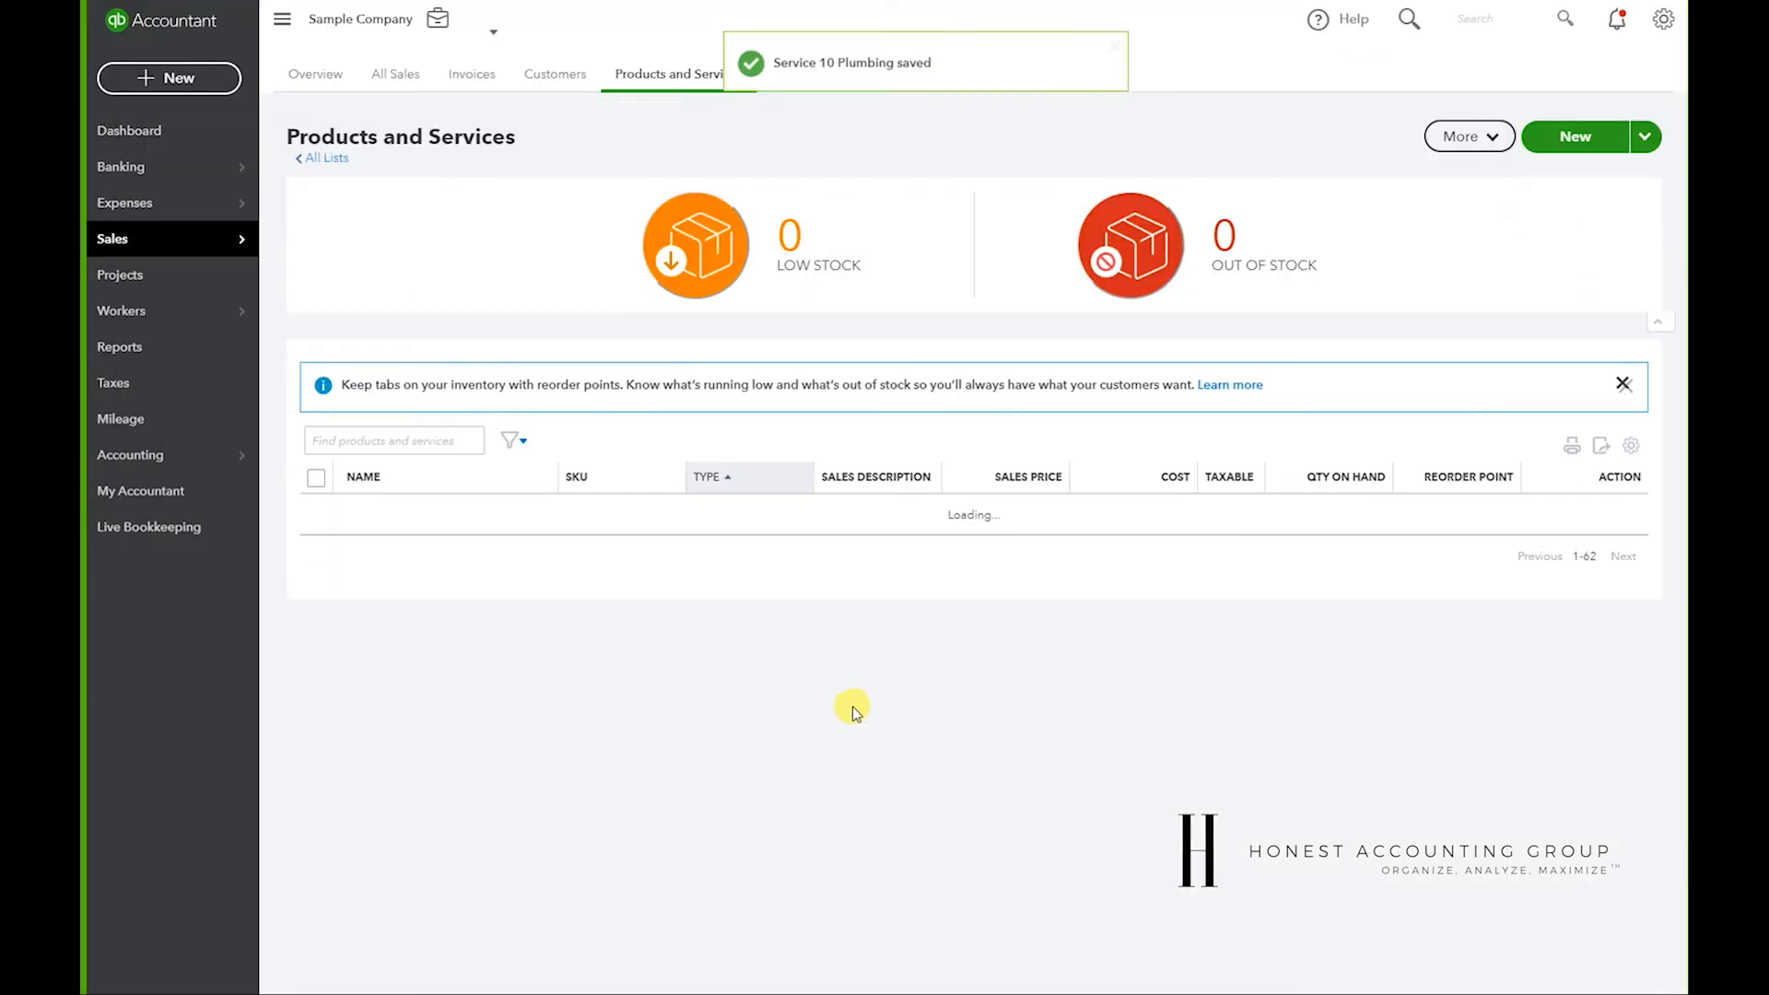
# - Reopen Job Cost Detail - Cool Cars and confirm its Cost of Goods Sold and Cool Cars filters in Customize
pyautogui.click(119, 347)
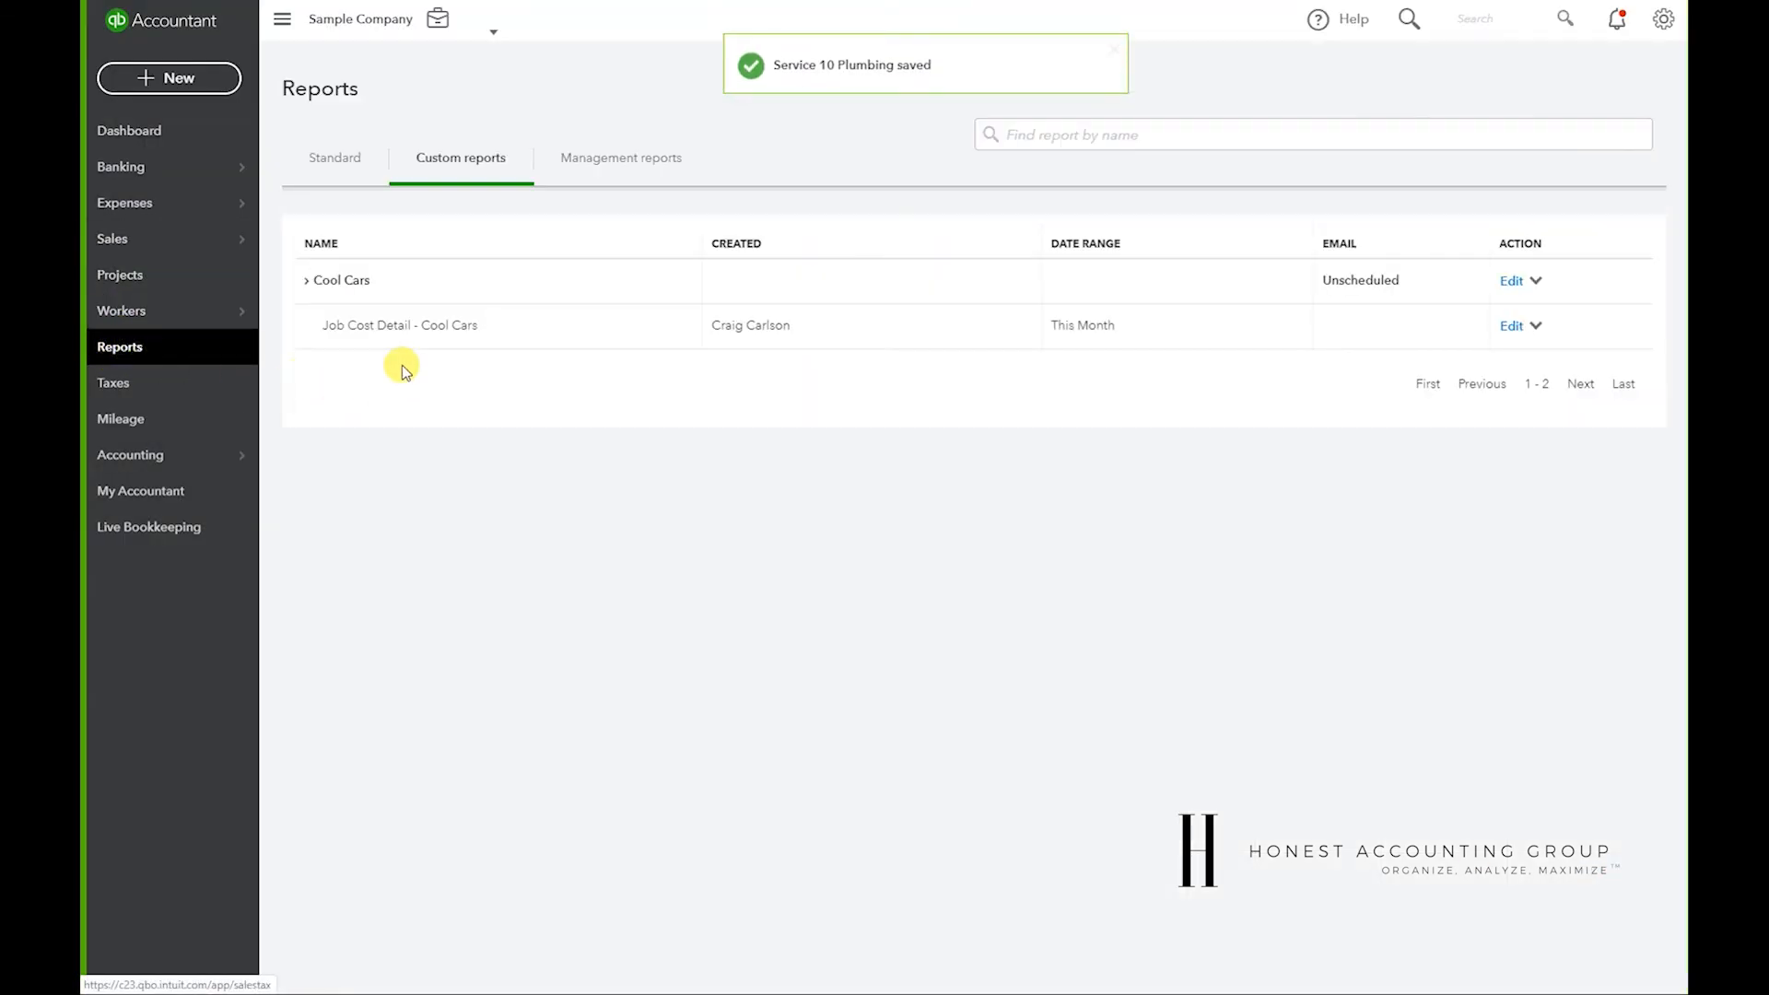
pyautogui.click(398, 326)
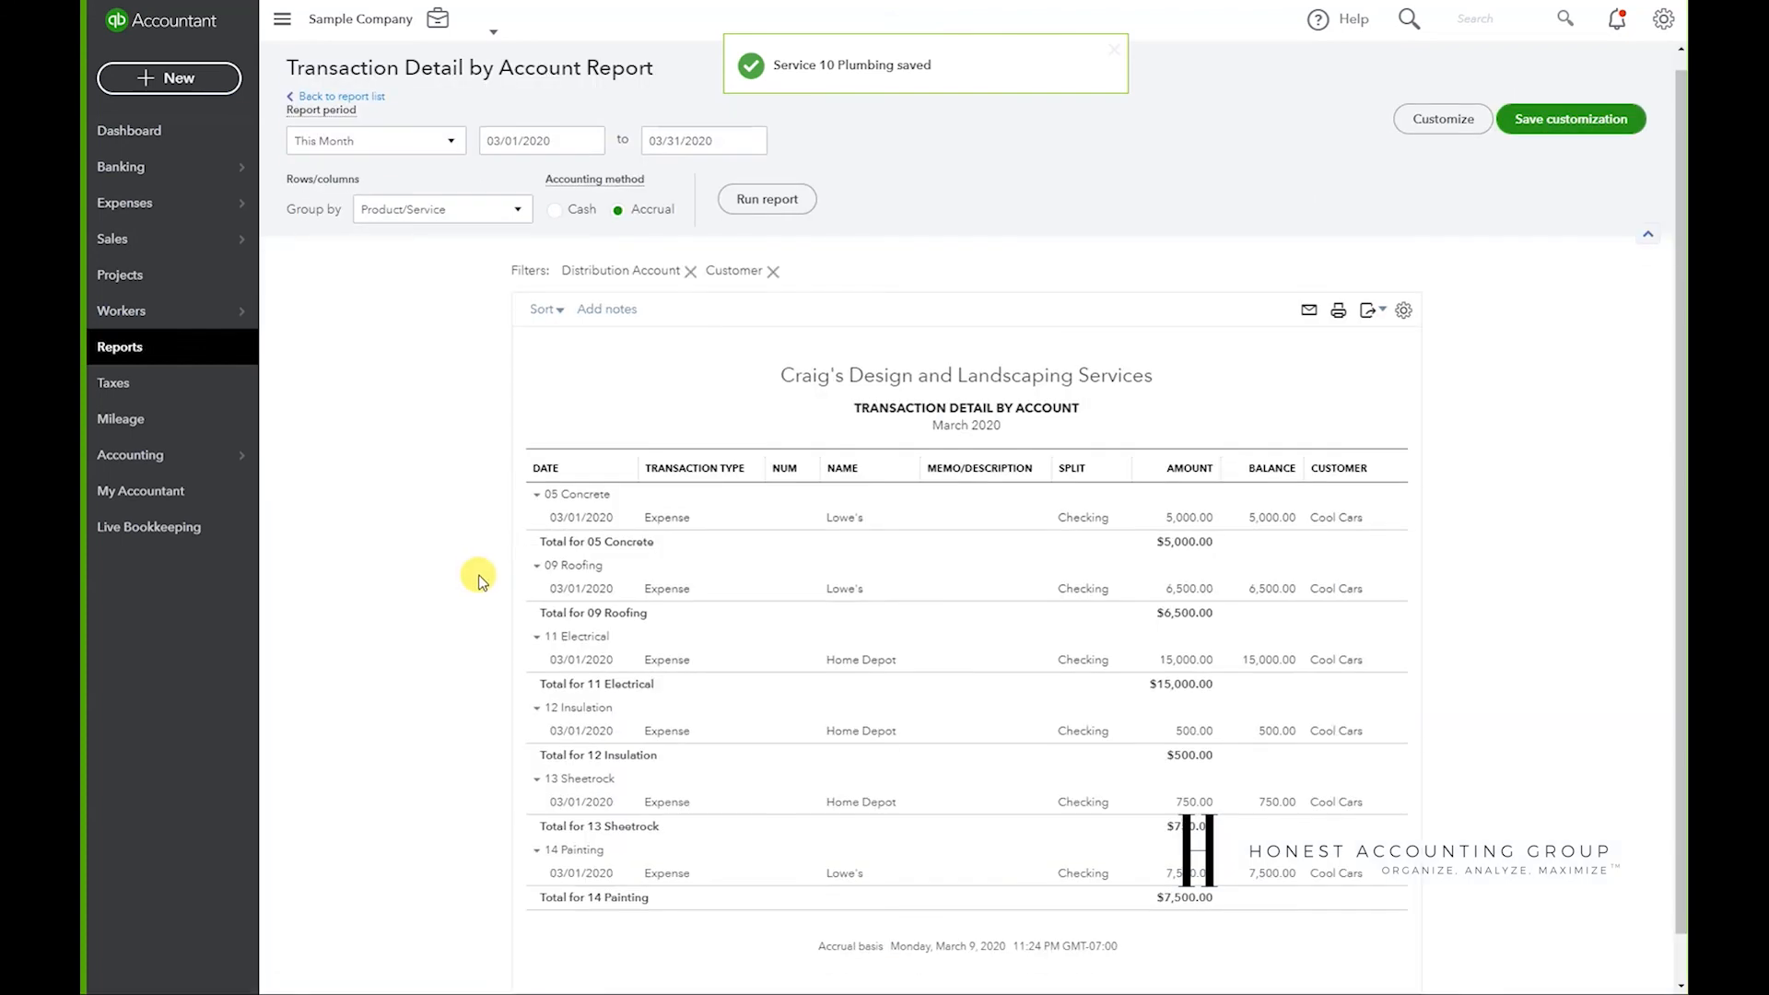
pyautogui.click(1441, 119)
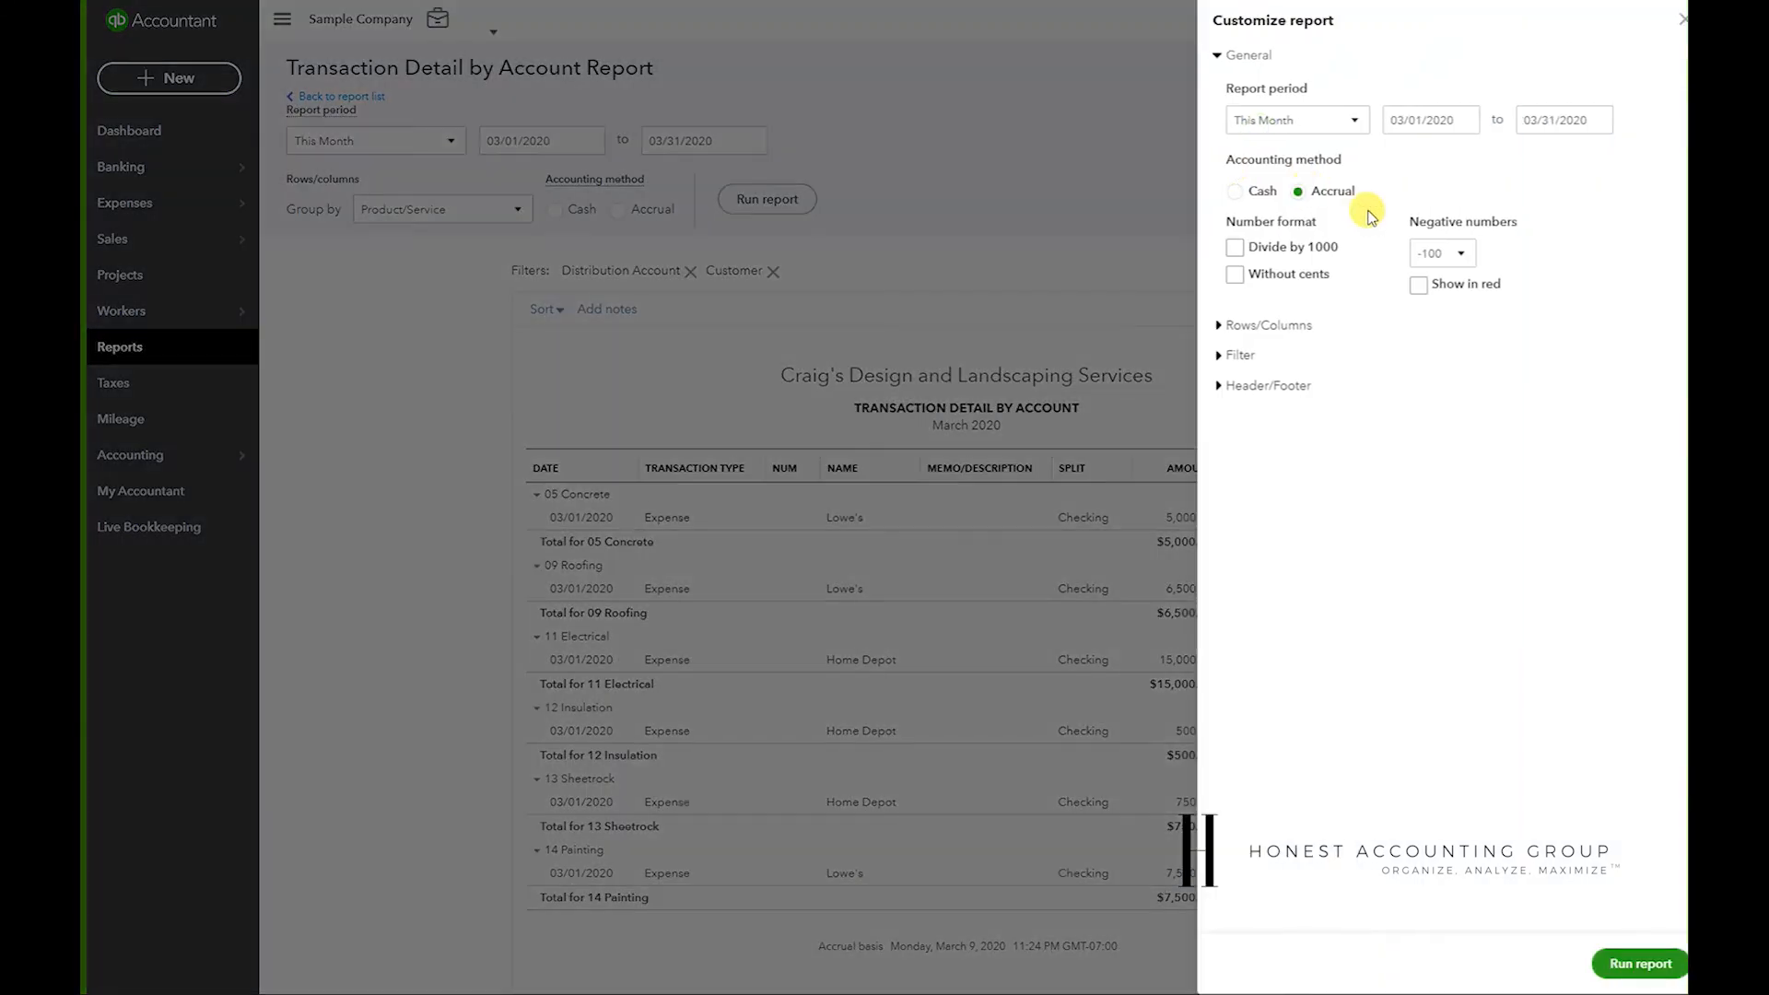
pyautogui.click(1237, 354)
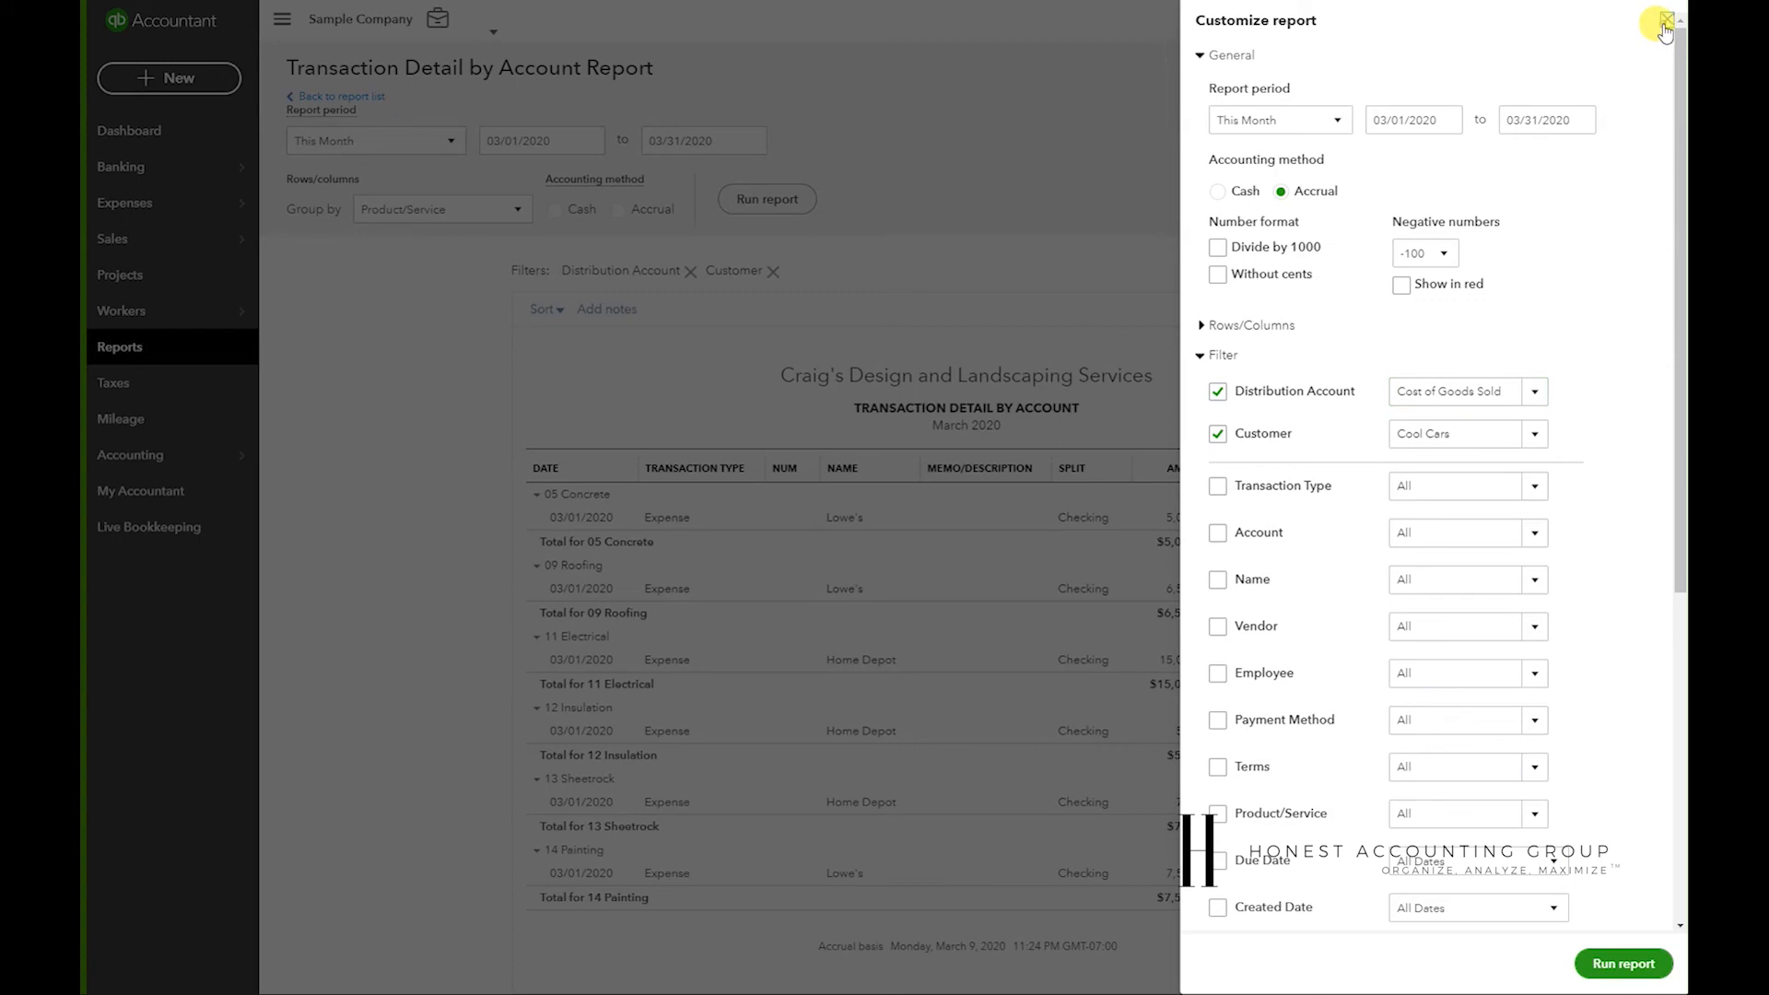
pyautogui.click(1665, 27)
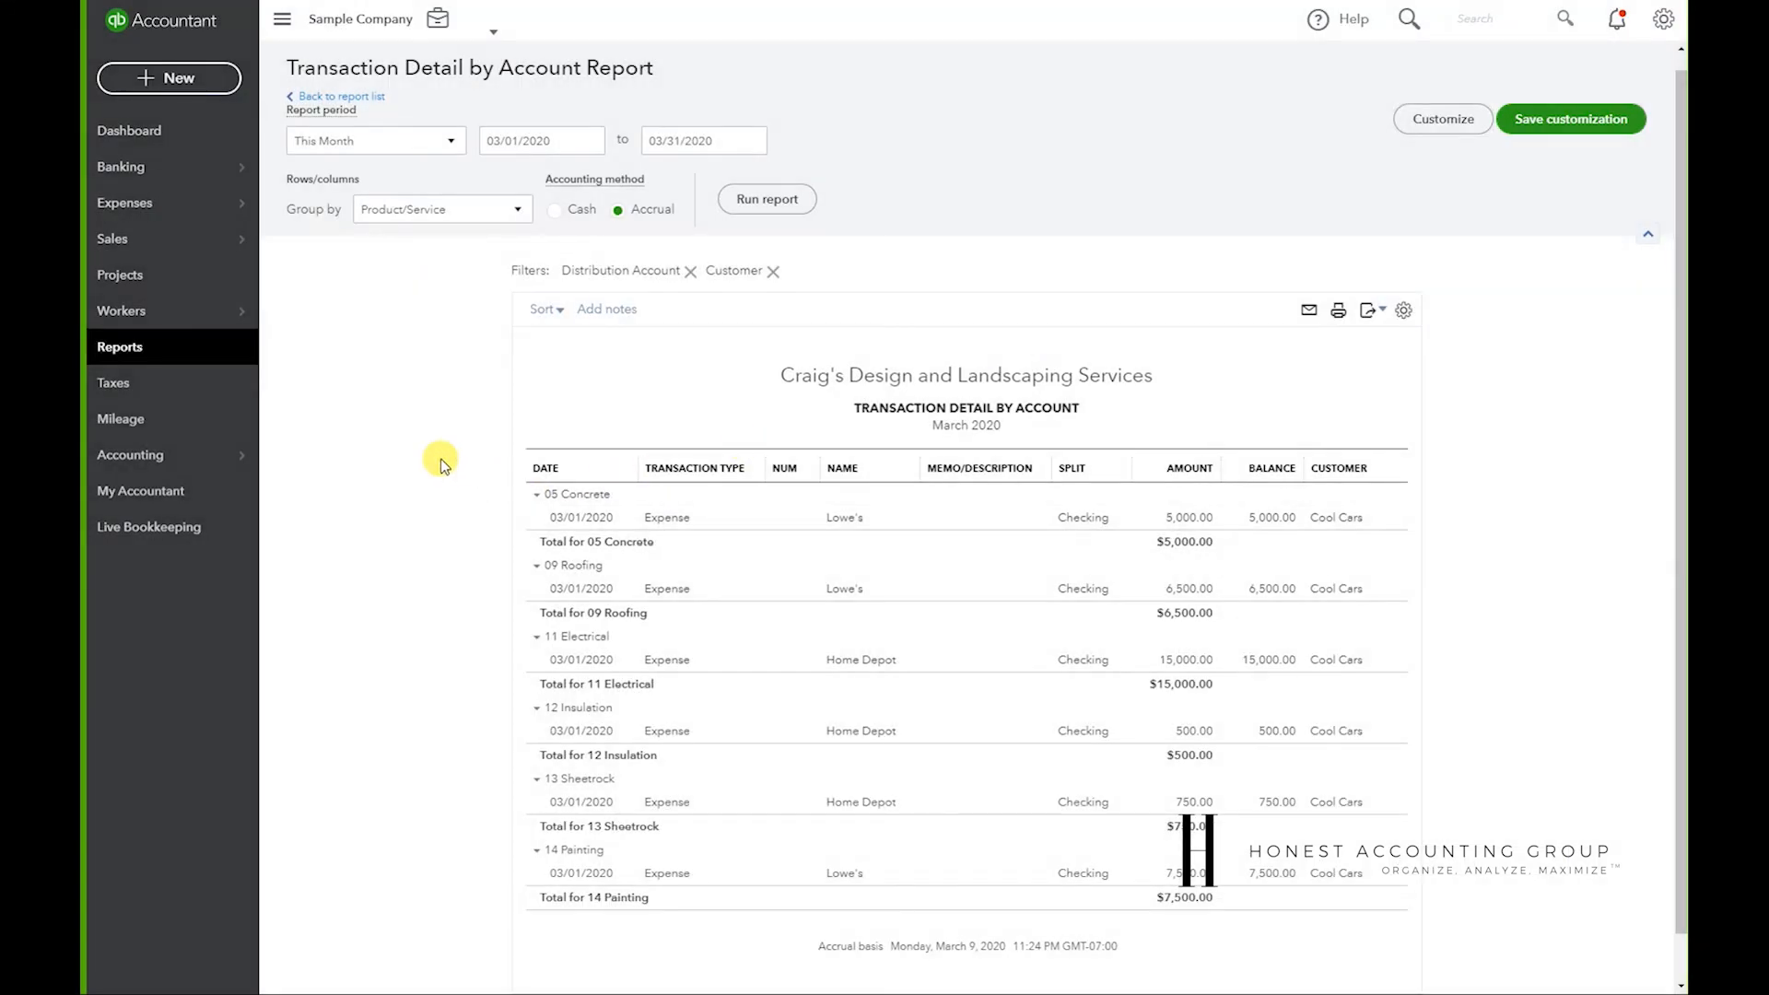